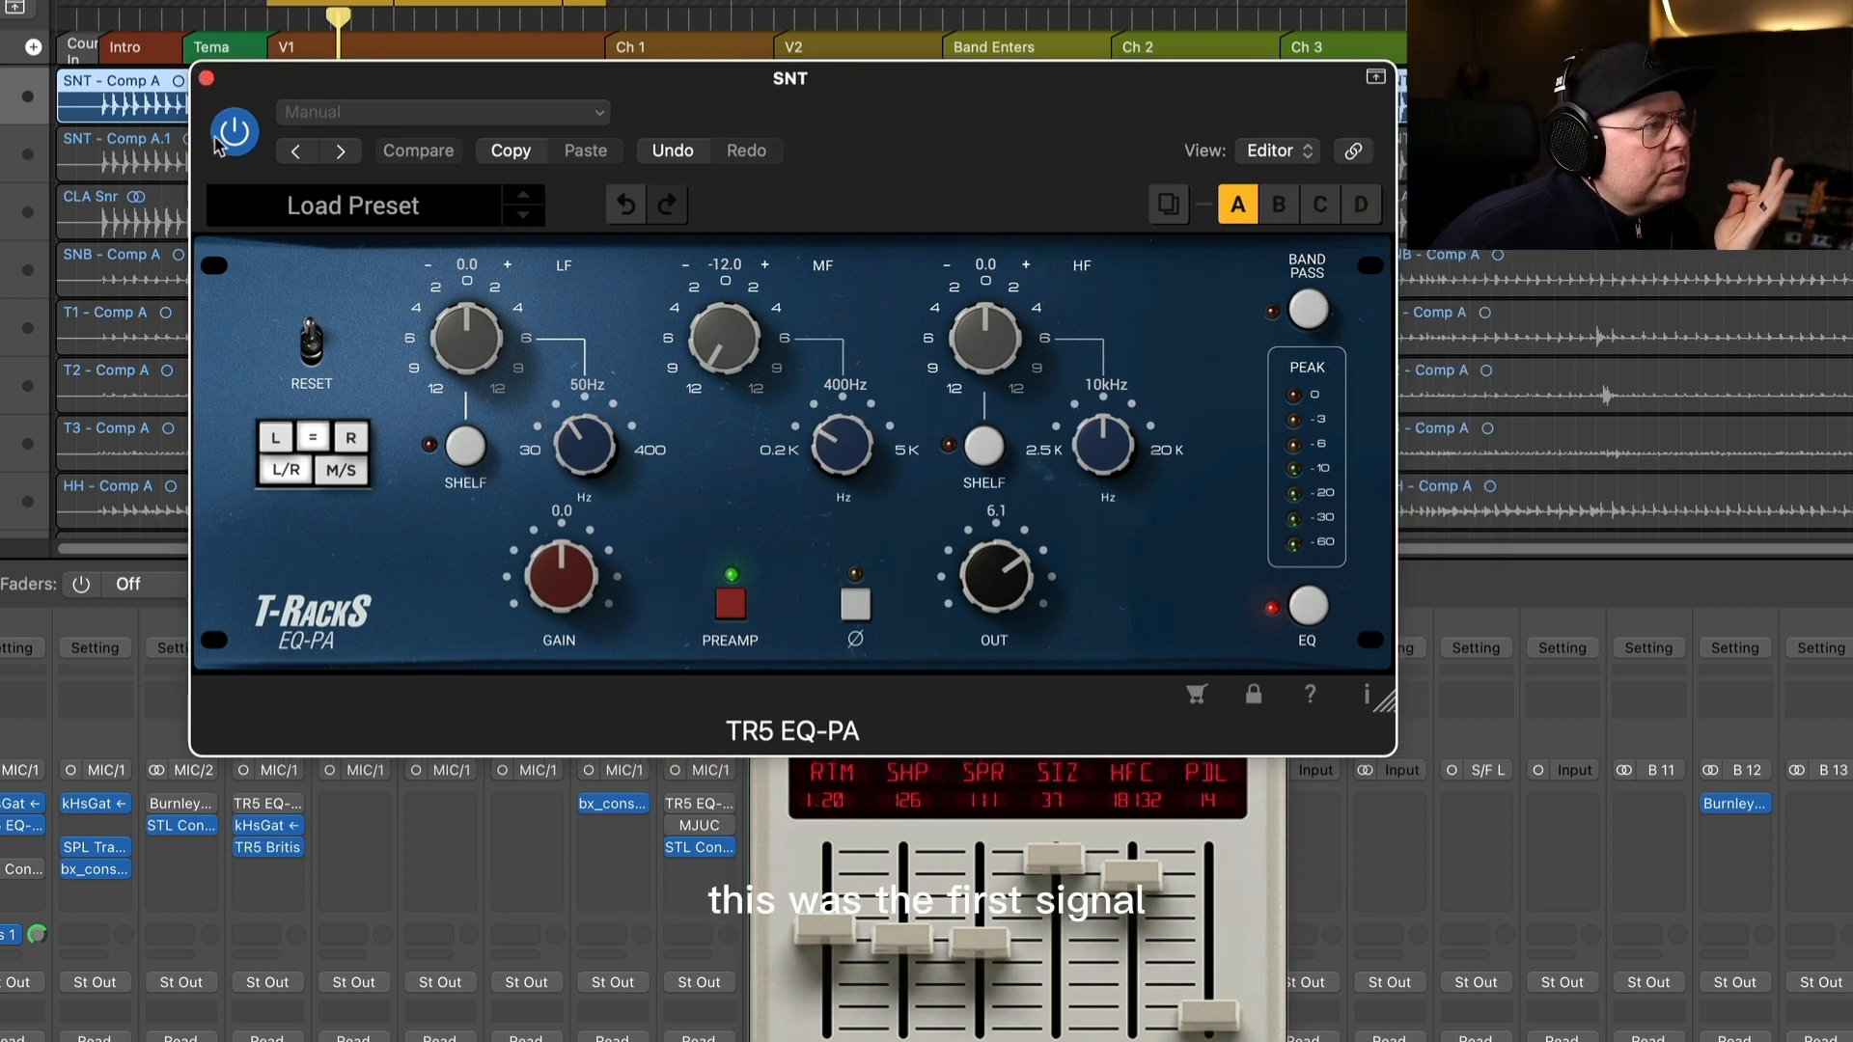
# Toggle the TR5 EQ-PA bypass off, on, and off again to compare the snare
pyautogui.click(233, 130)
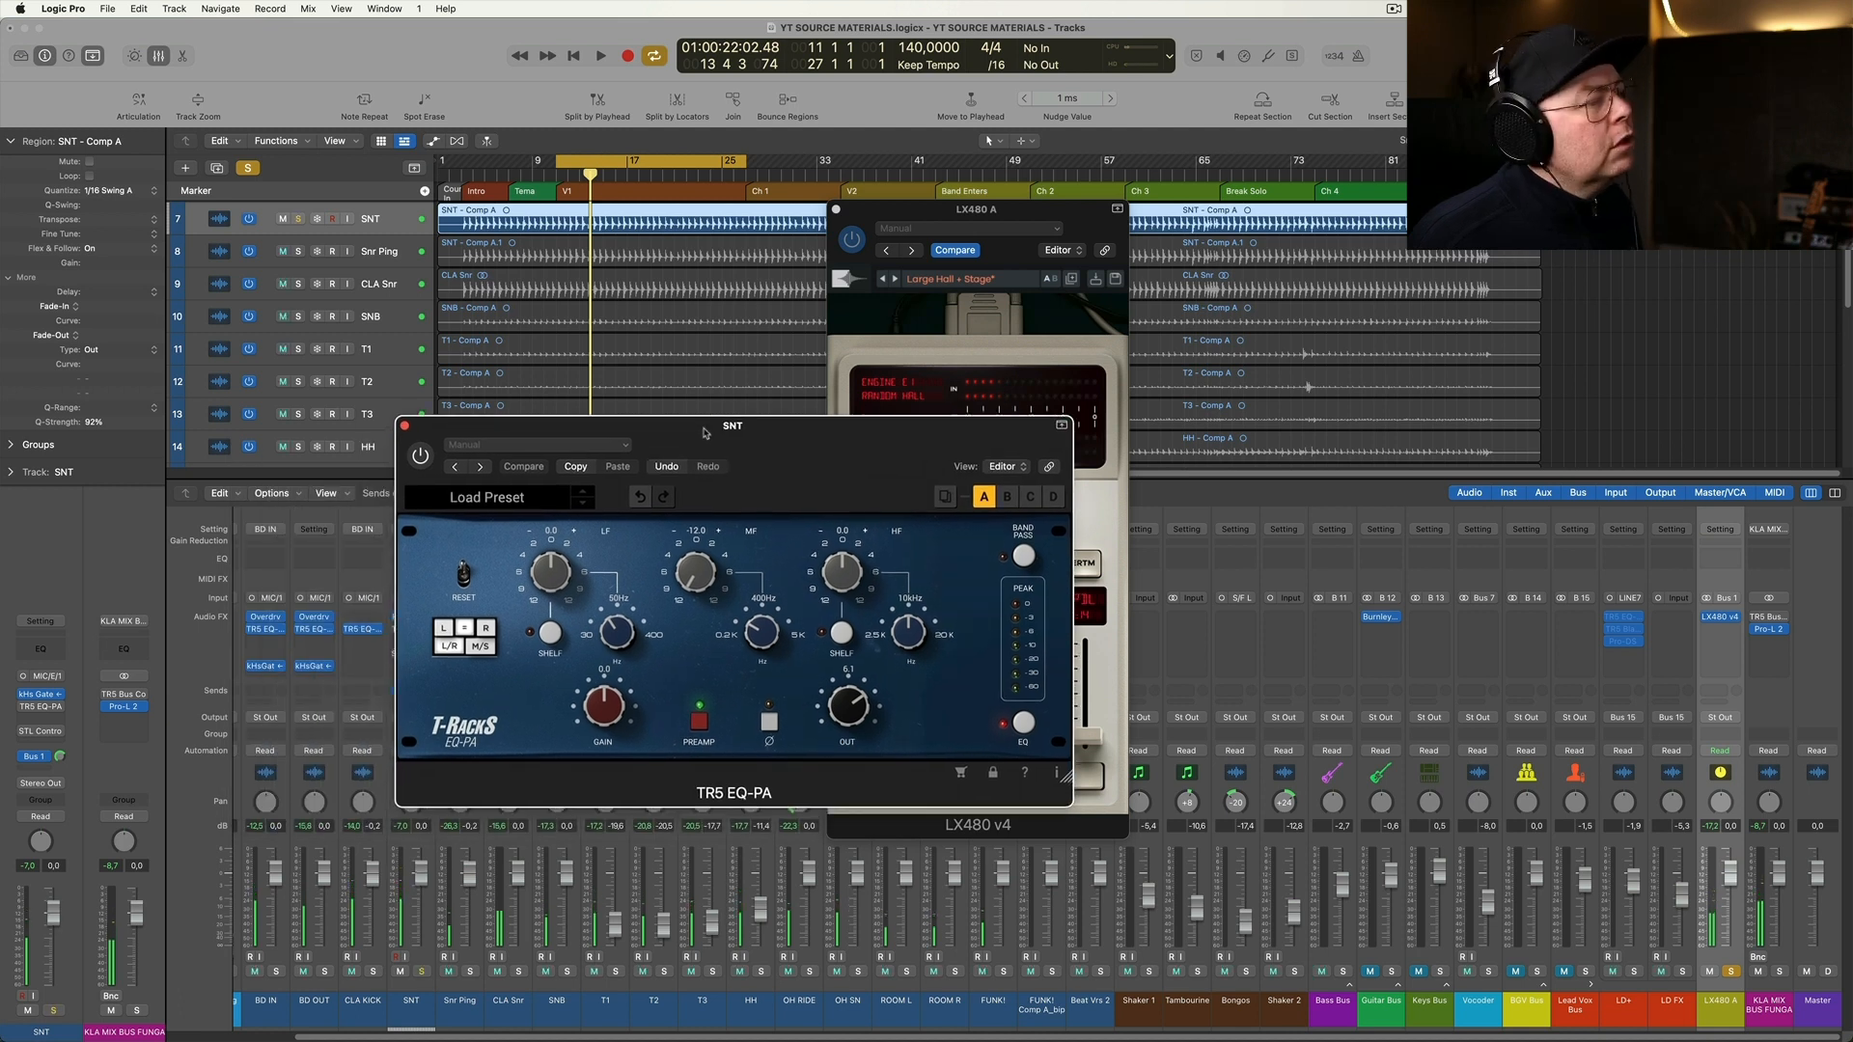
pyautogui.click(421, 456)
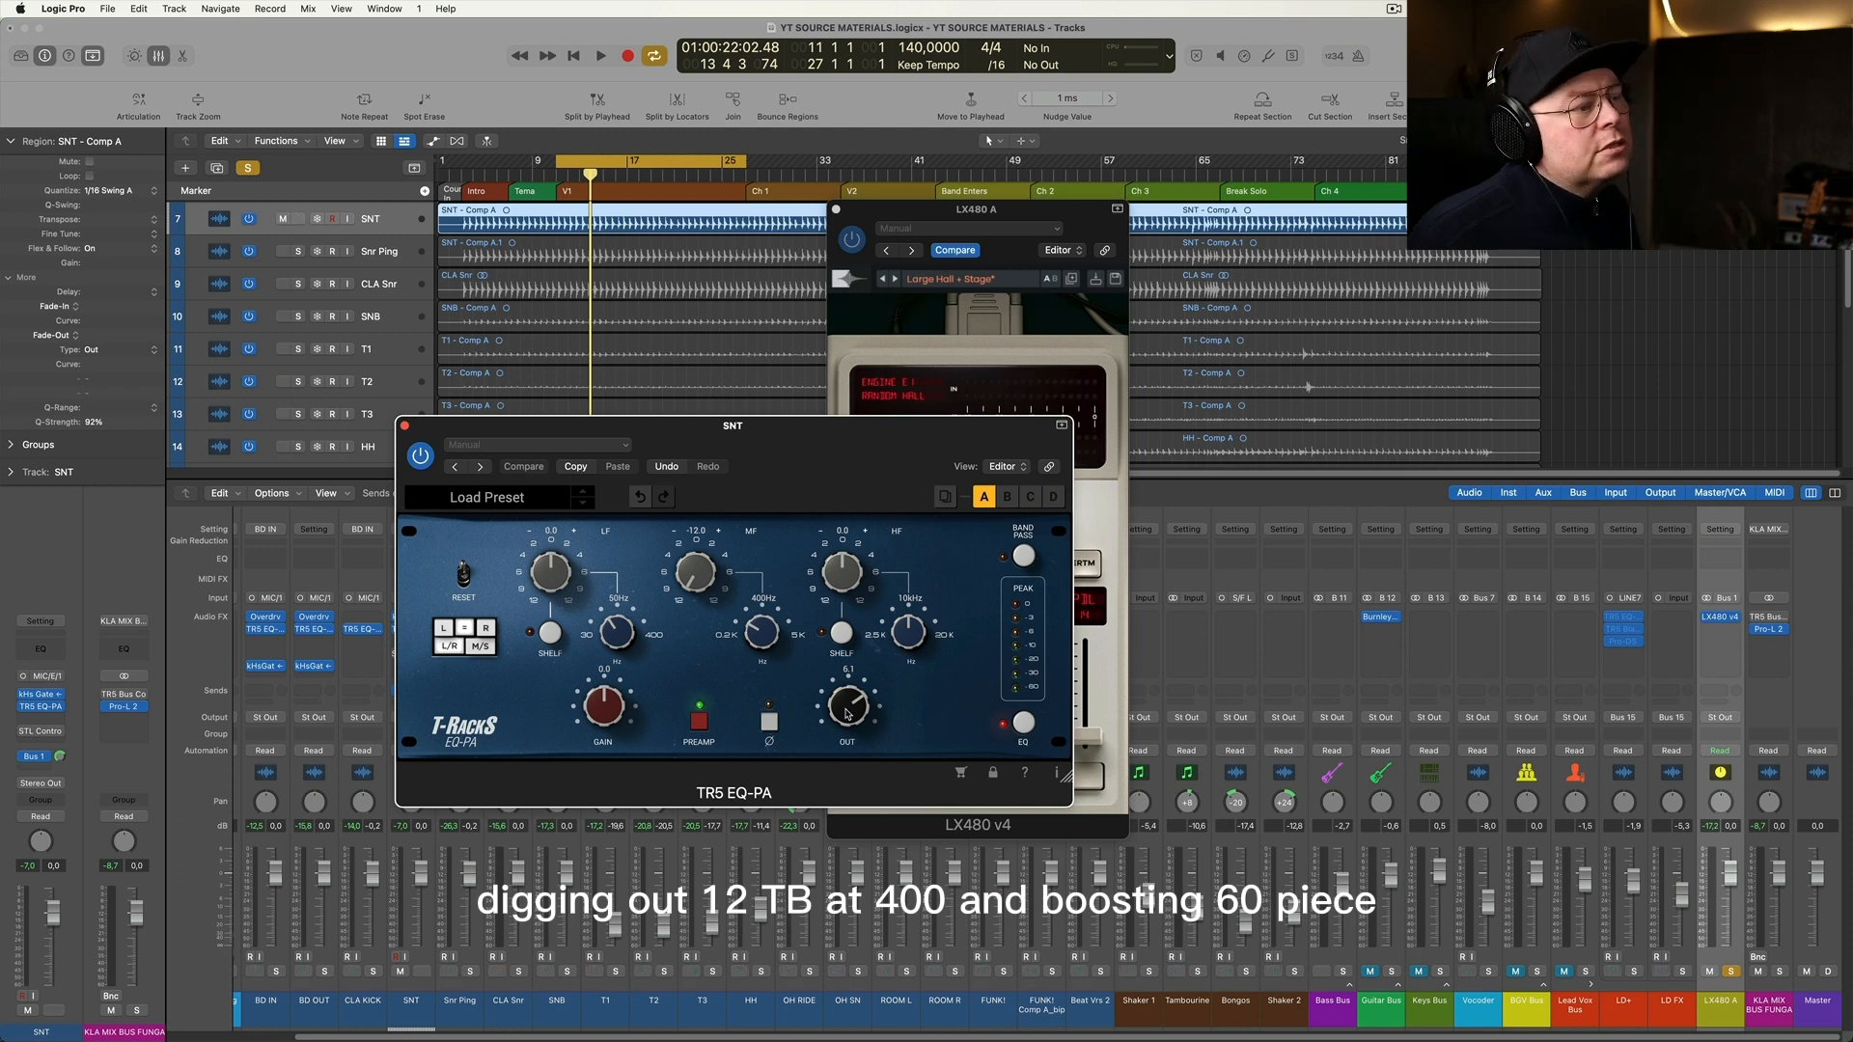
pyautogui.click(600, 56)
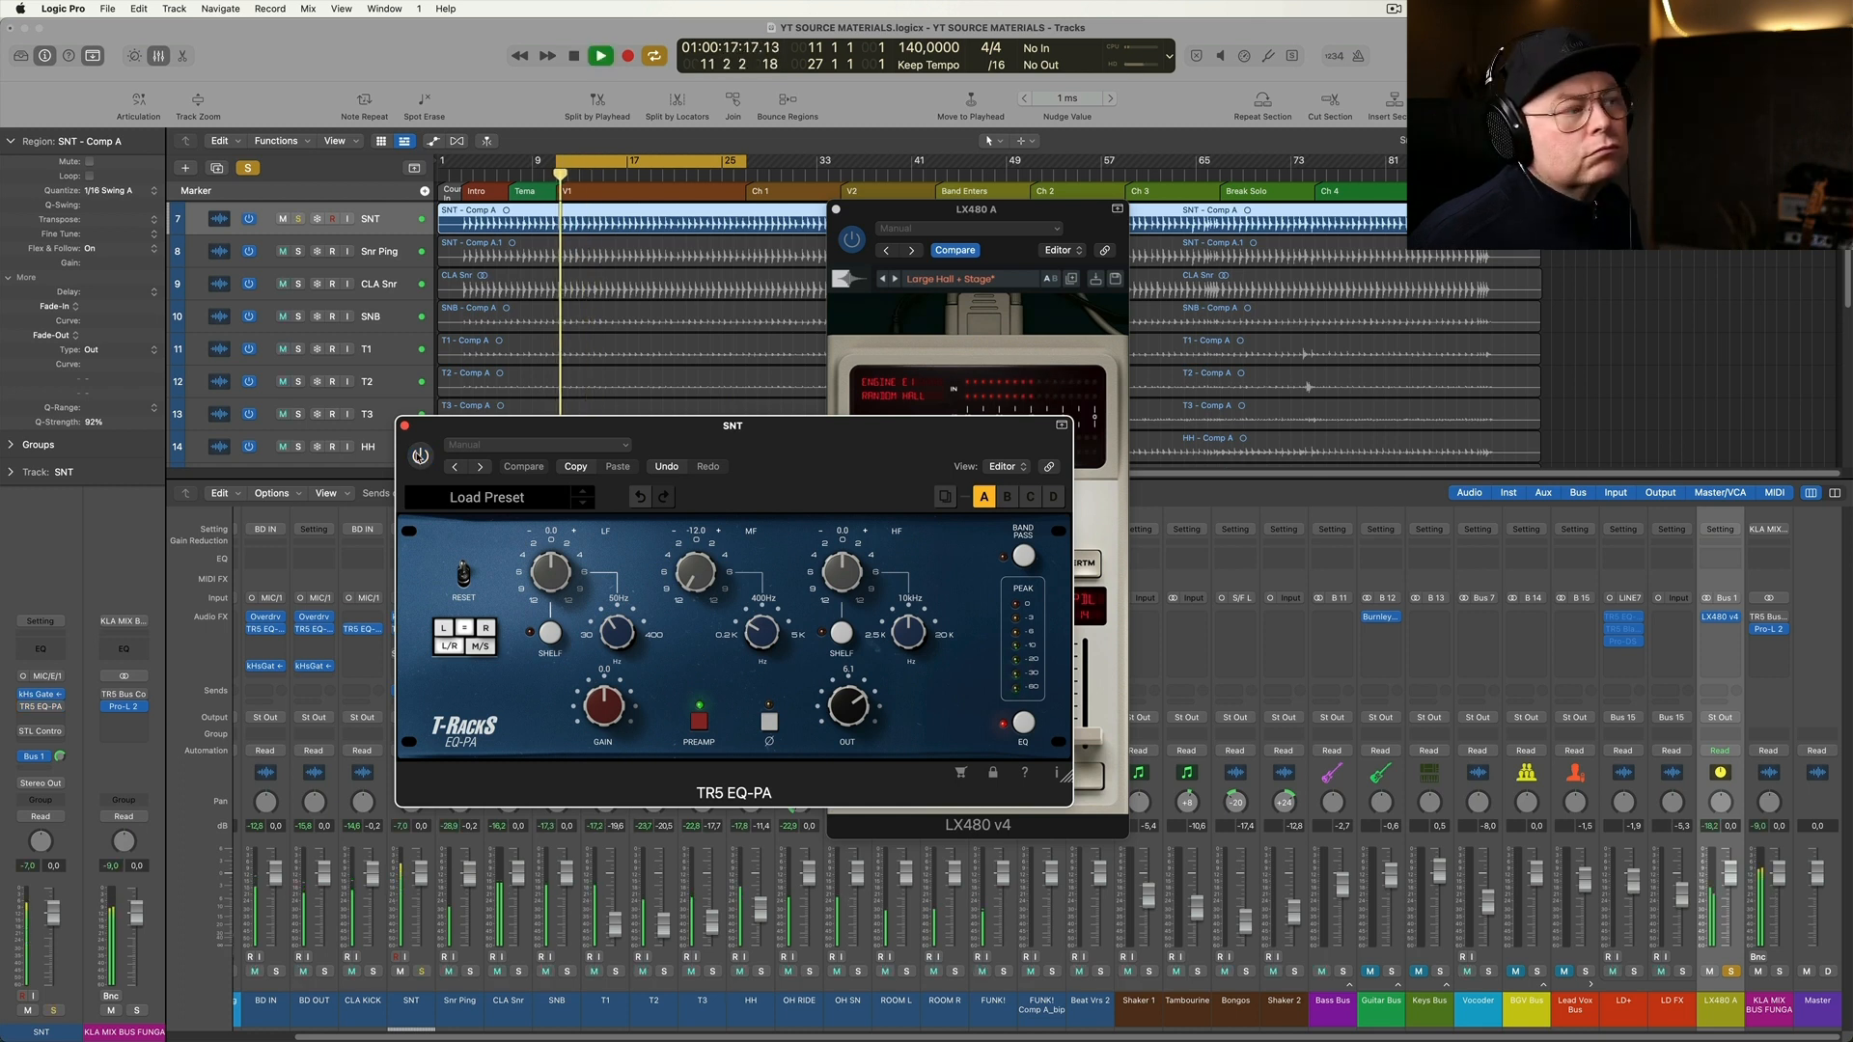
# Engage the TR5 EQ-PA while the snare is playing
pyautogui.click(572, 56)
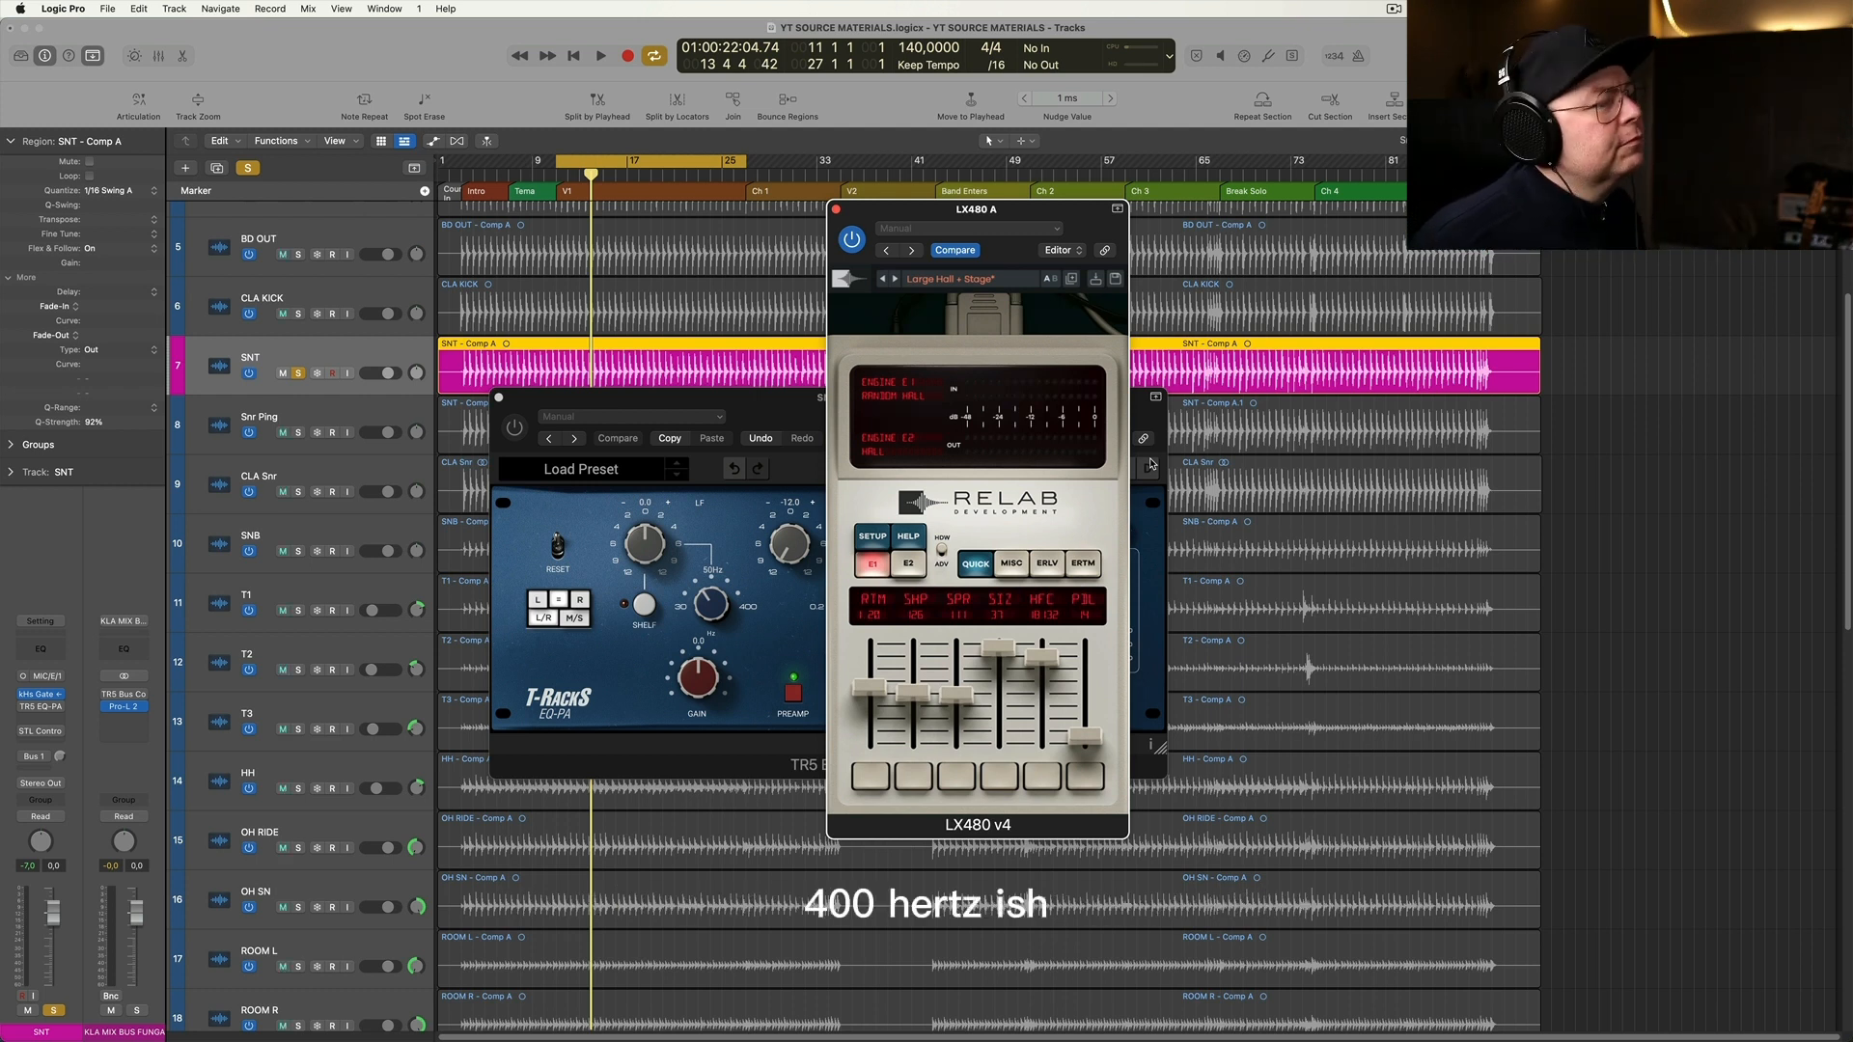
# Bring the TR5 EQ-PA window forward and raise its OUT knob to about 6.1
pyautogui.click(599, 54)
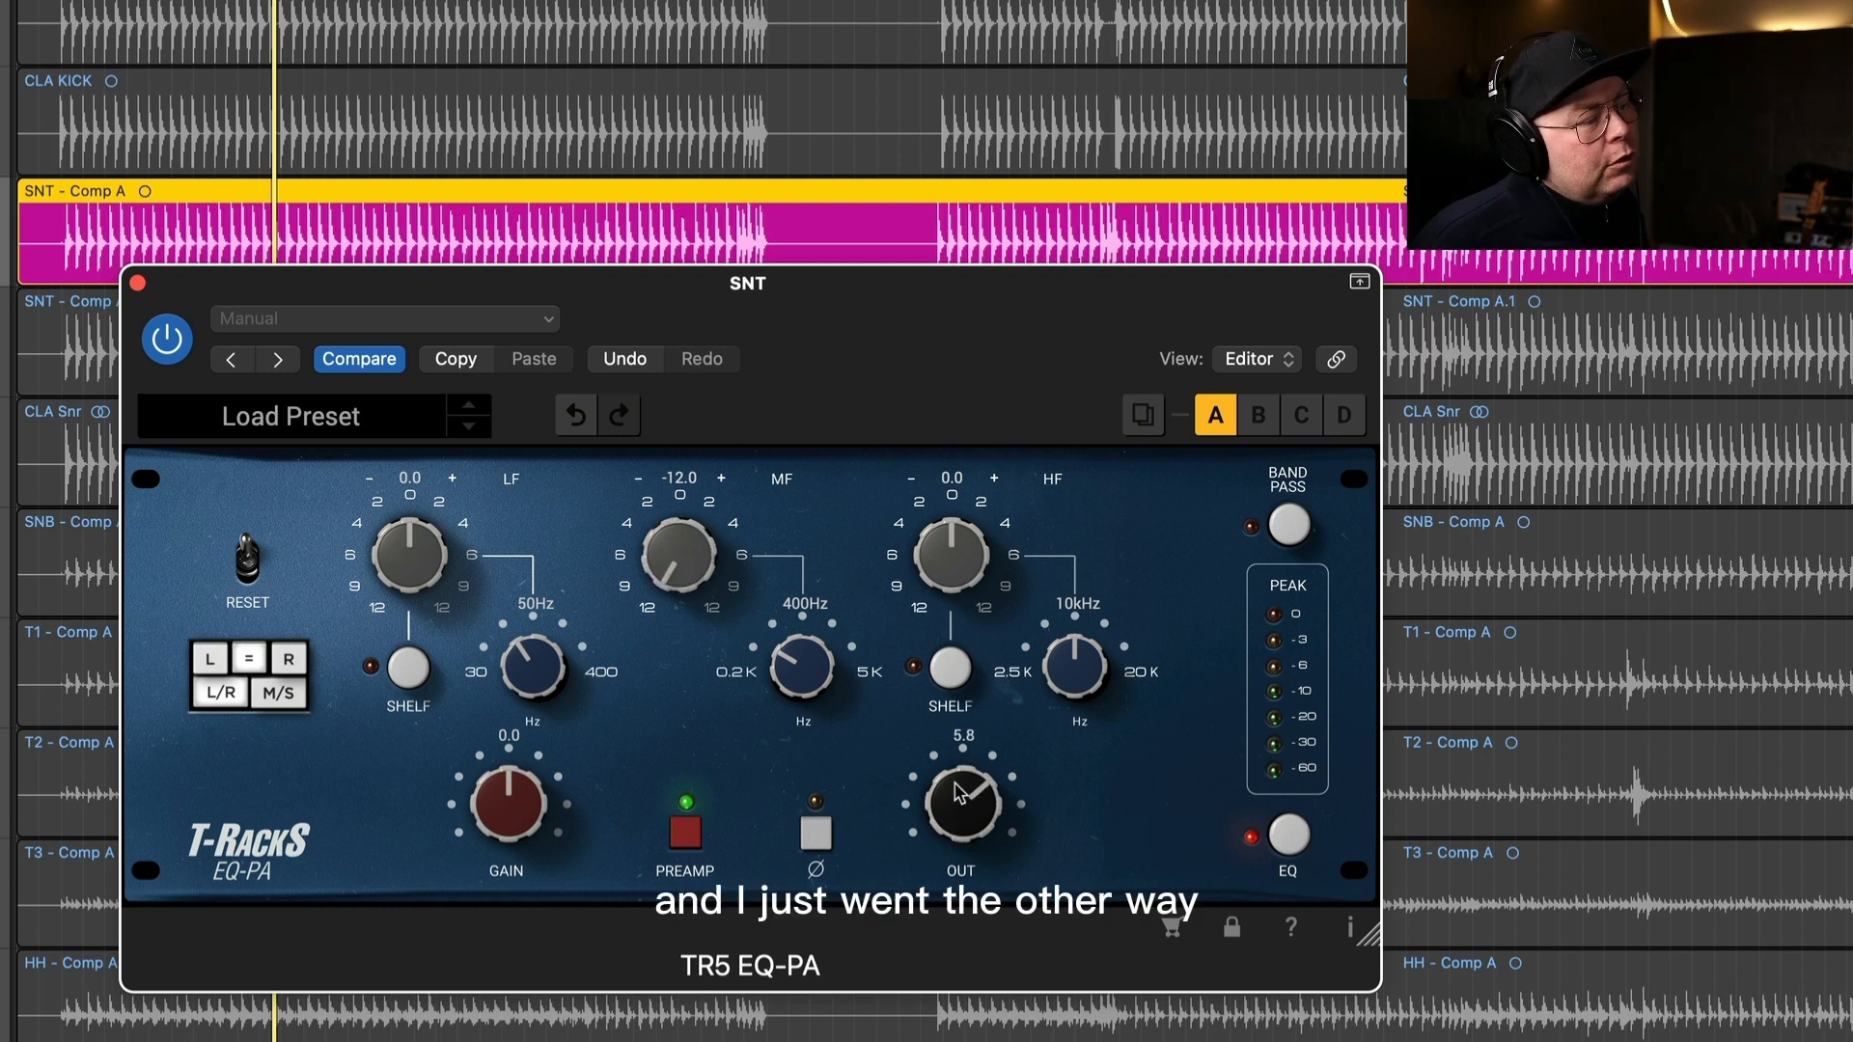
pyautogui.moveTo(963, 804); pyautogui.dragTo(963, 785)
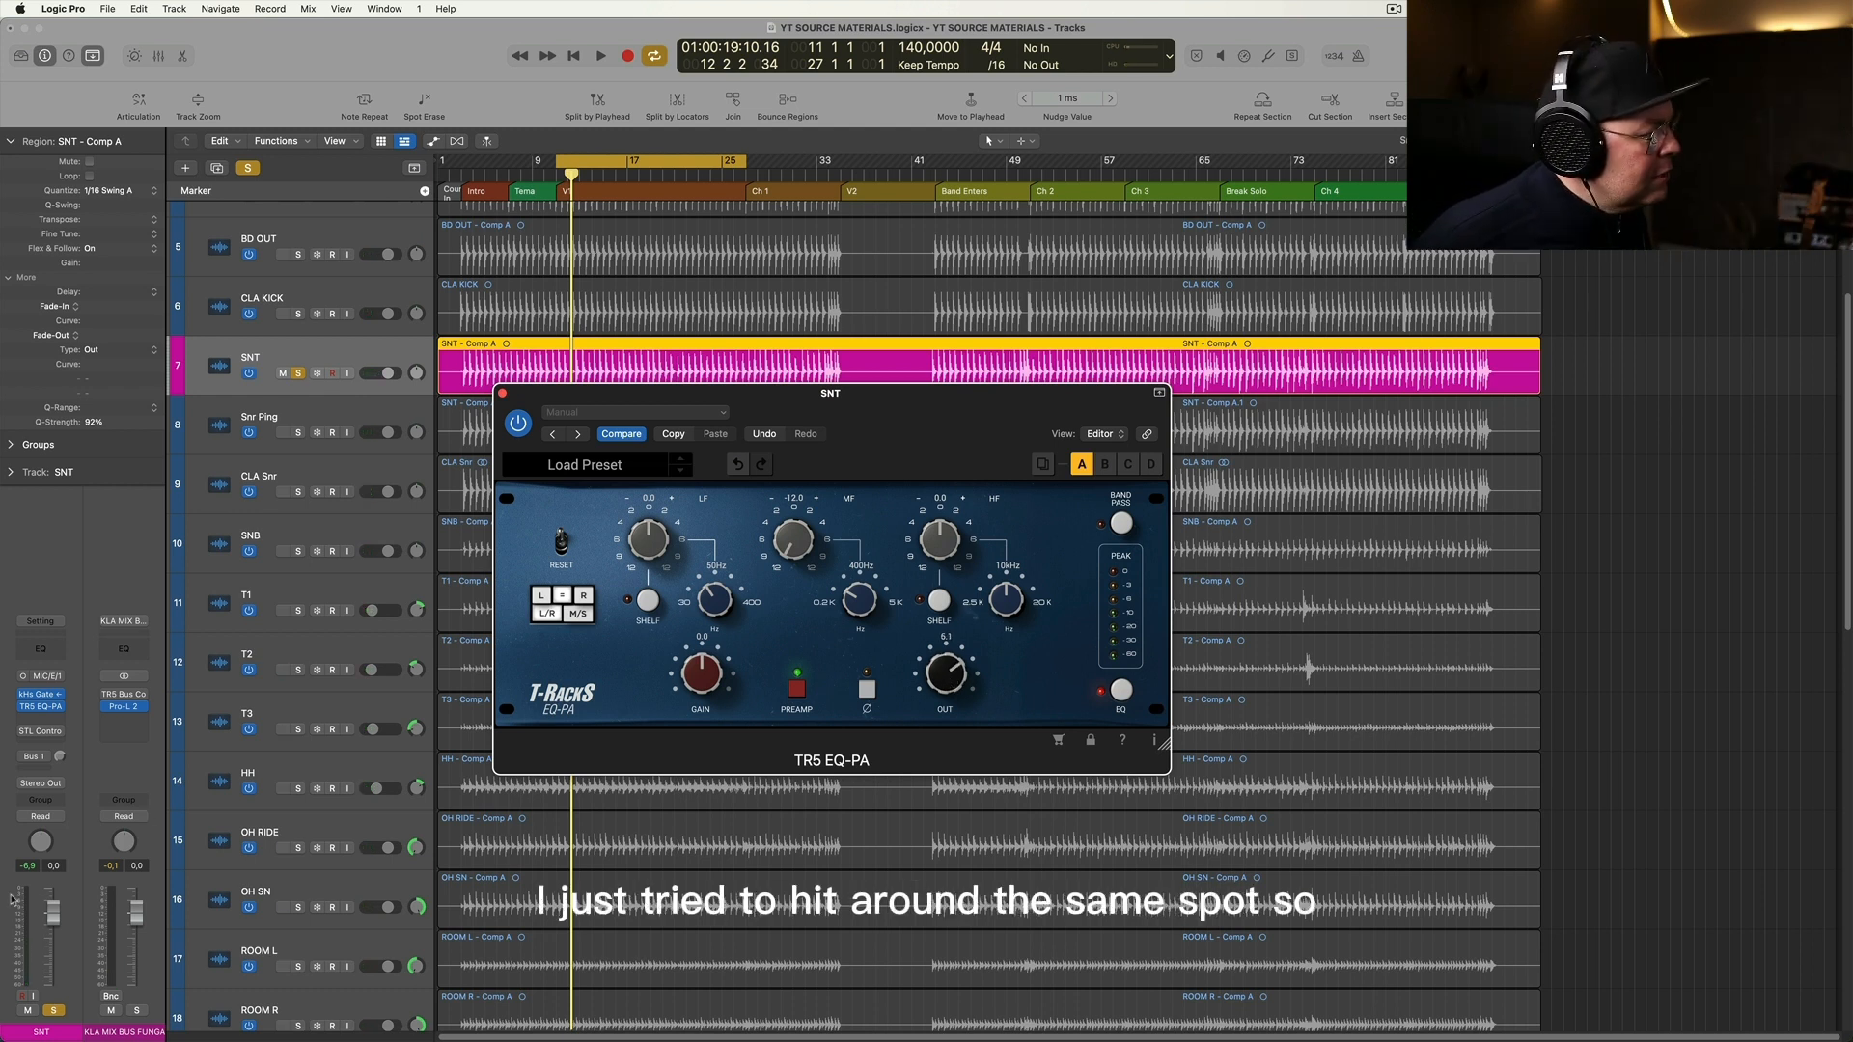
# Play the snare with the TR5 EQ-PA engaged and adjust the EQ
pyautogui.click(600, 56)
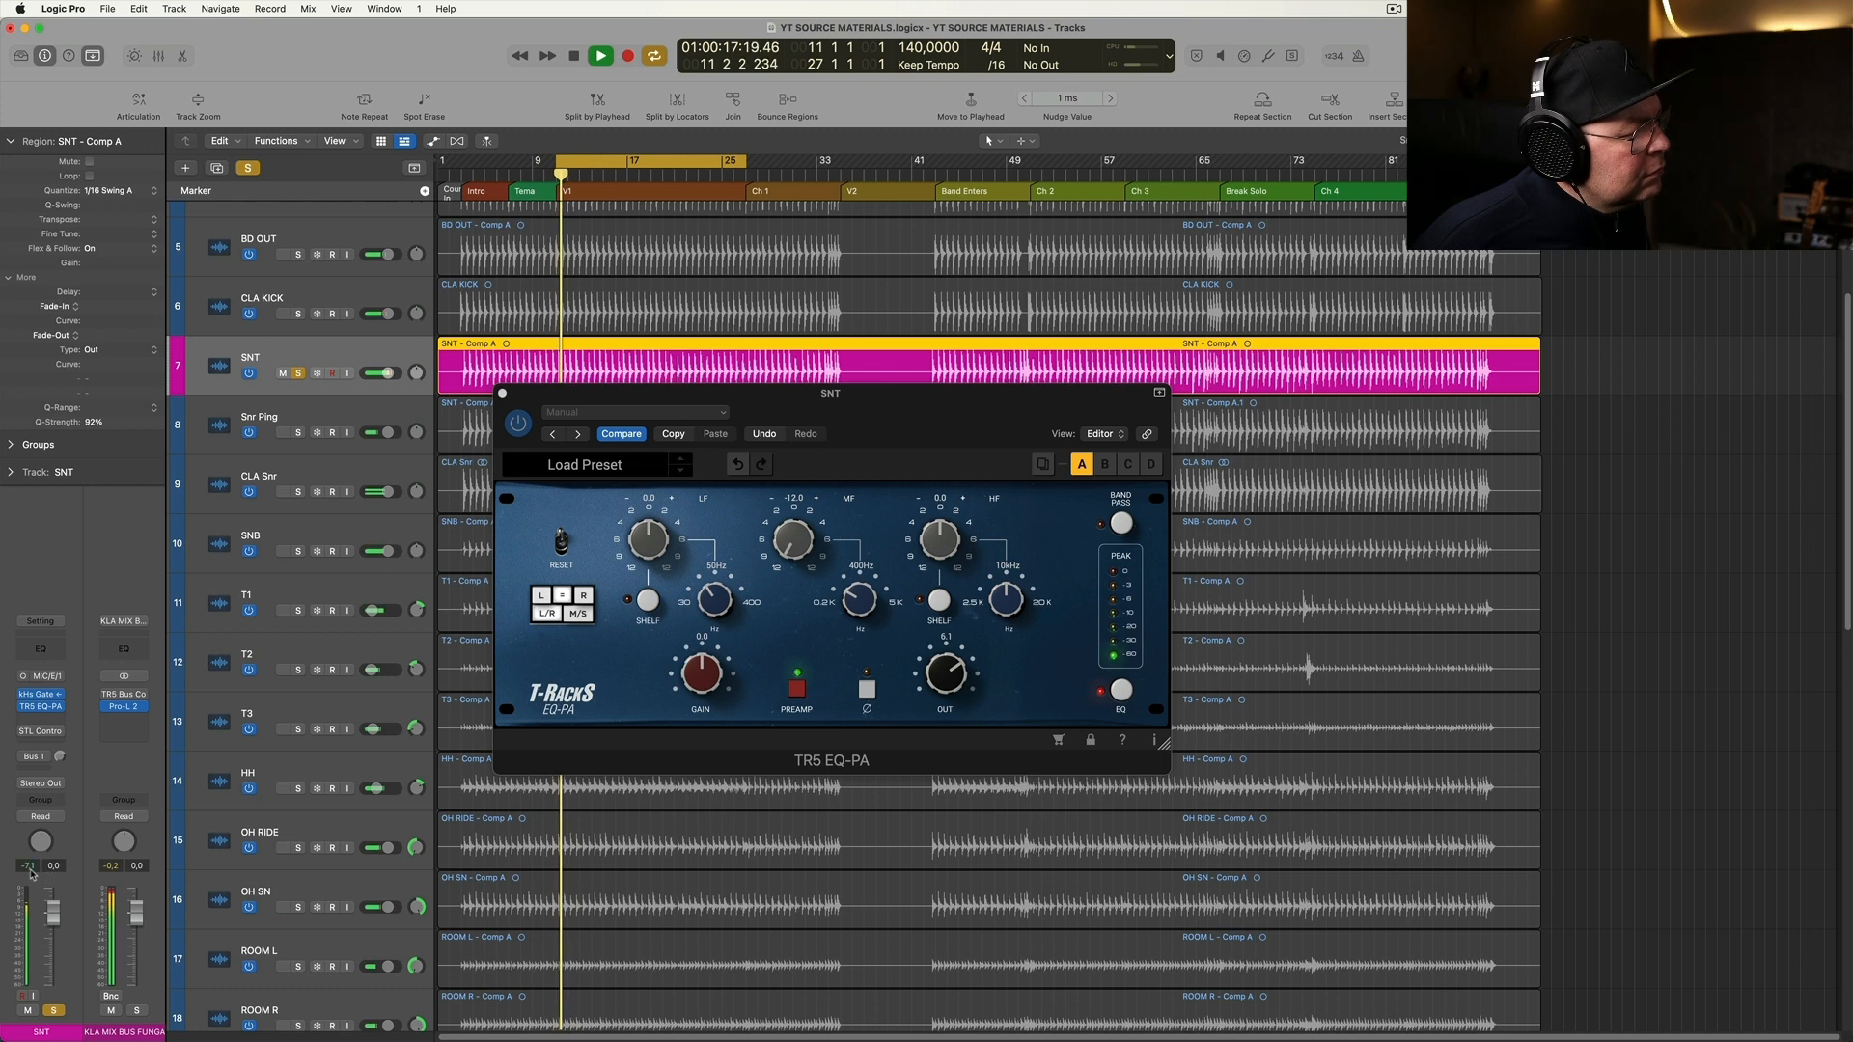
pyautogui.click(573, 56)
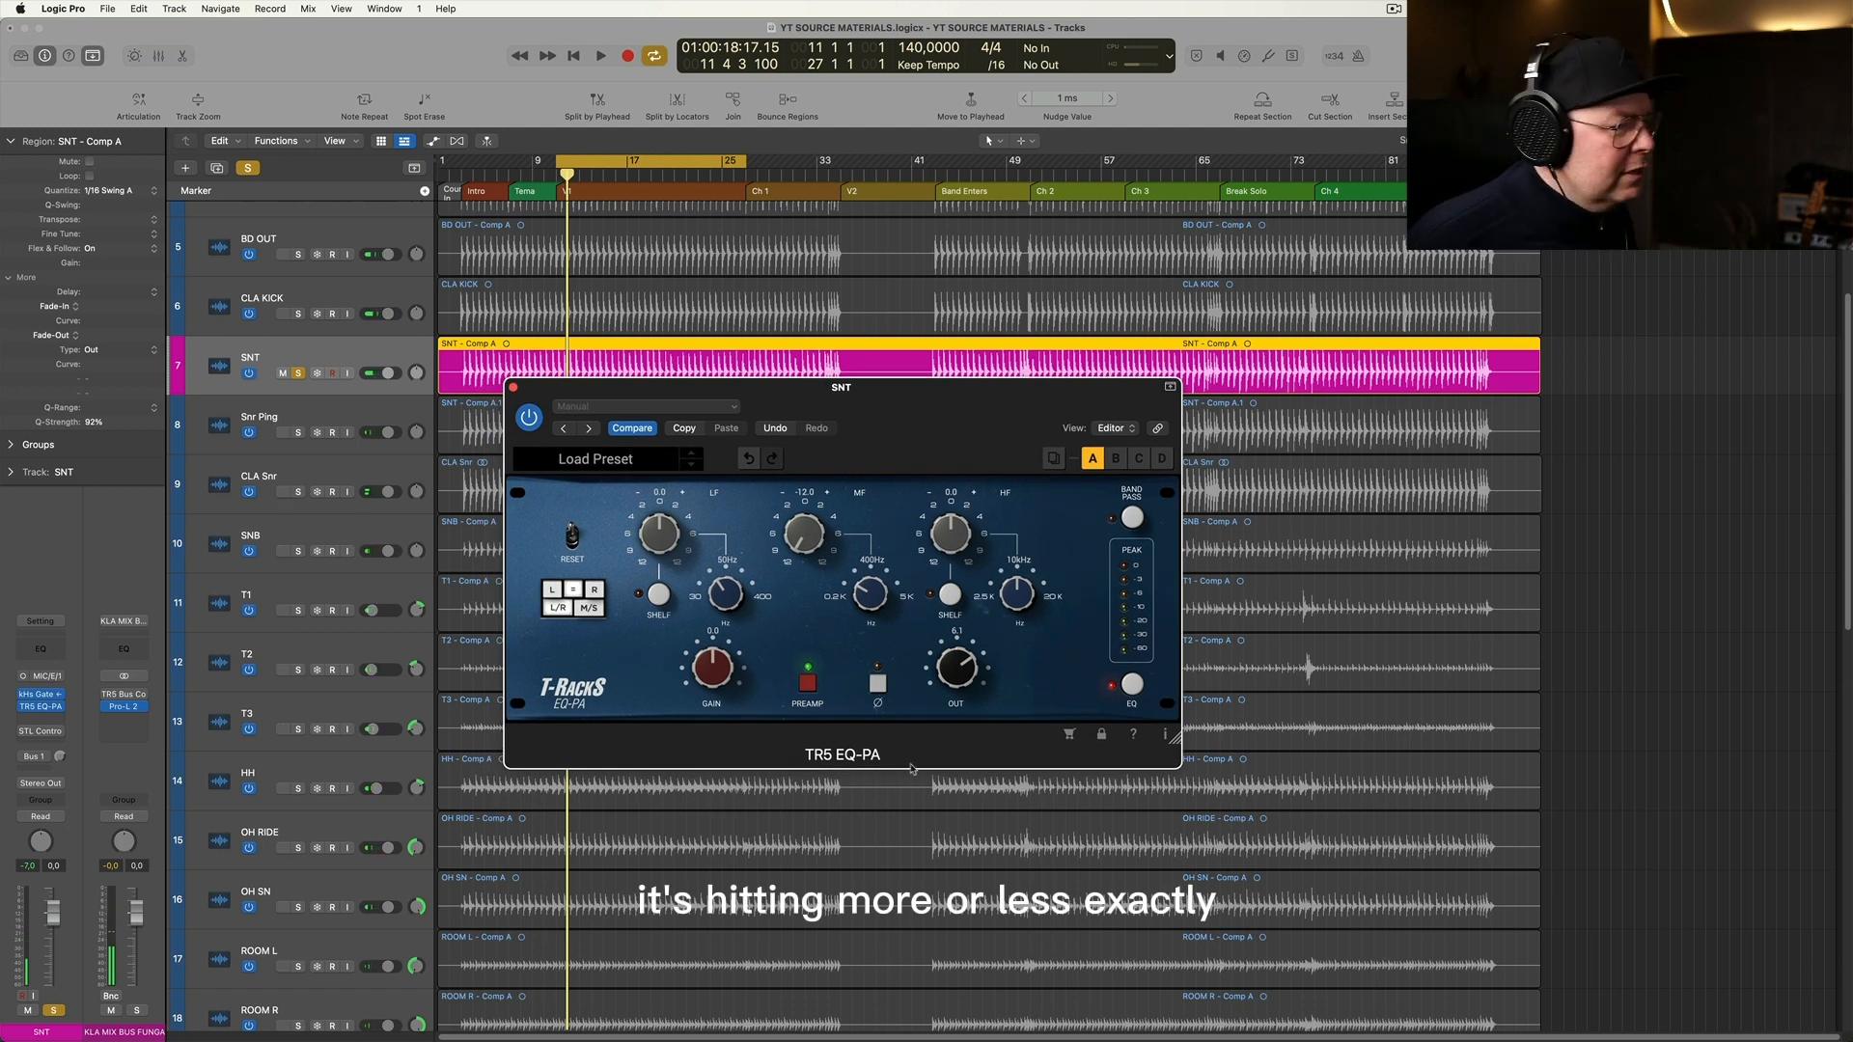
pyautogui.moveTo(954, 667); pyautogui.dragTo(954, 638)
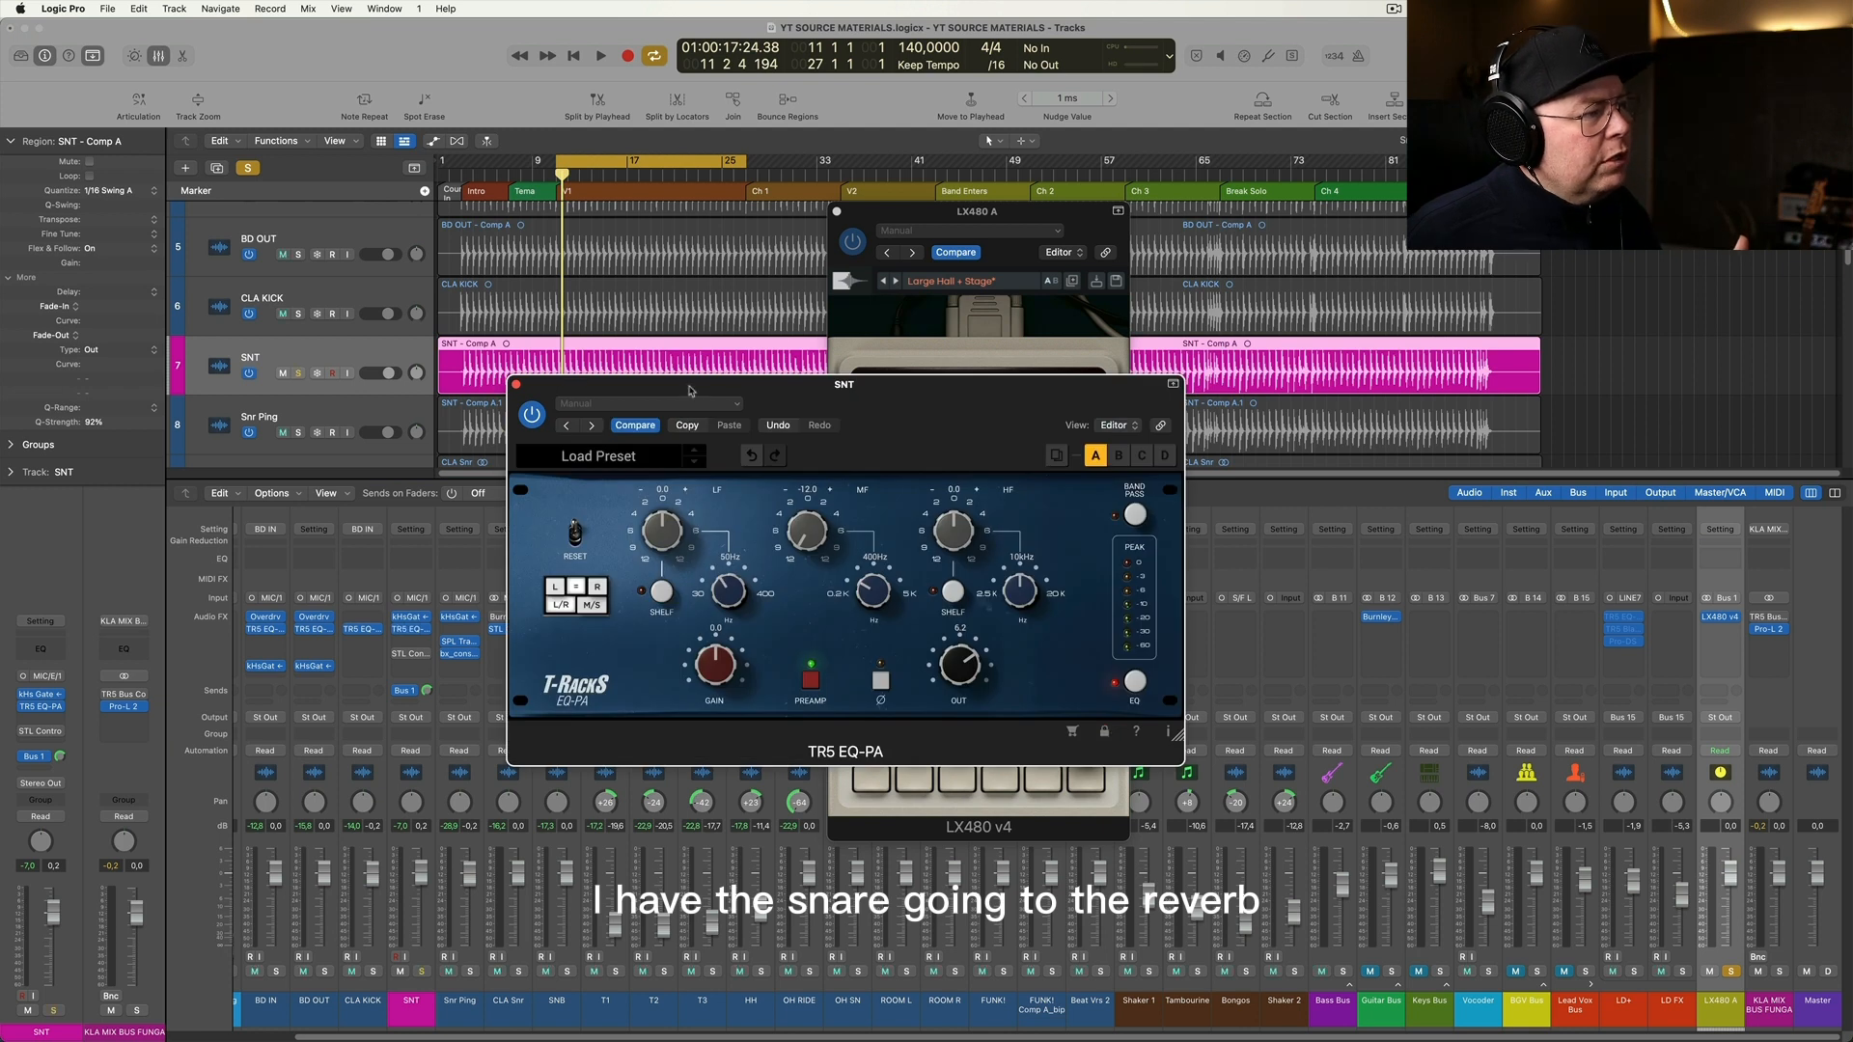
# Drag the TR5 EQ-PA window left to reveal the LX480 reverb window
pyautogui.moveTo(843, 384); pyautogui.dragTo(557, 287)
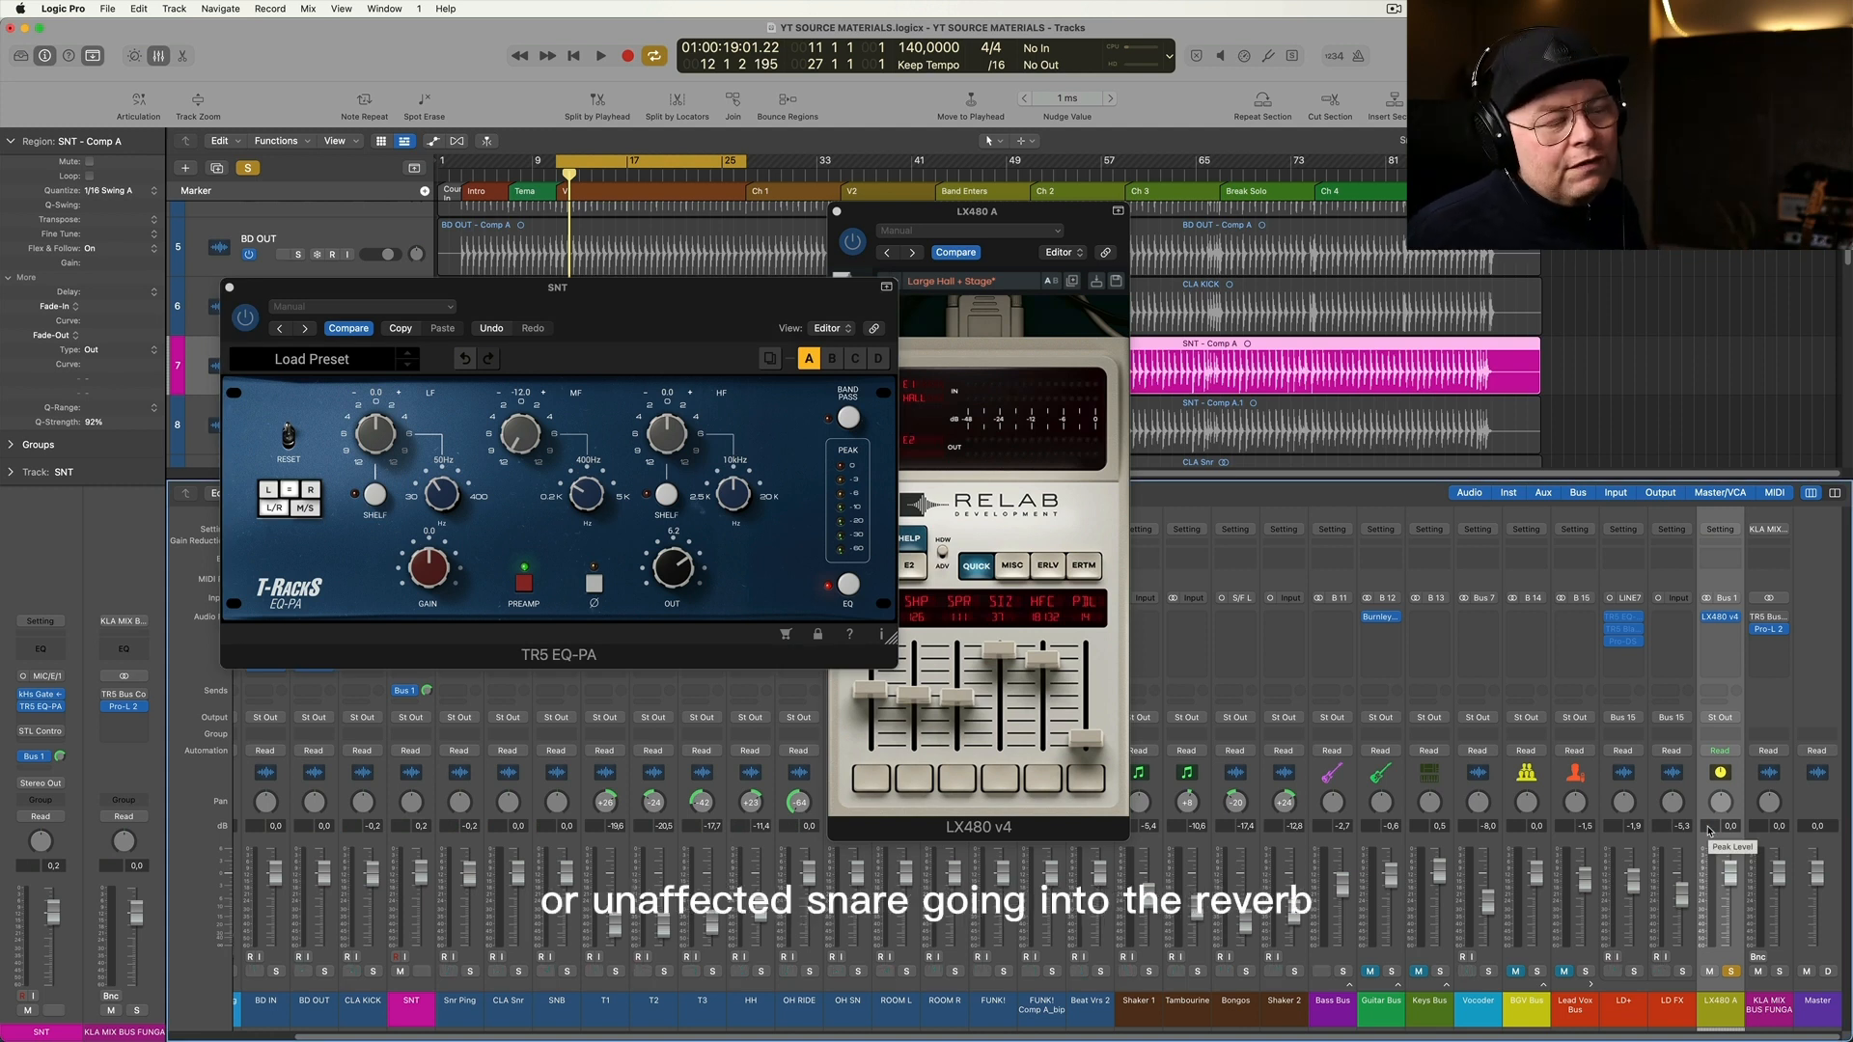
# Play the snare through the LX480 reverb and shift the reverb window right
pyautogui.click(600, 56)
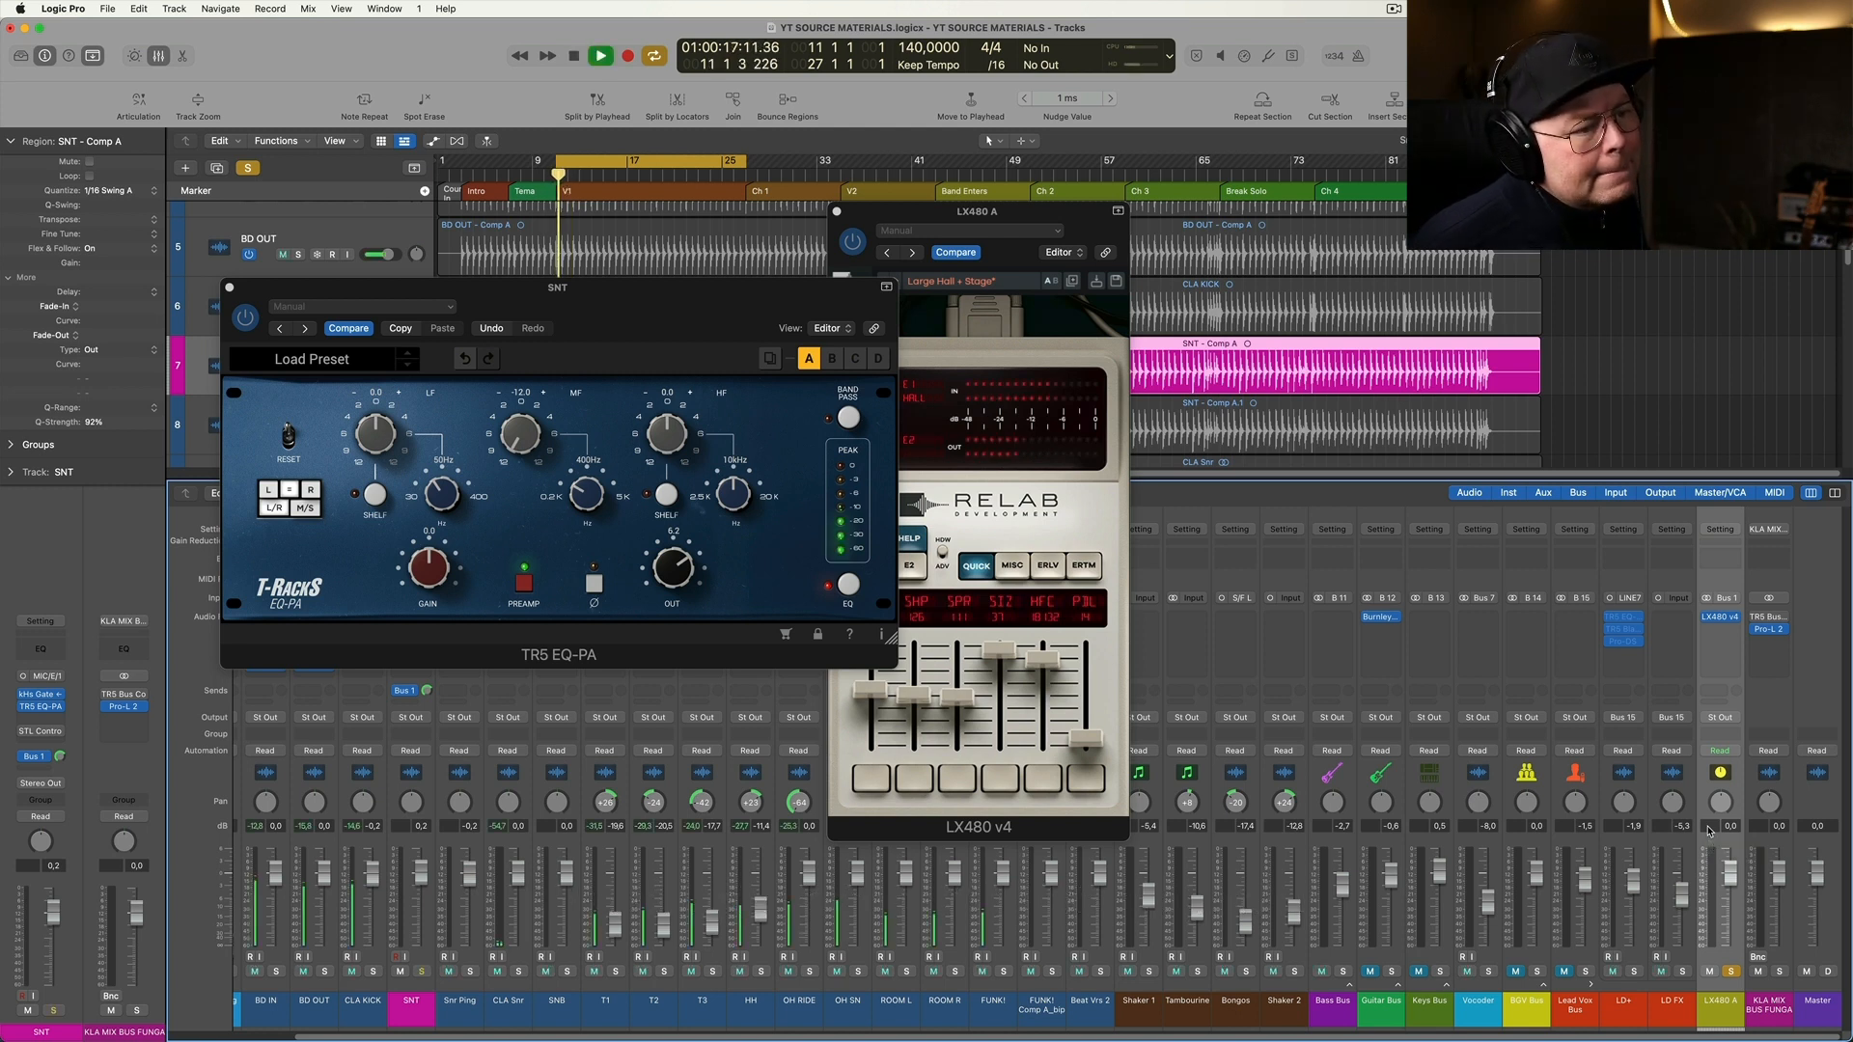
pyautogui.click(573, 56)
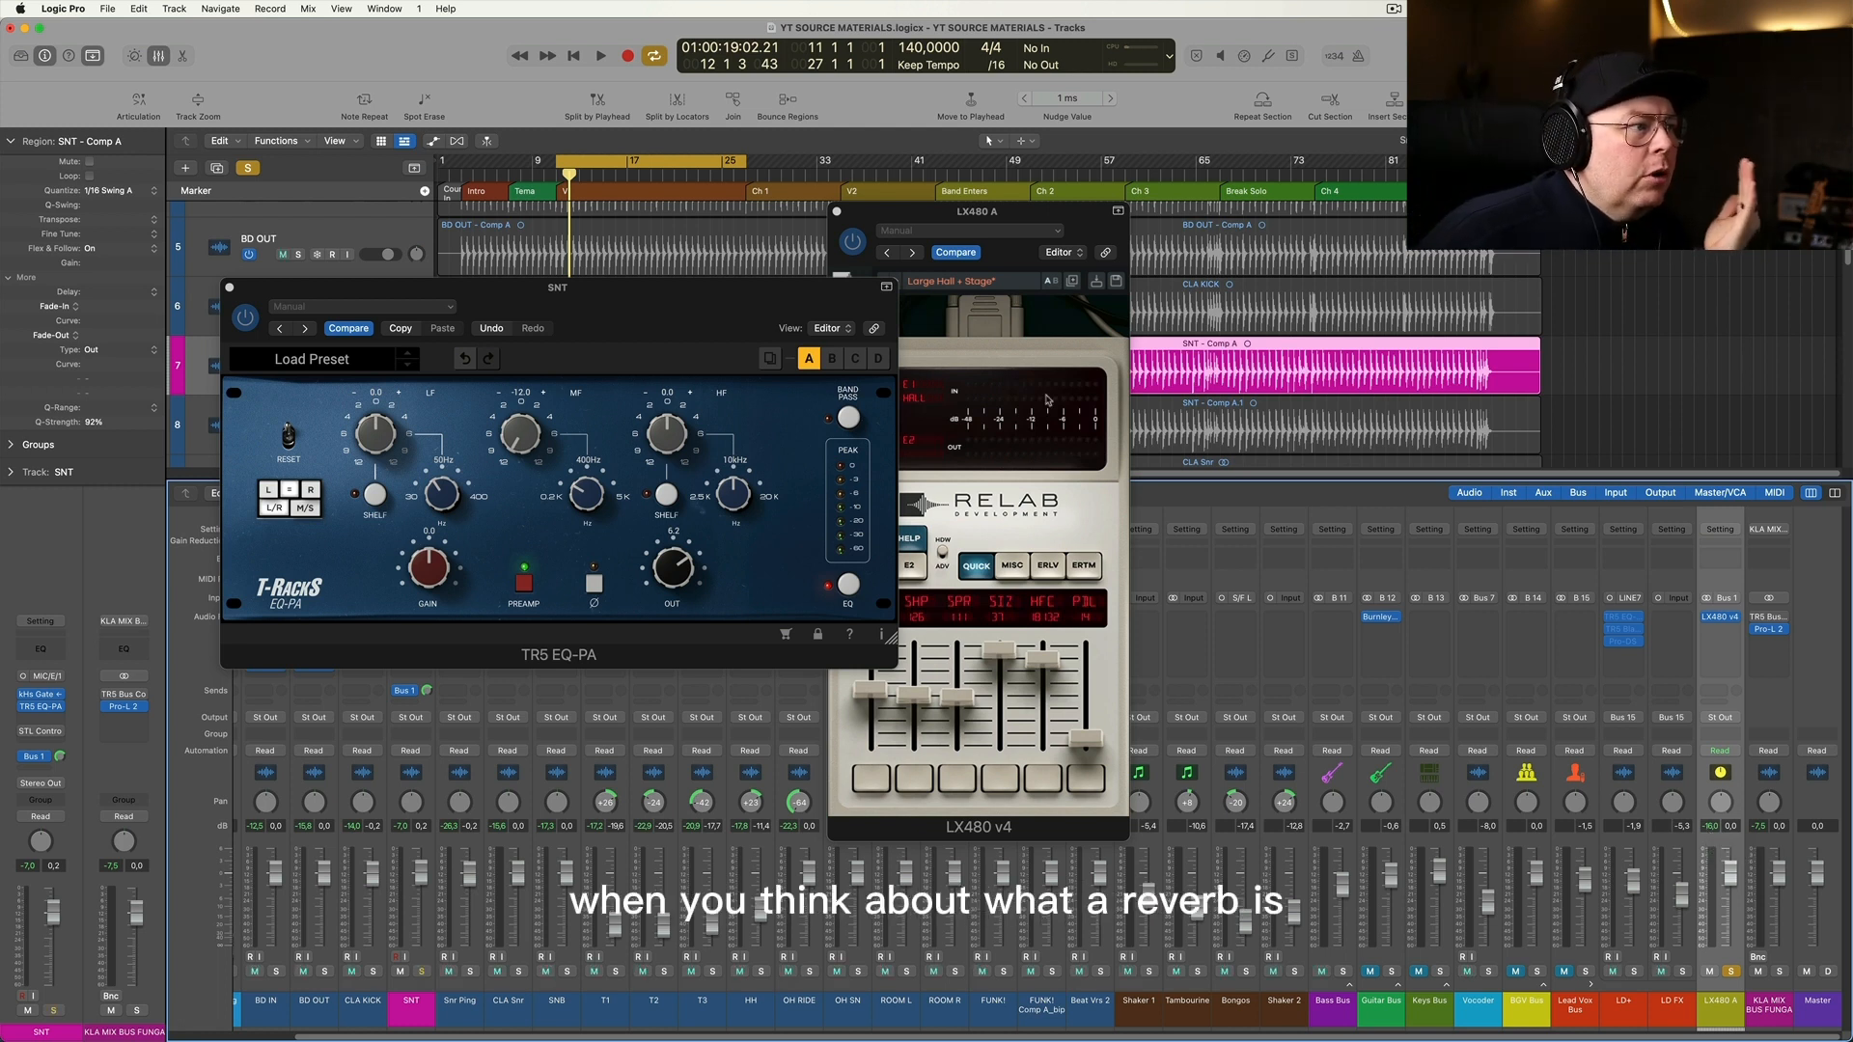
pyautogui.moveTo(998, 223); pyautogui.dragTo(1069, 223)
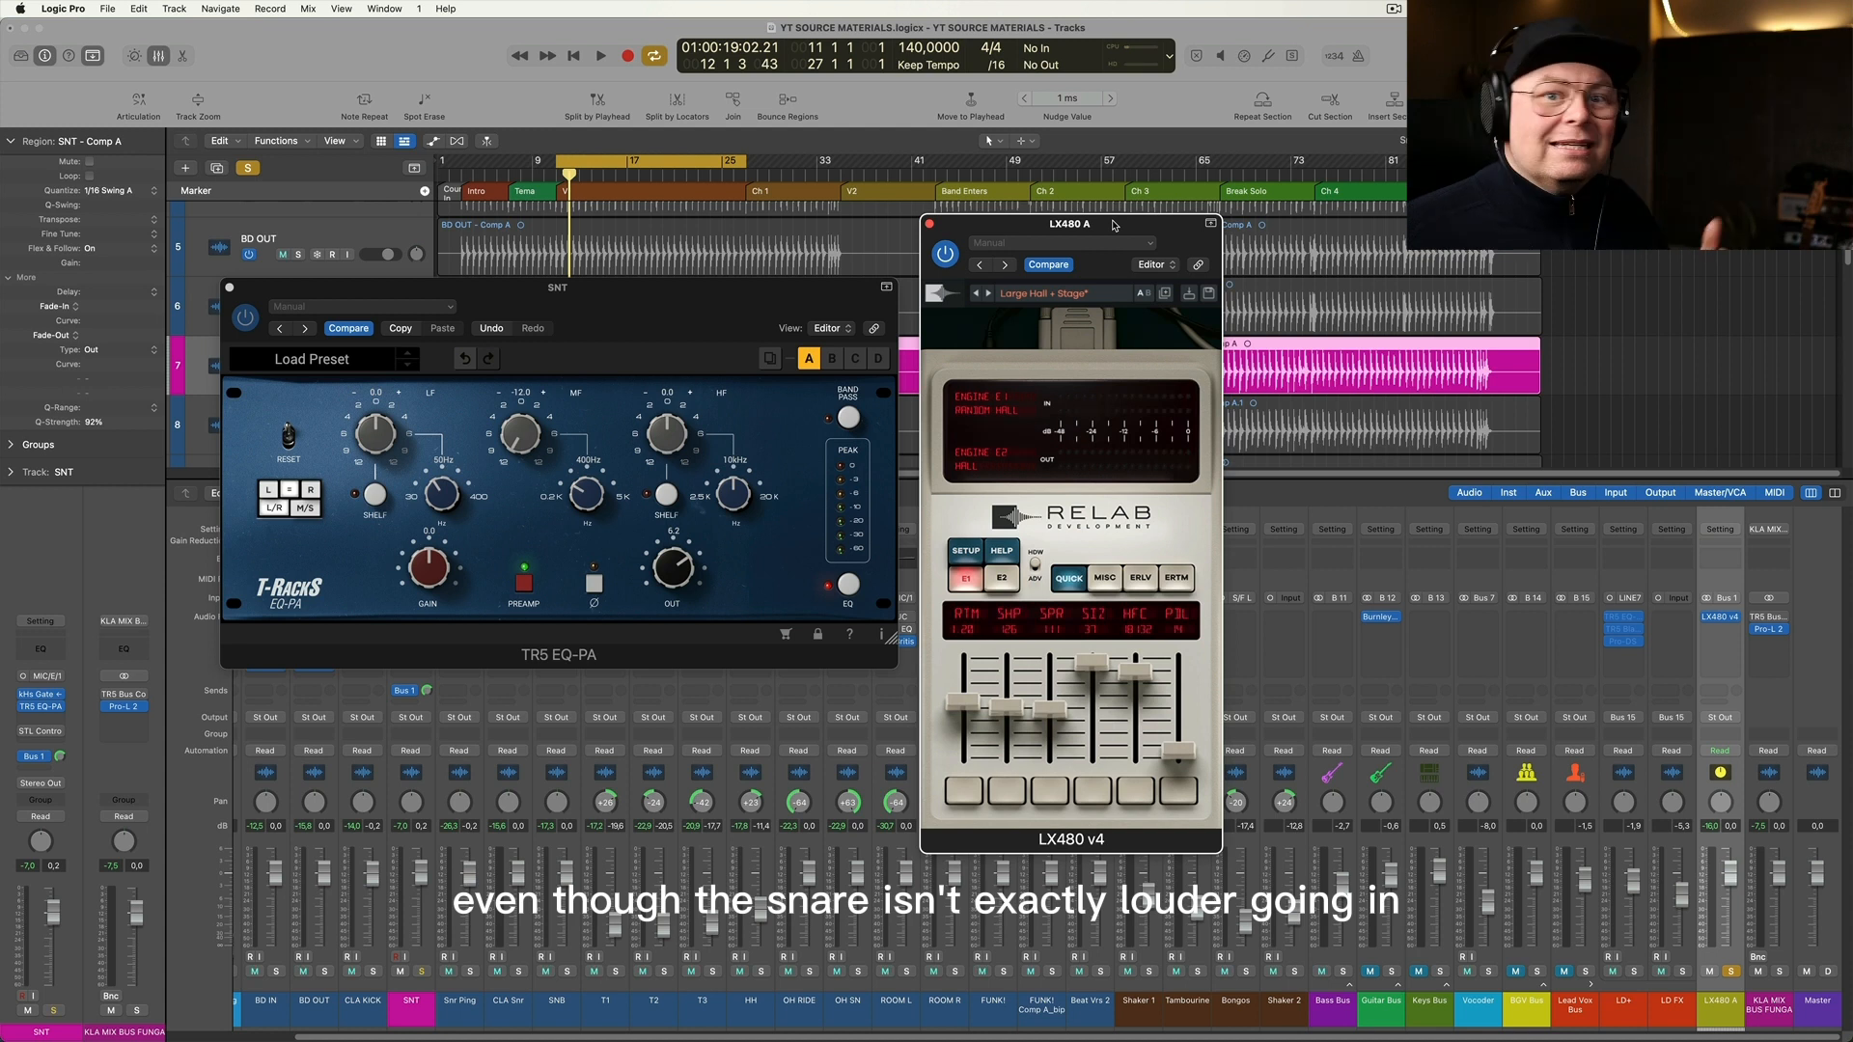
# Play the snare through the reverb again, then stop
pyautogui.click(599, 56)
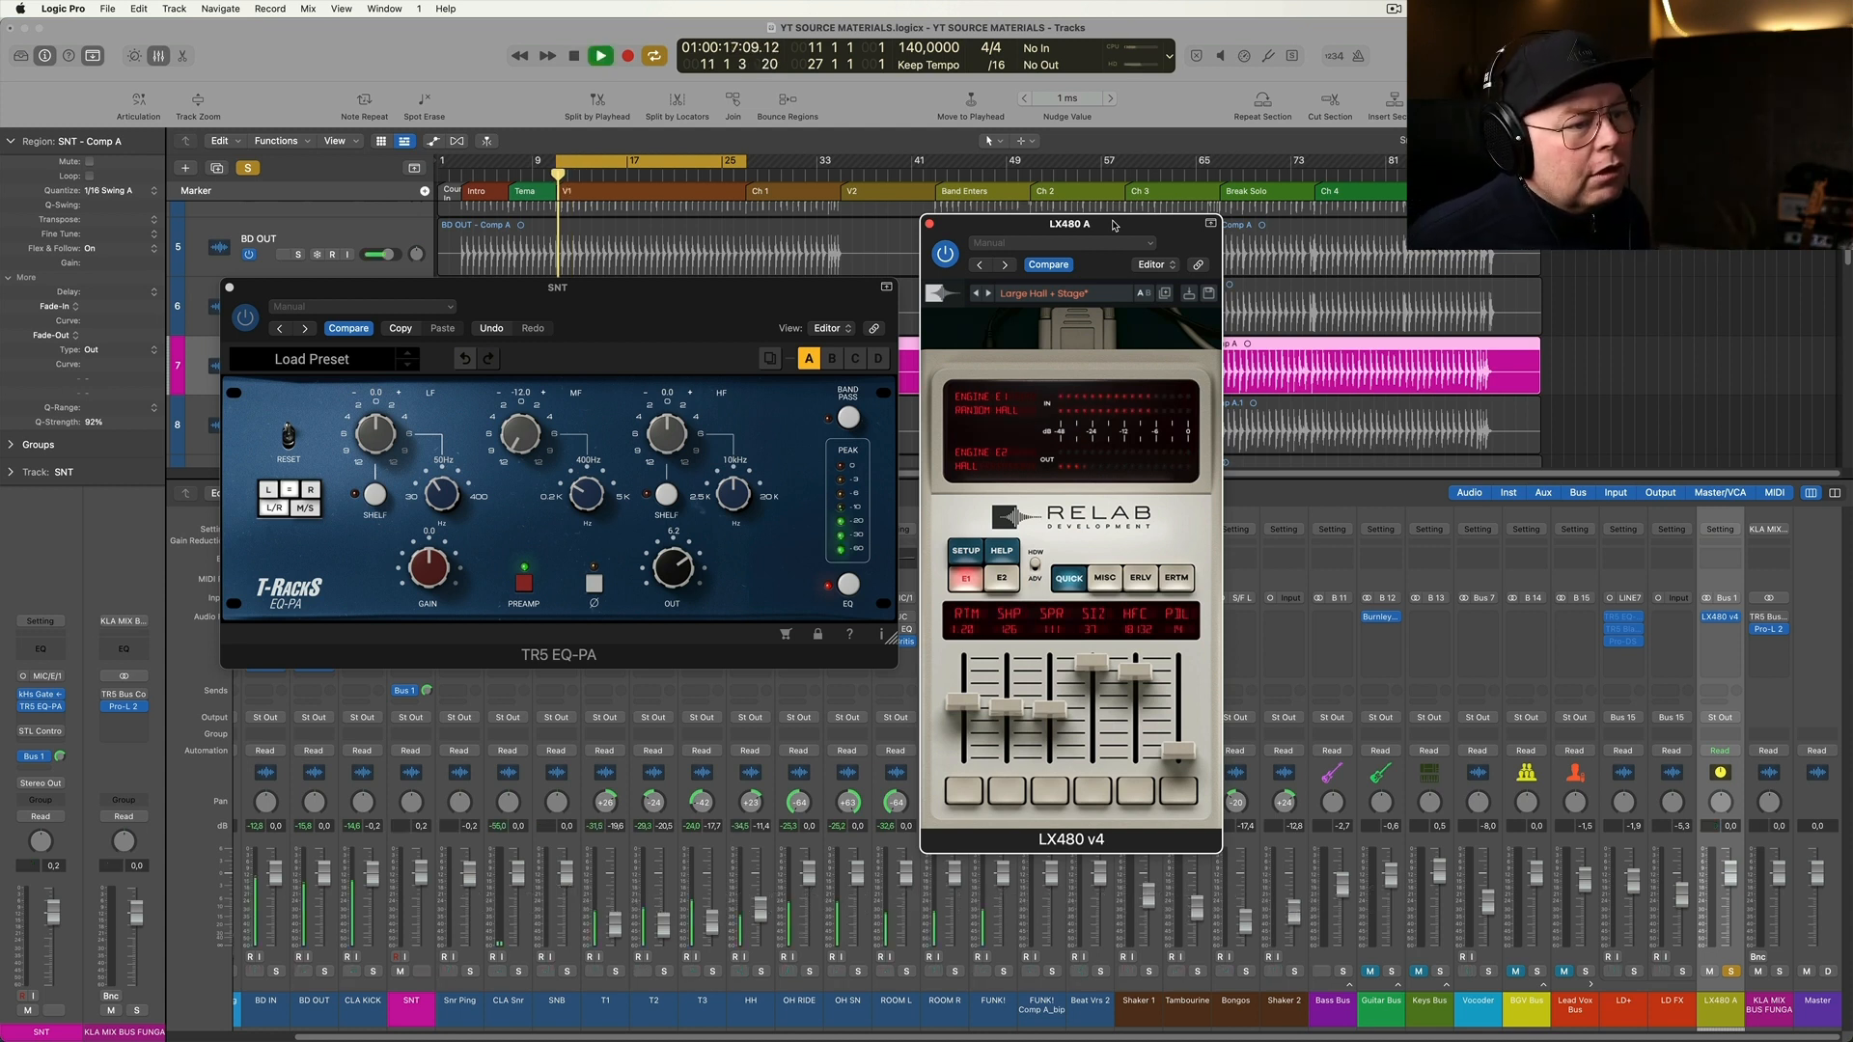
pyautogui.click(599, 56)
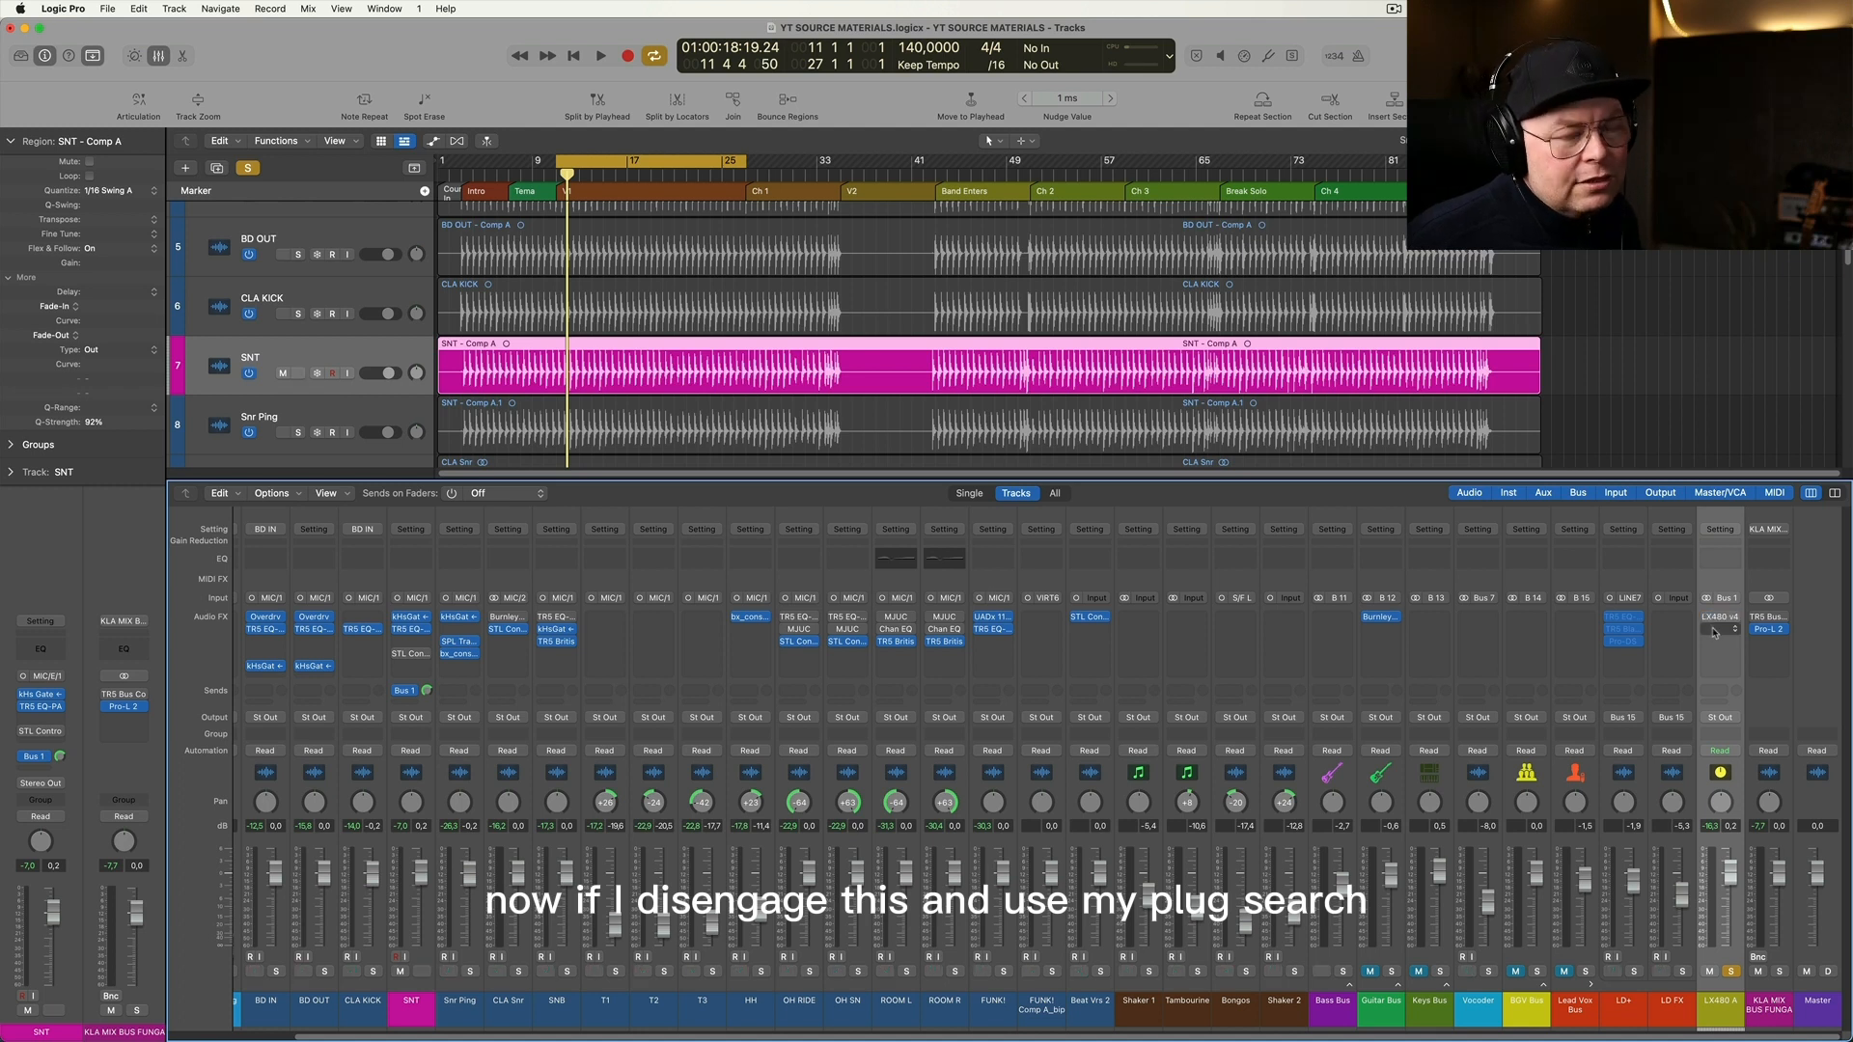
# Search 'spac' in the reverb bus insert slot to load Space Designer
pyautogui.click(1720, 617)
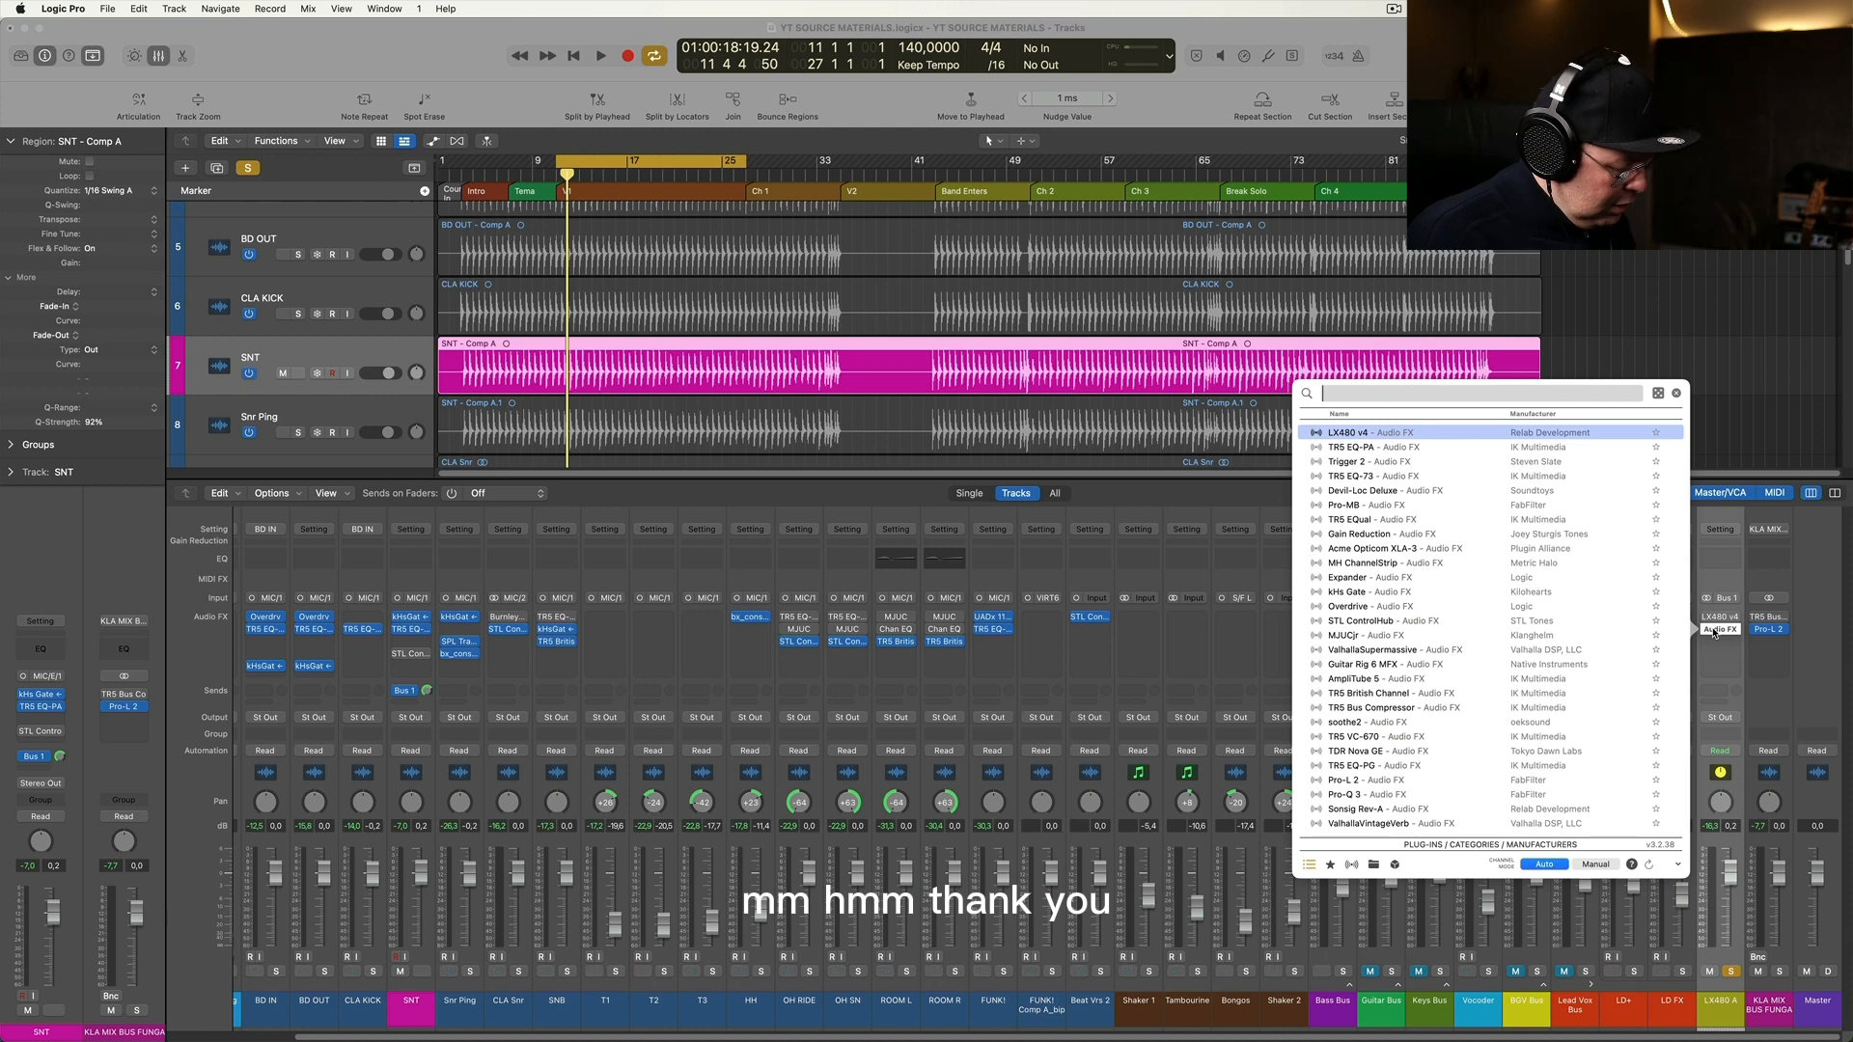
pyautogui.write('spac')
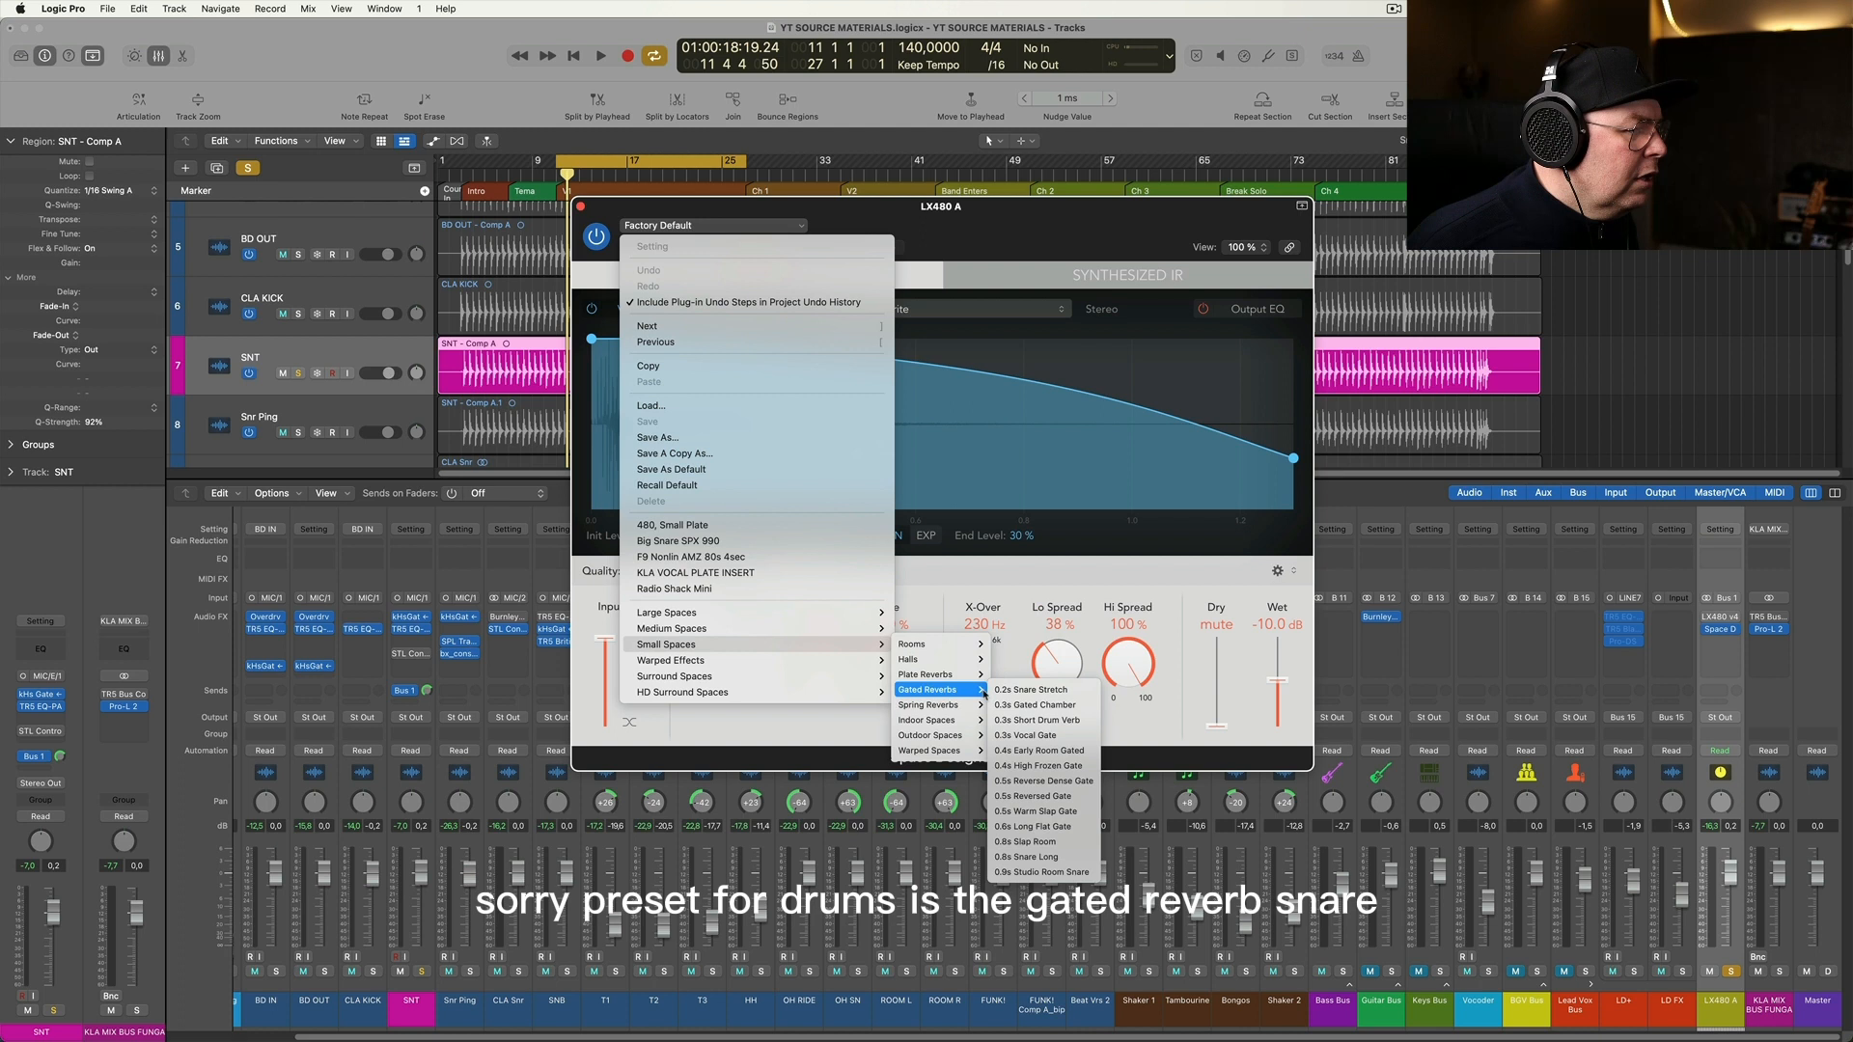
# Load Gated Reverbs '0.8s Snare Long', then step to '0.9s Studio Room Snare'
pyautogui.click(1027, 842)
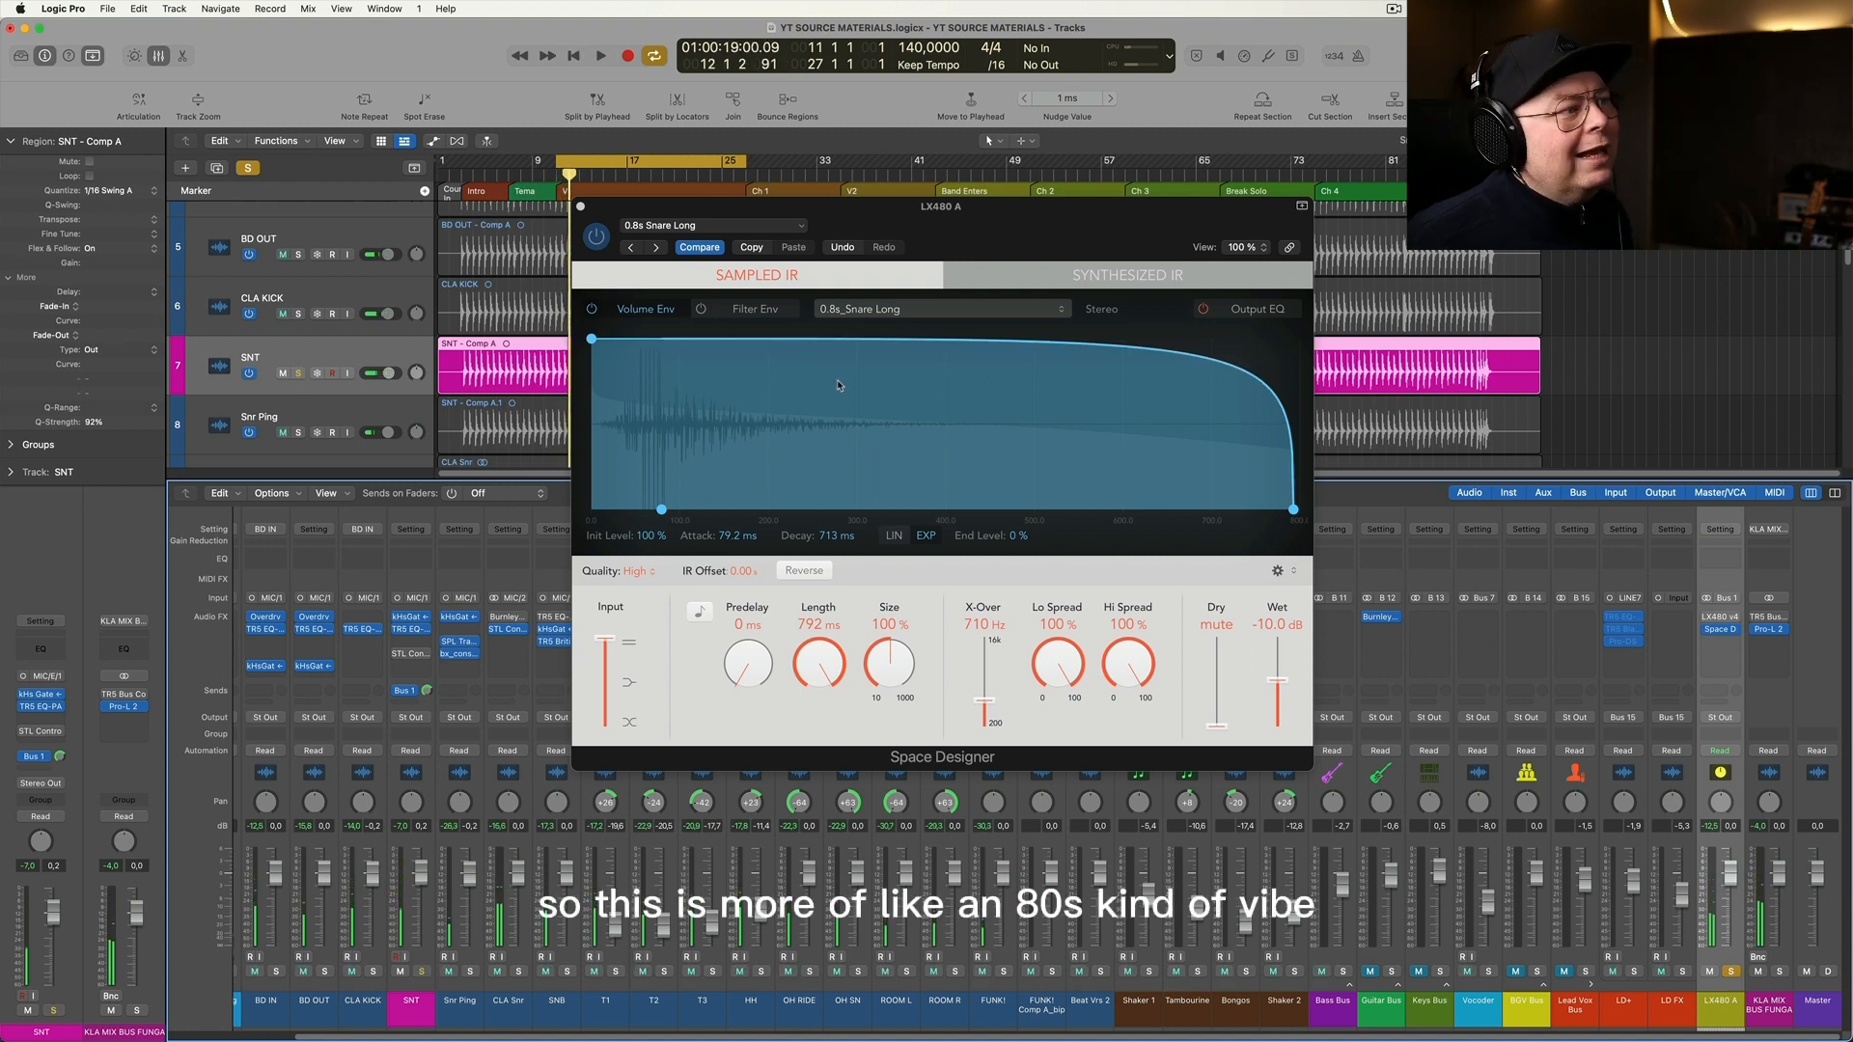
pyautogui.click(657, 248)
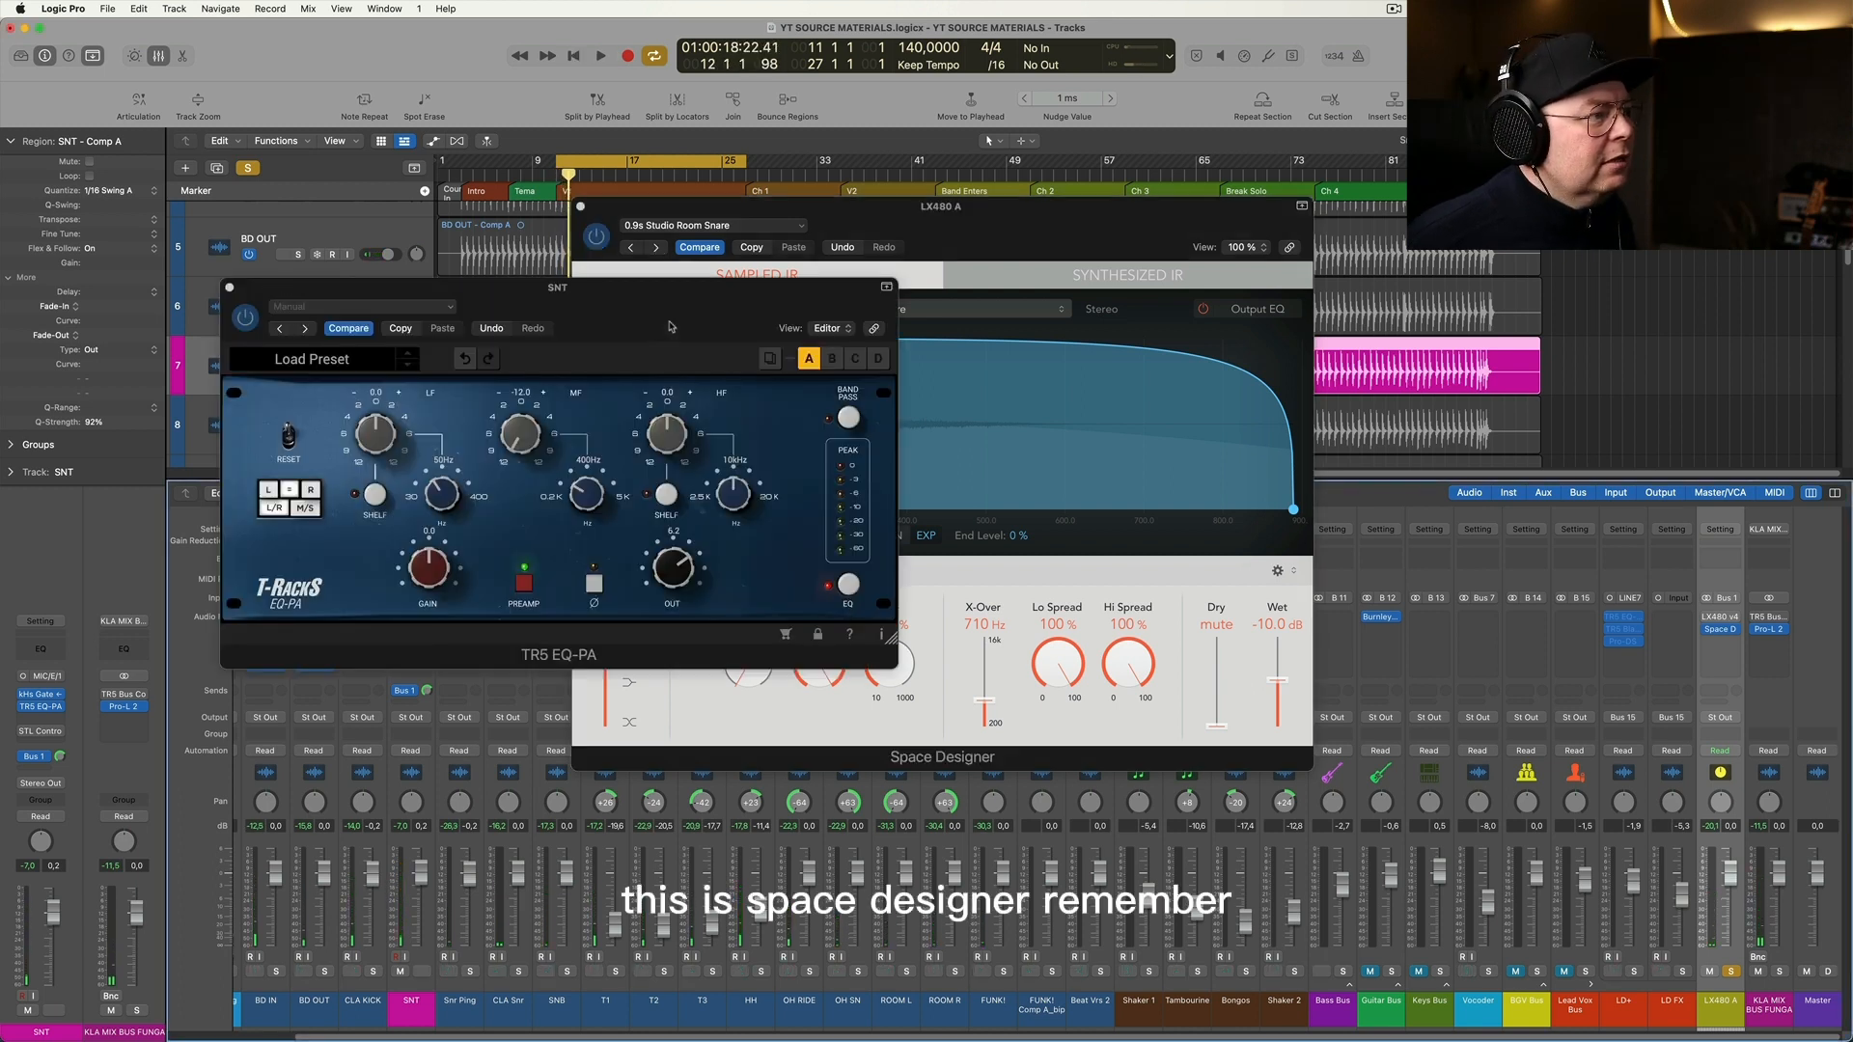
pyautogui.moveTo(558, 287); pyautogui.dragTo(683, 297)
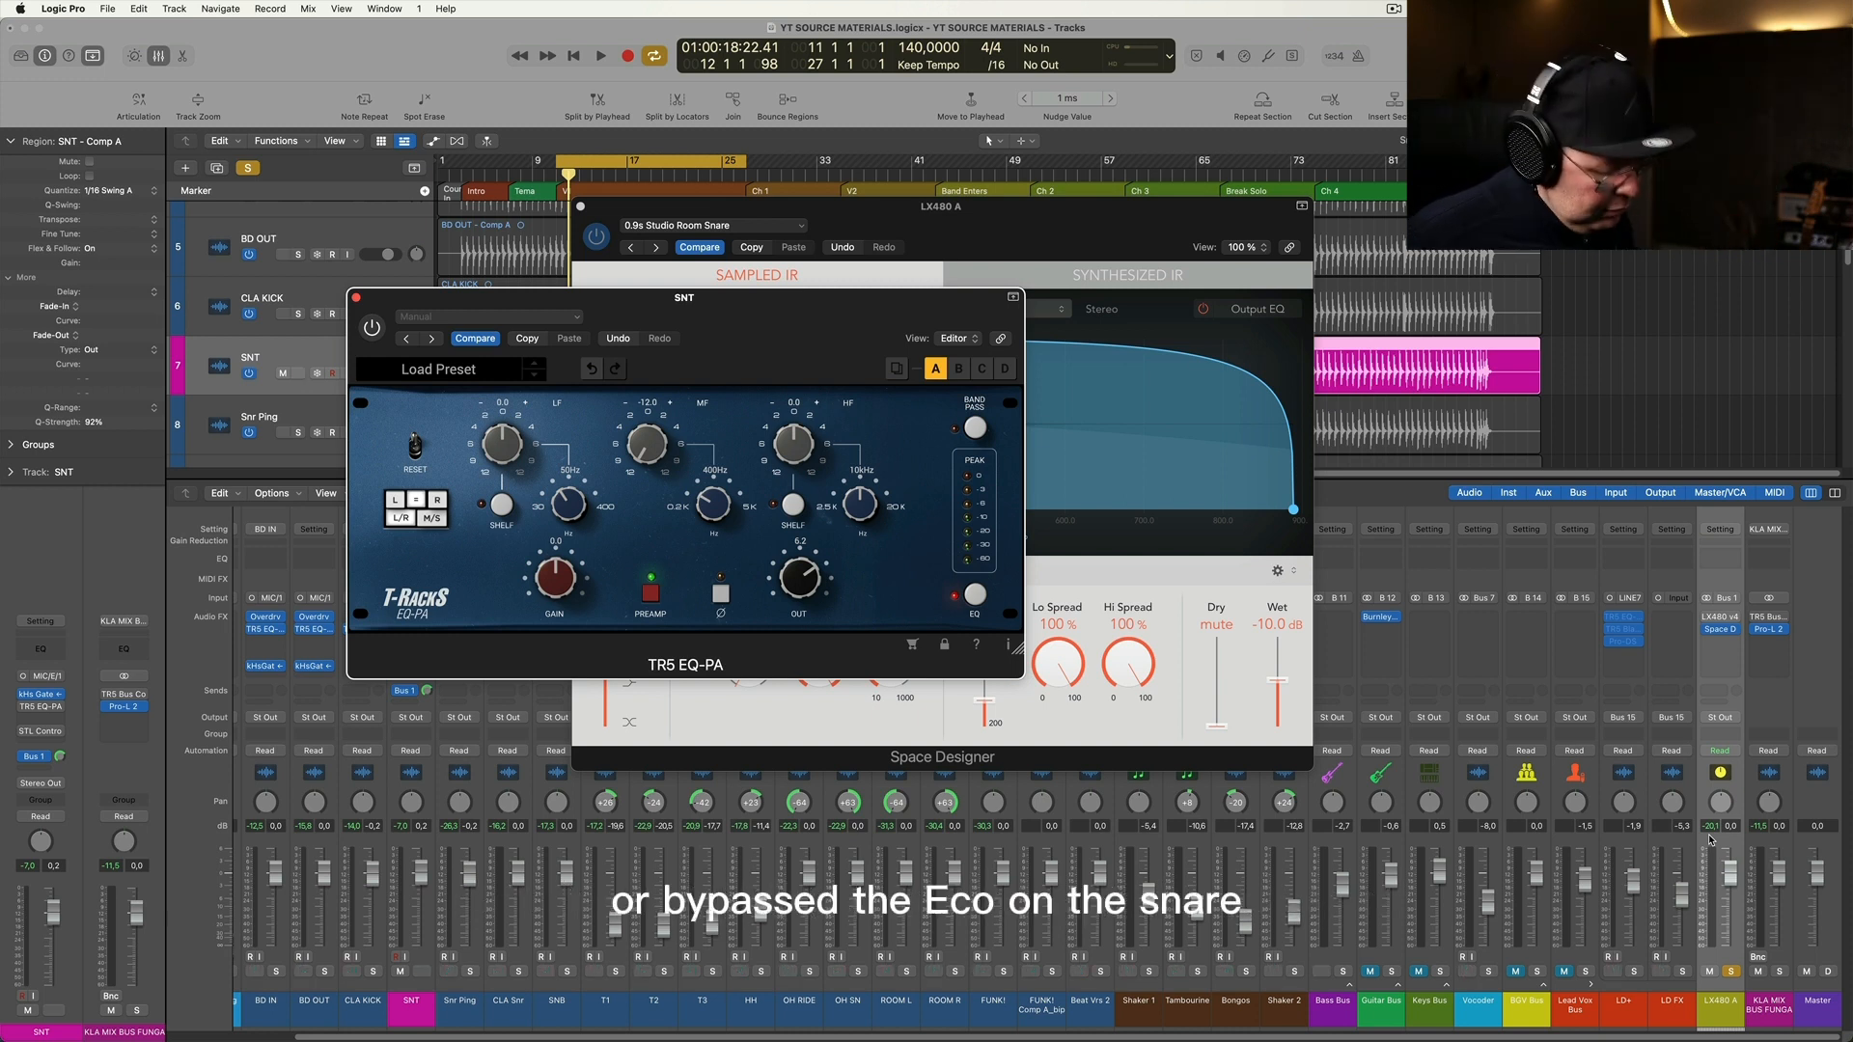
# Play the bypassed snare, then engage the TR5 EQ-PA and play again
pyautogui.click(600, 55)
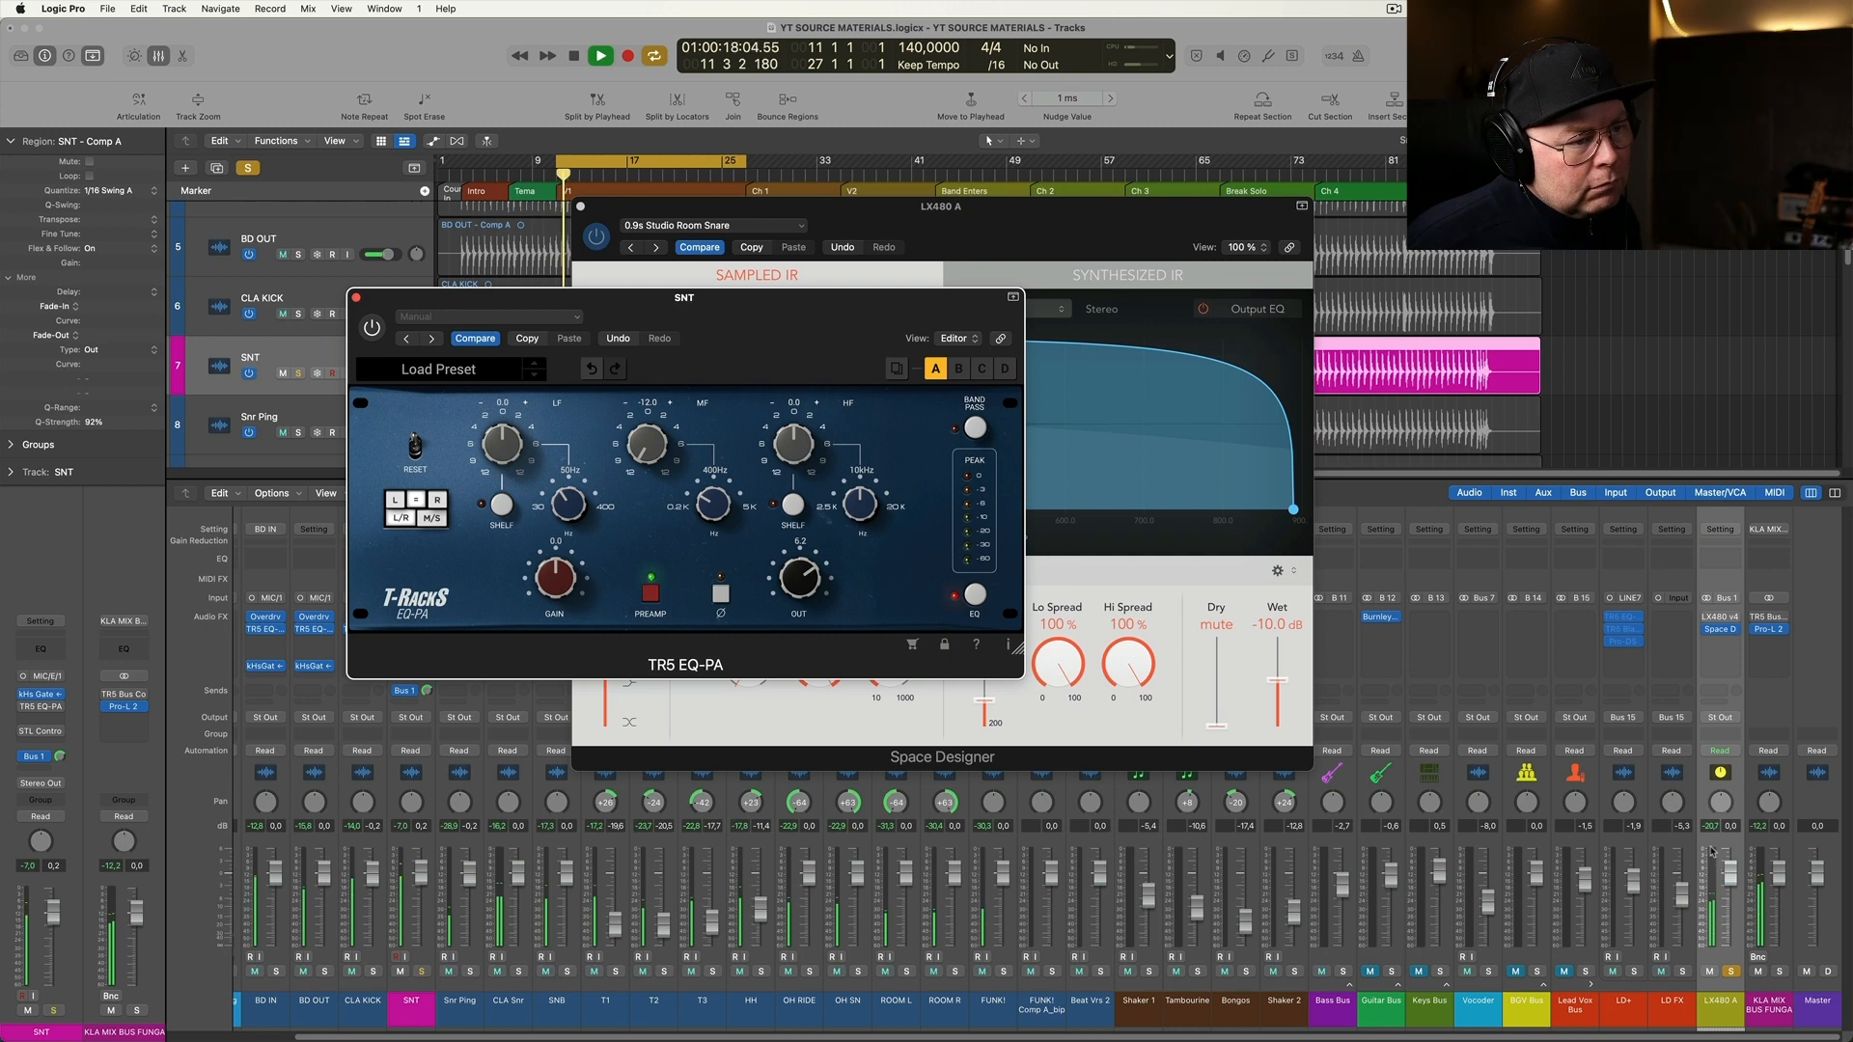
pyautogui.click(600, 56)
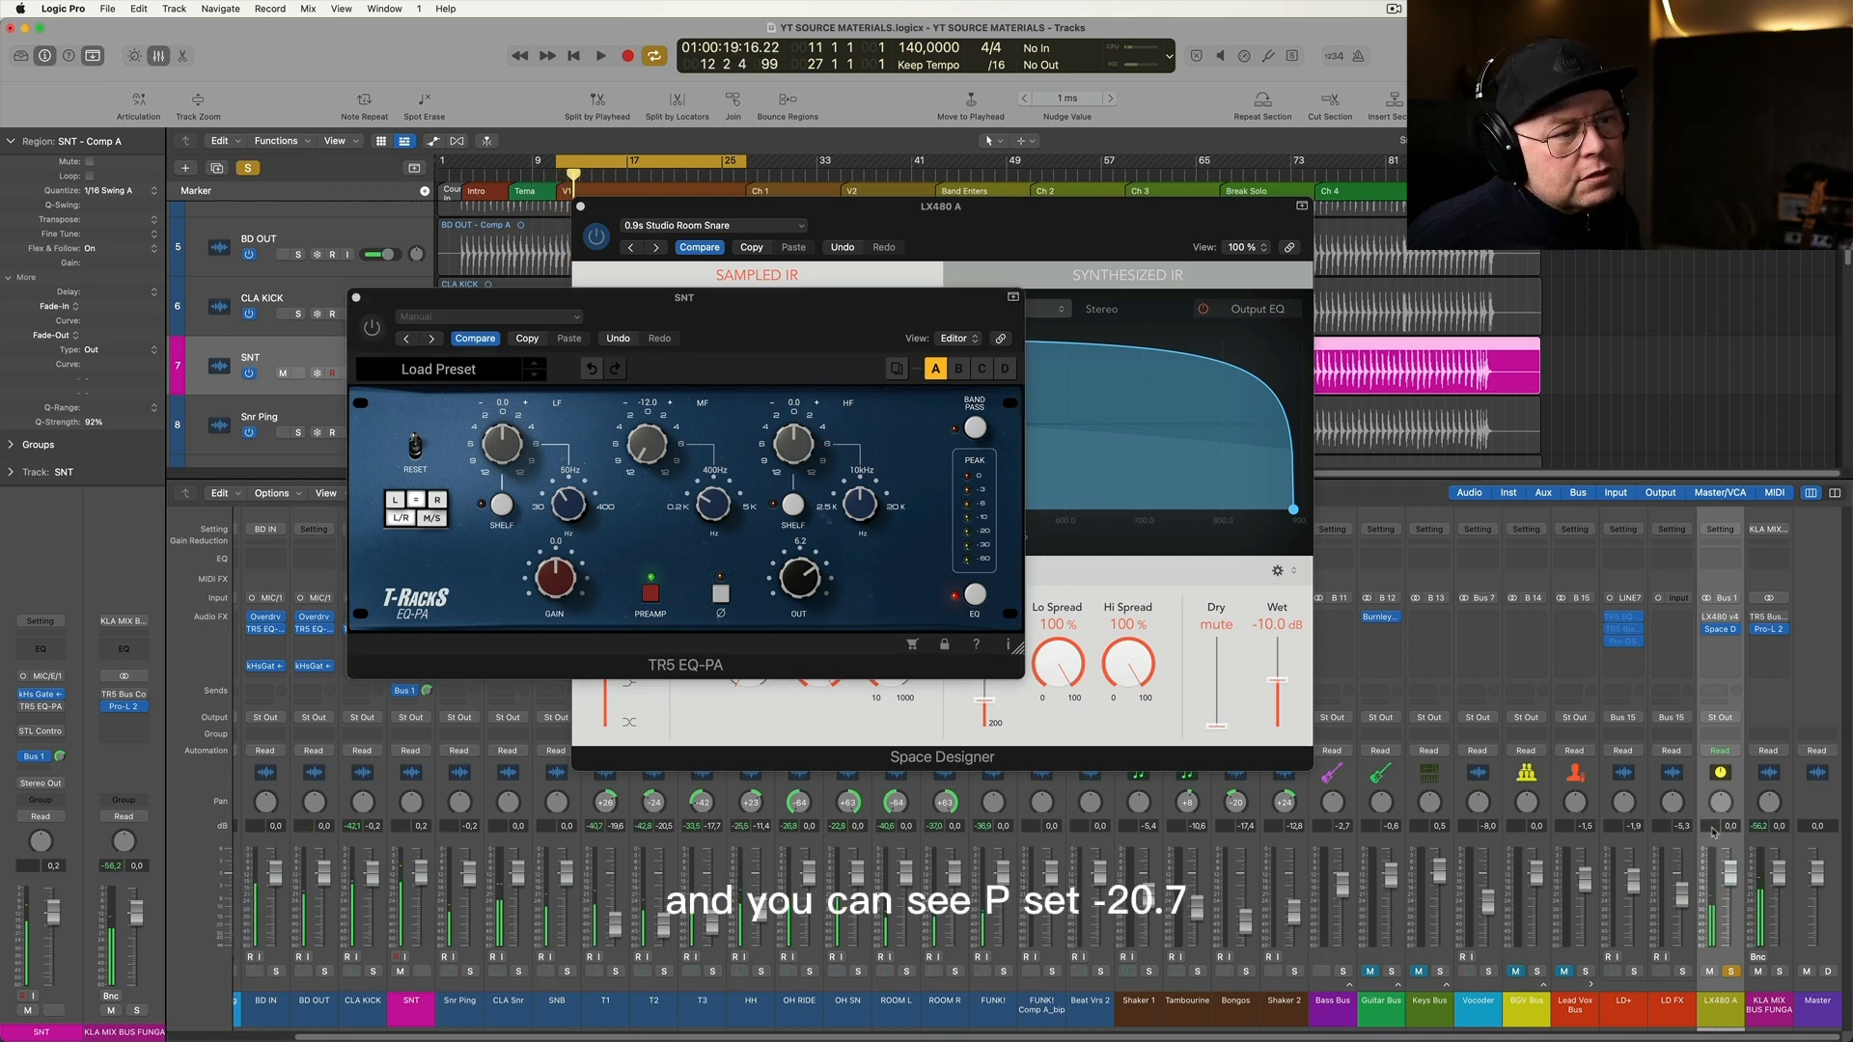
pyautogui.click(370, 328)
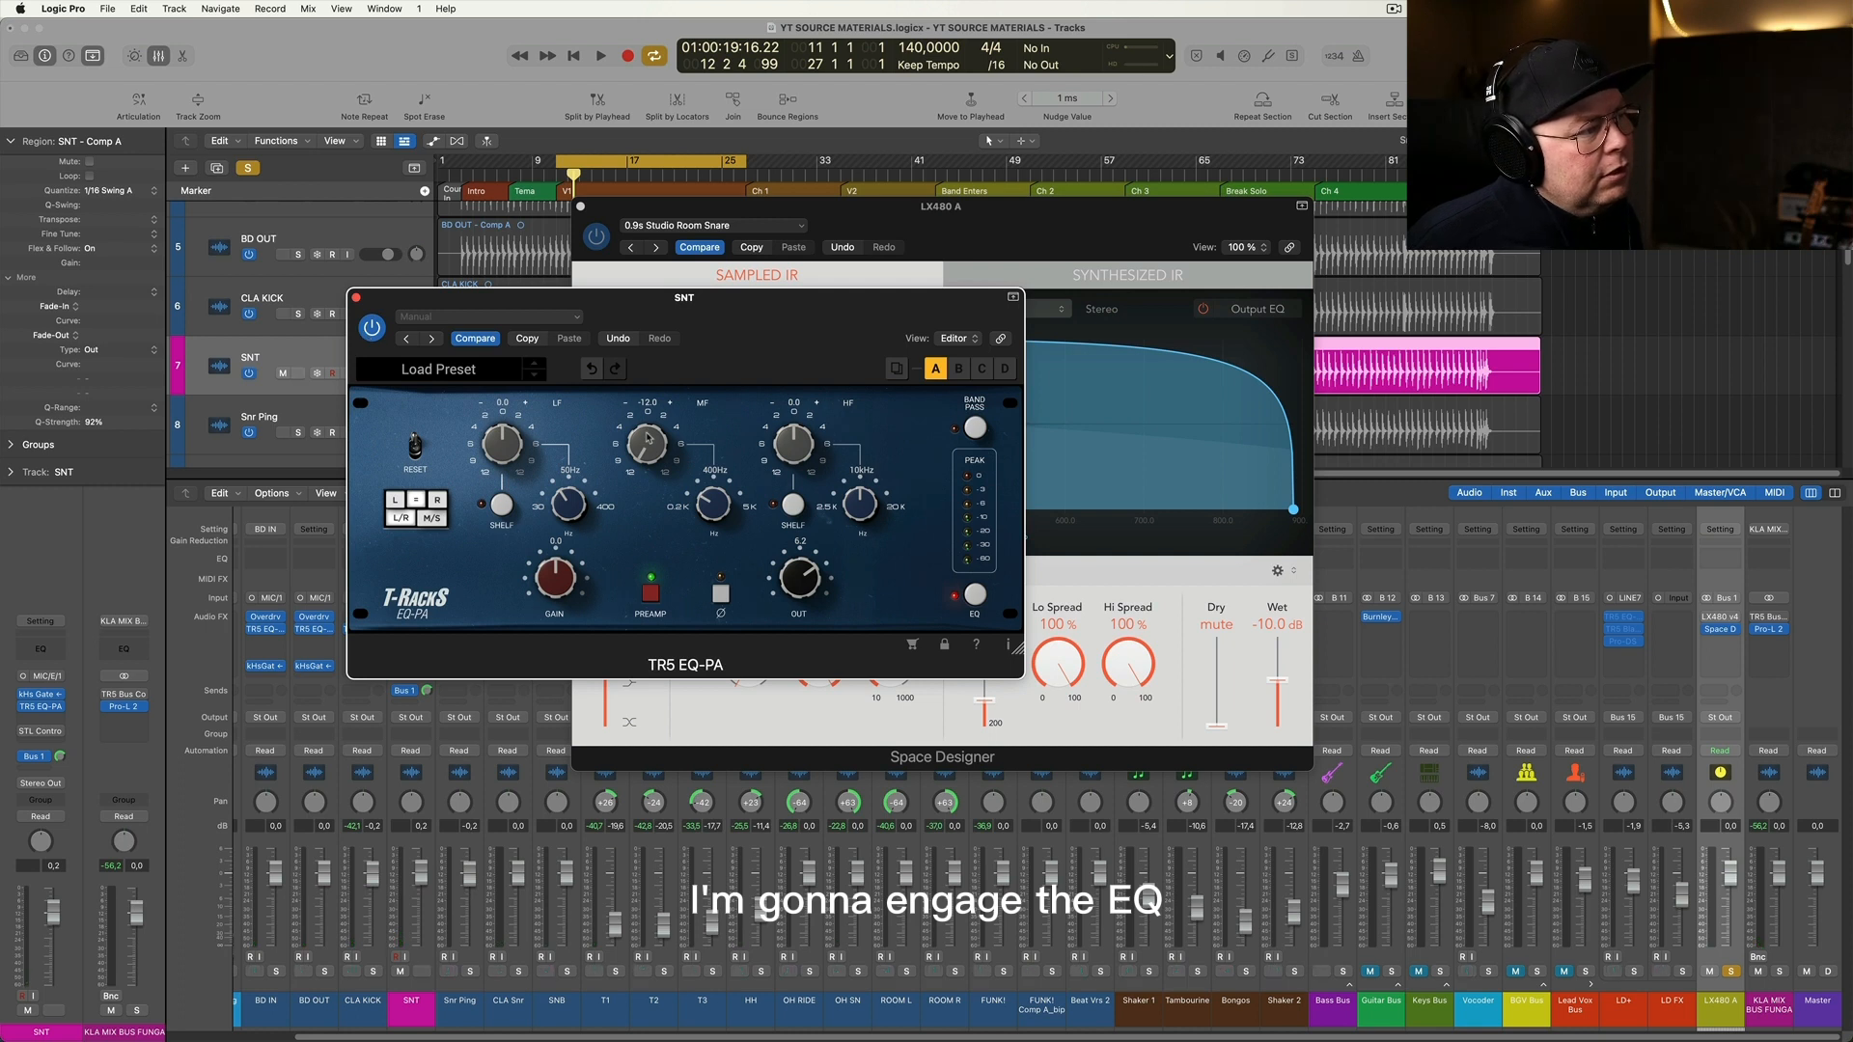
pyautogui.click(599, 55)
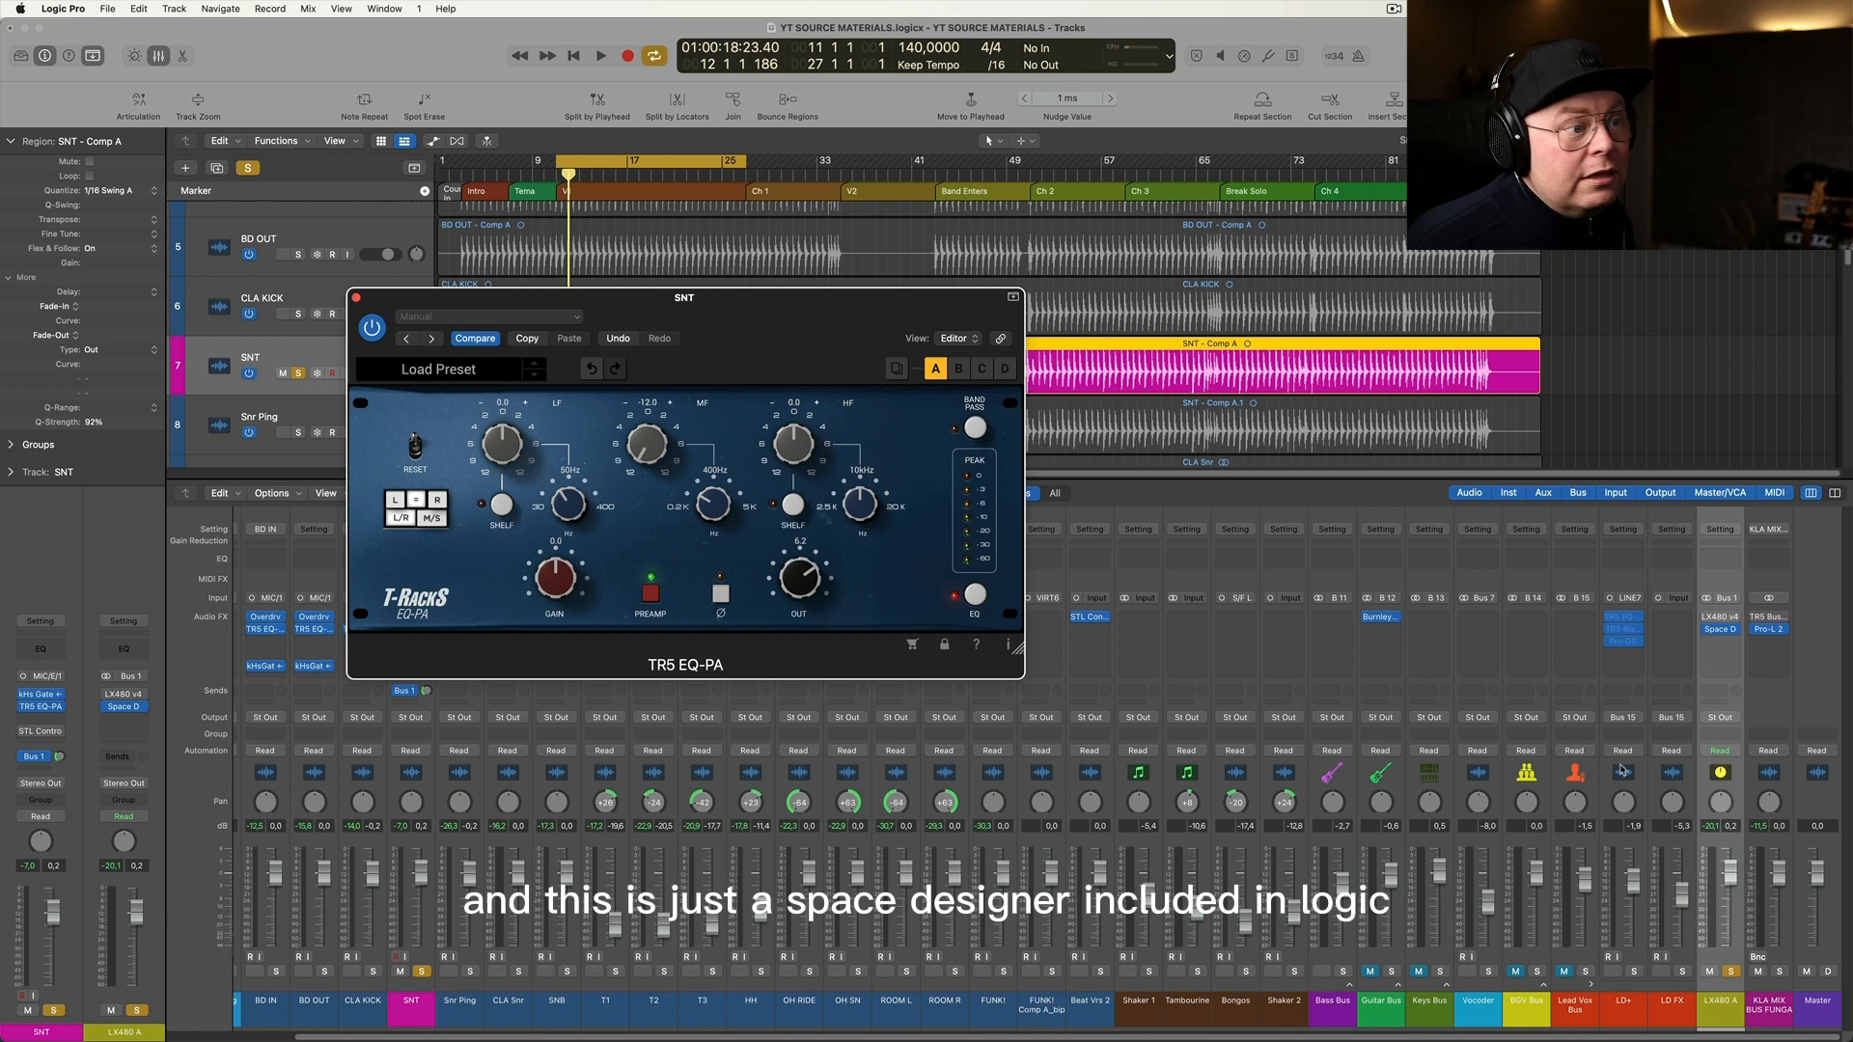
pyautogui.moveTo(511, 533)
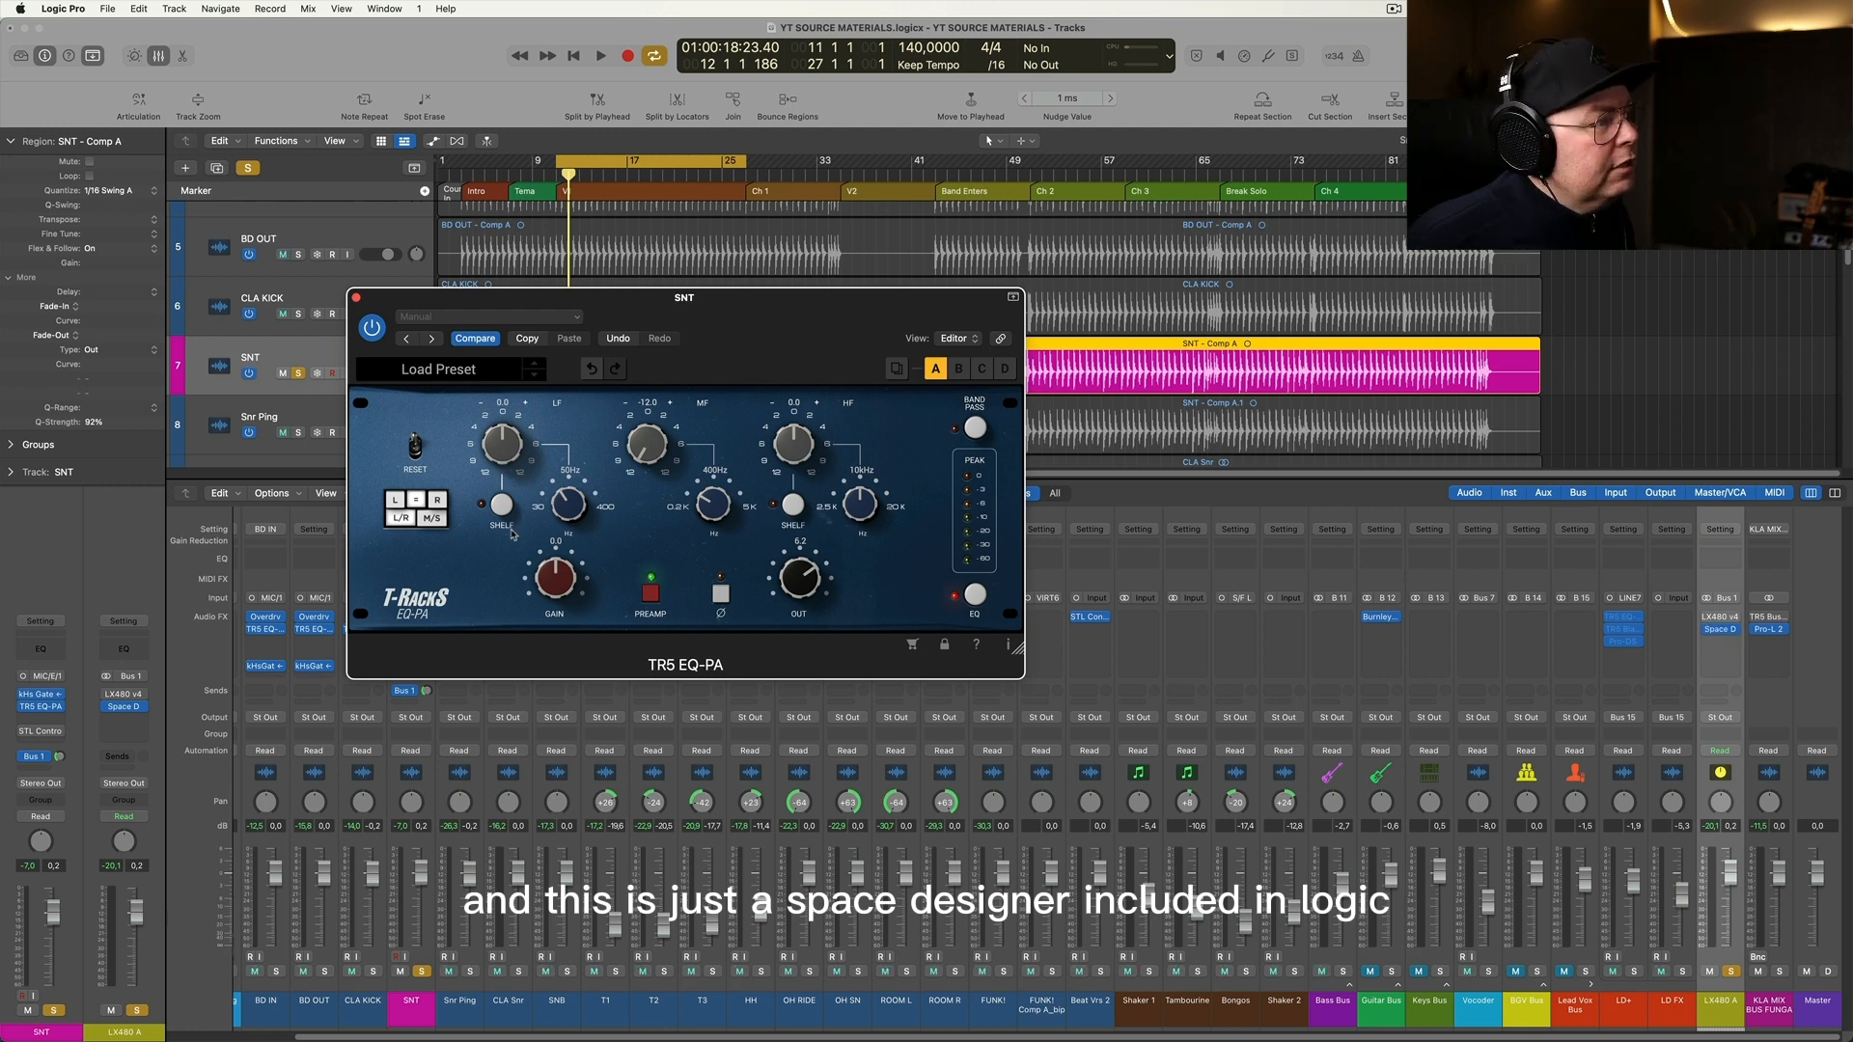
# Play the snare with the TR5 EQ-PA bypassed, then re-engage it to compare
pyautogui.click(373, 327)
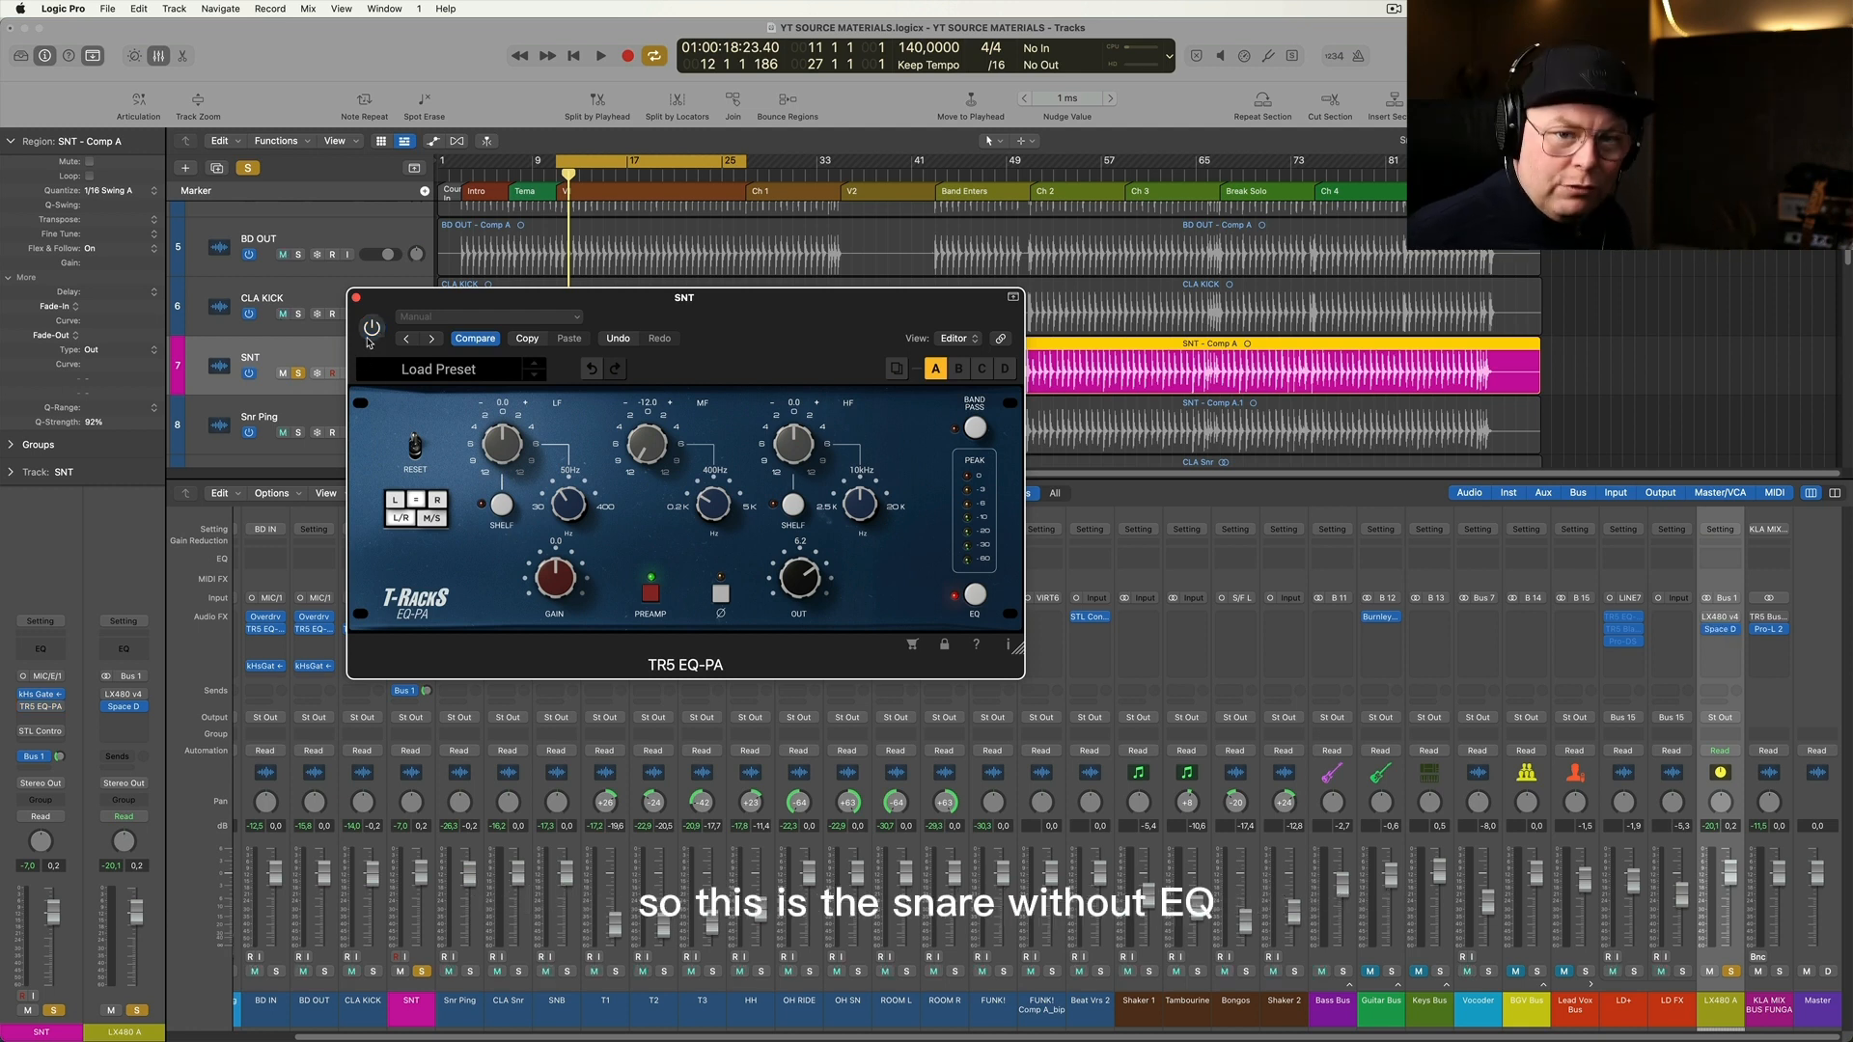
pyautogui.click(599, 56)
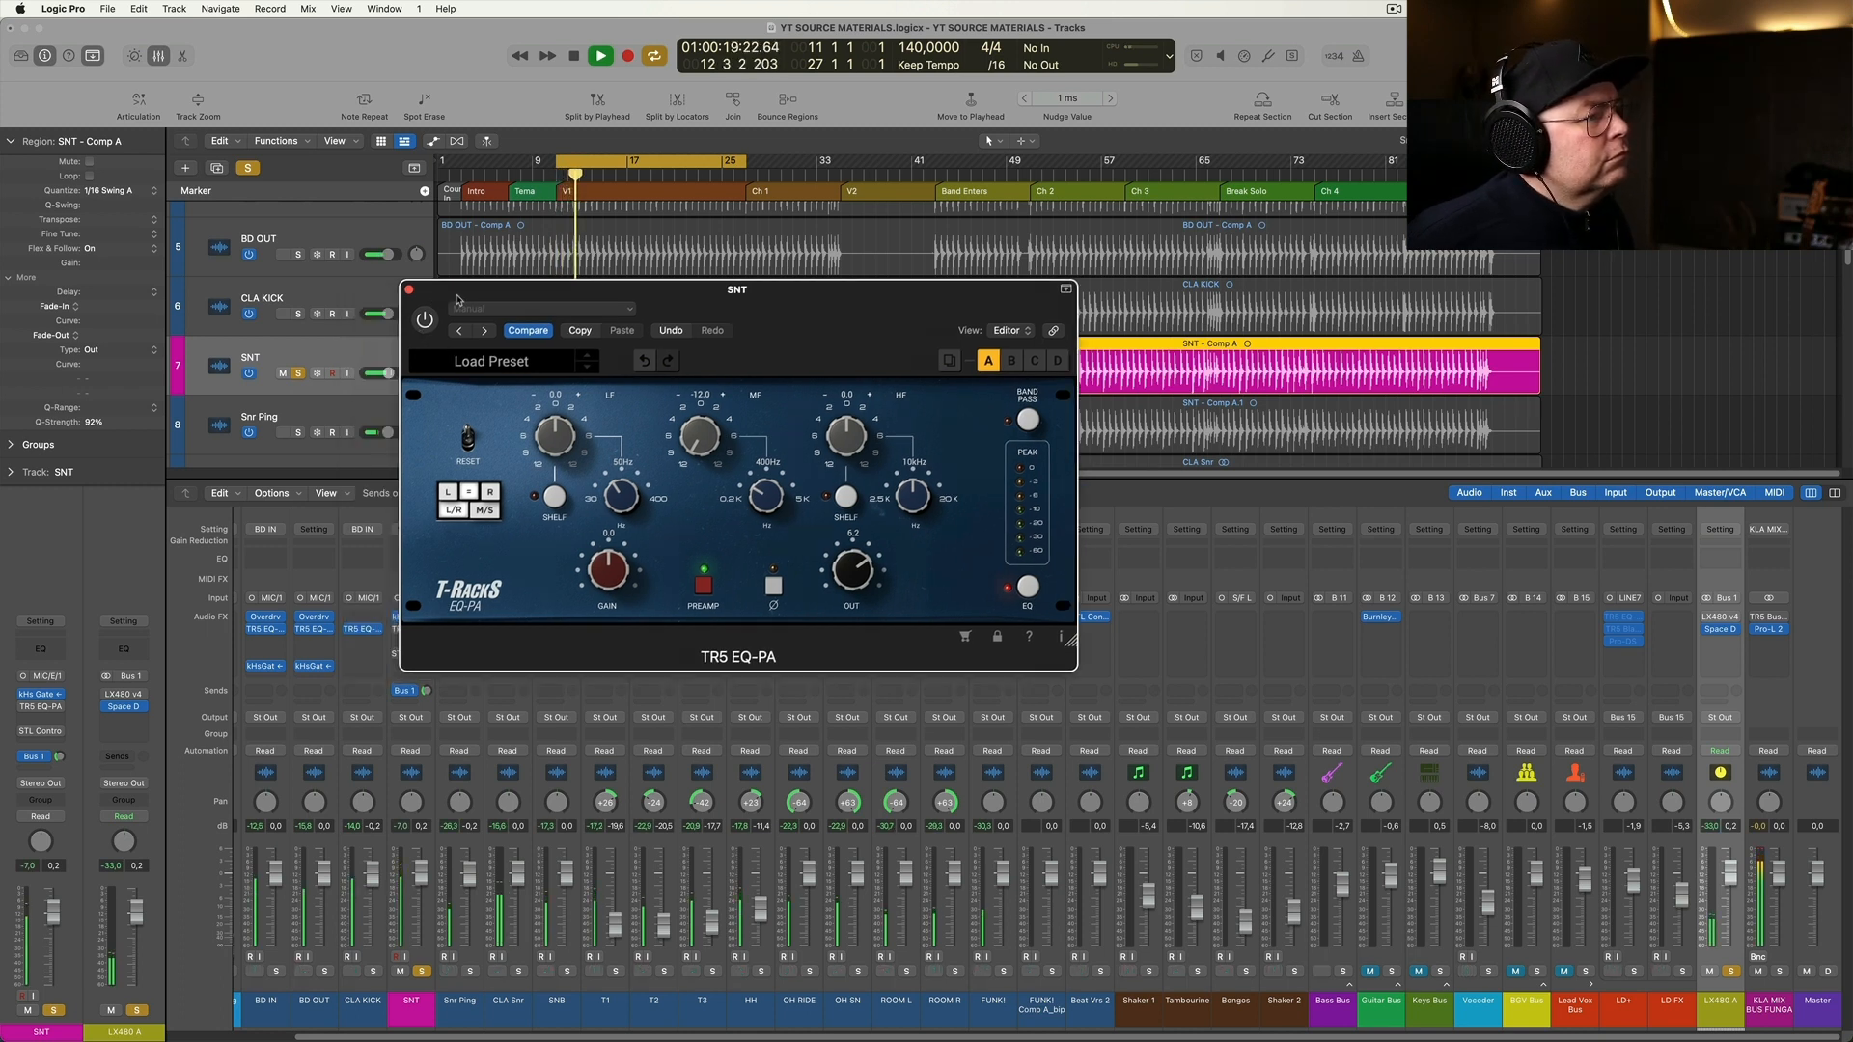
pyautogui.moveTo(736, 288); pyautogui.dragTo(835, 284)
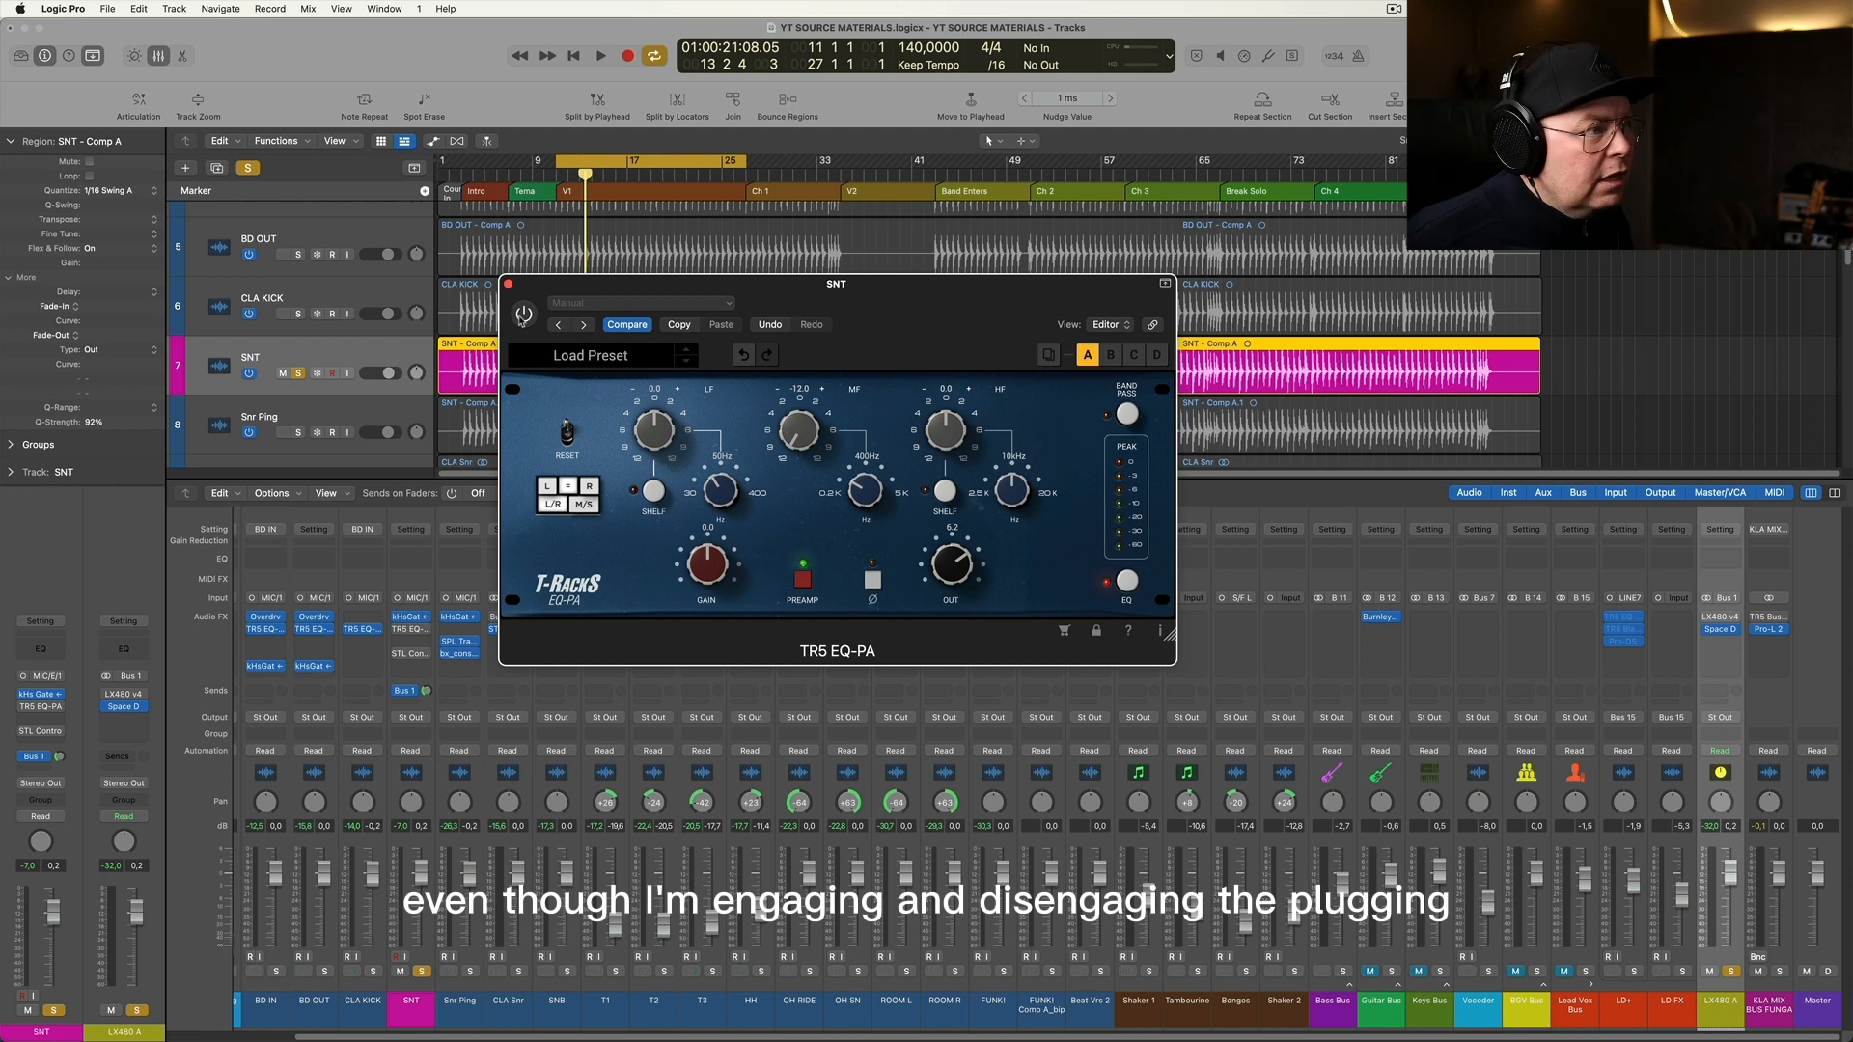
pyautogui.click(600, 56)
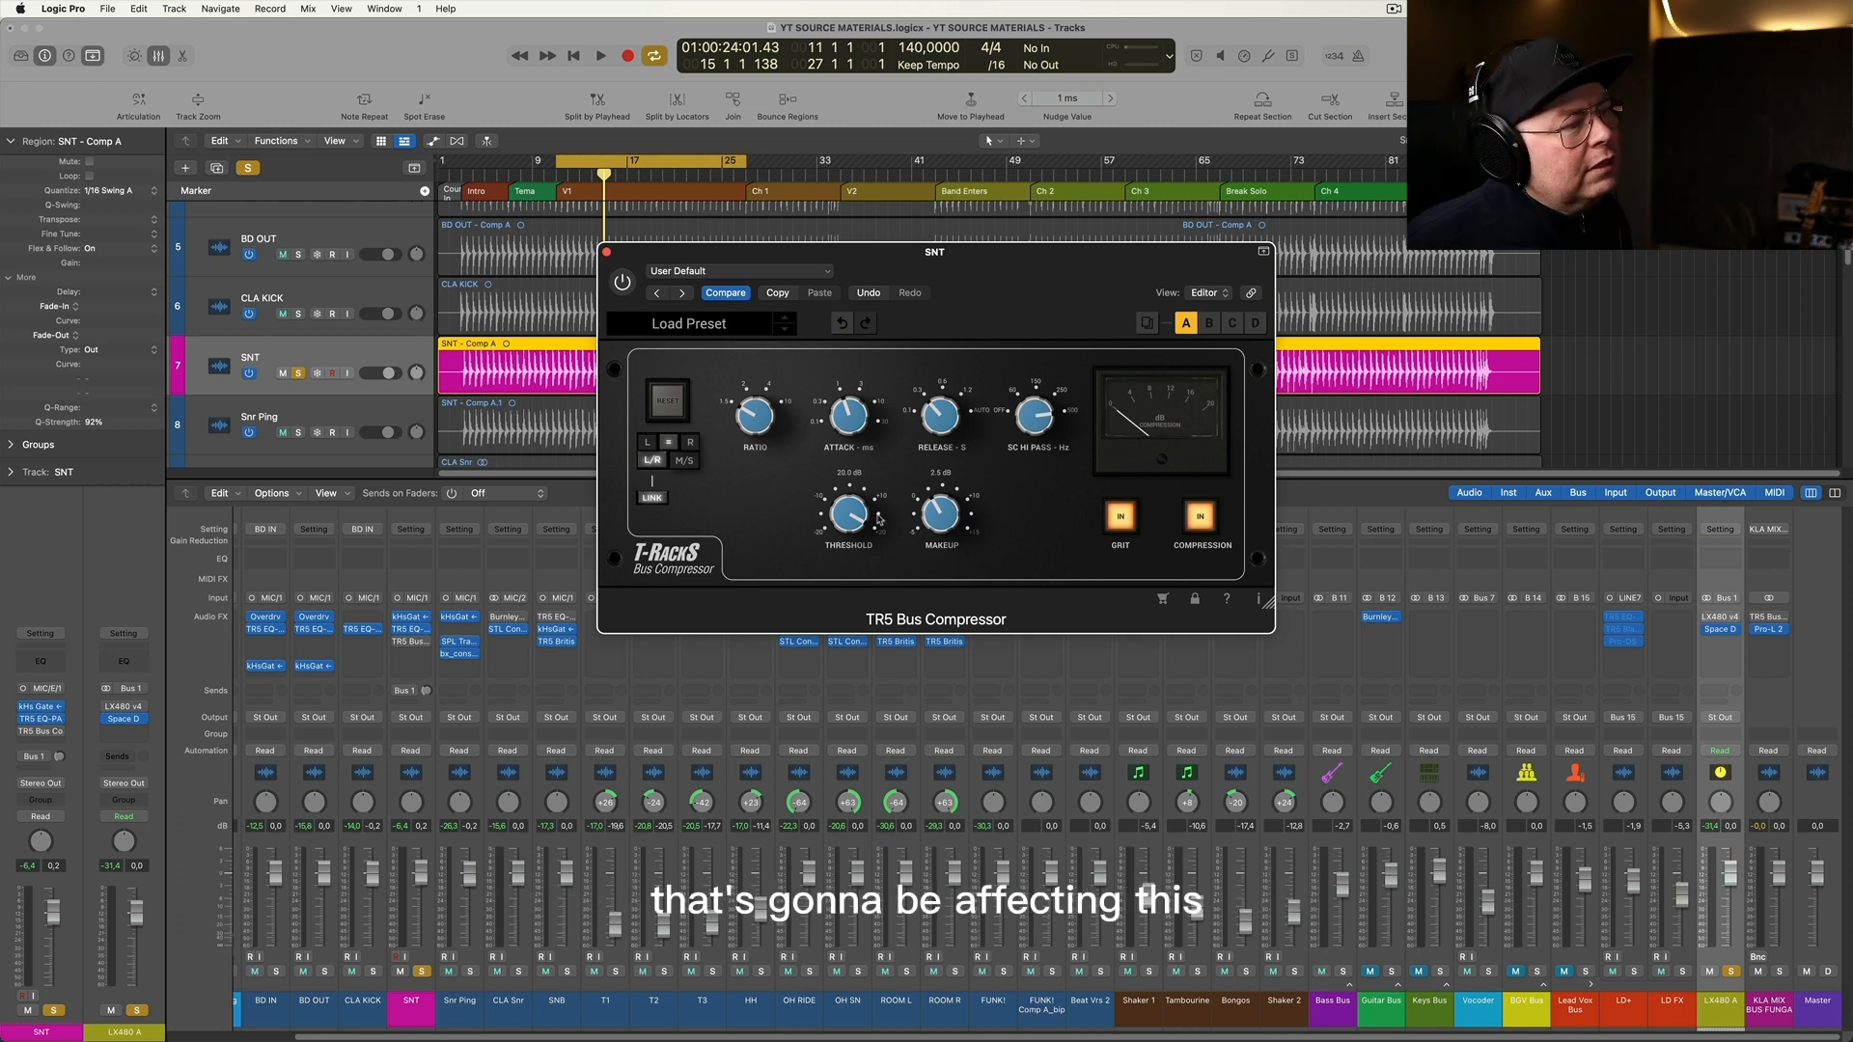
# Lower the snare TR5 Bus Compressor's makeup gain to 0.9 dB
pyautogui.moveTo(939, 514); pyautogui.dragTo(939, 532)
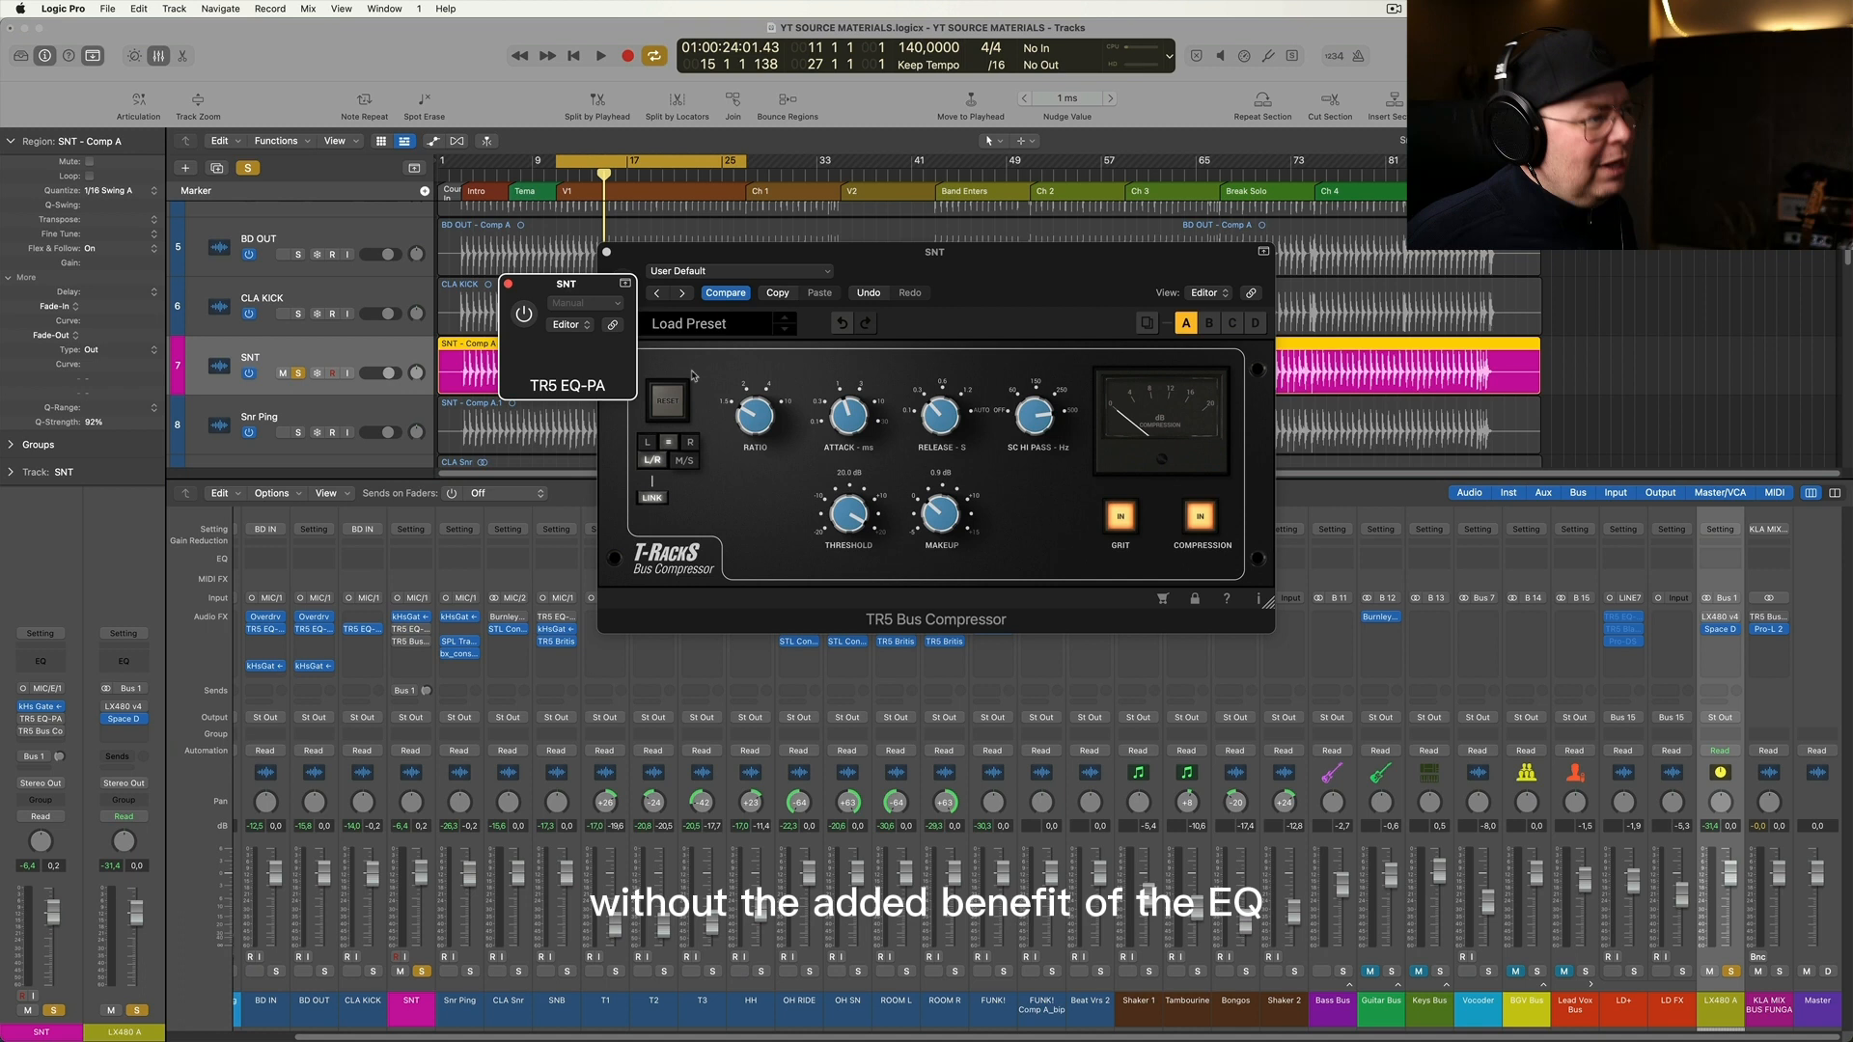
pyautogui.moveTo(933, 252); pyautogui.dragTo(914, 292)
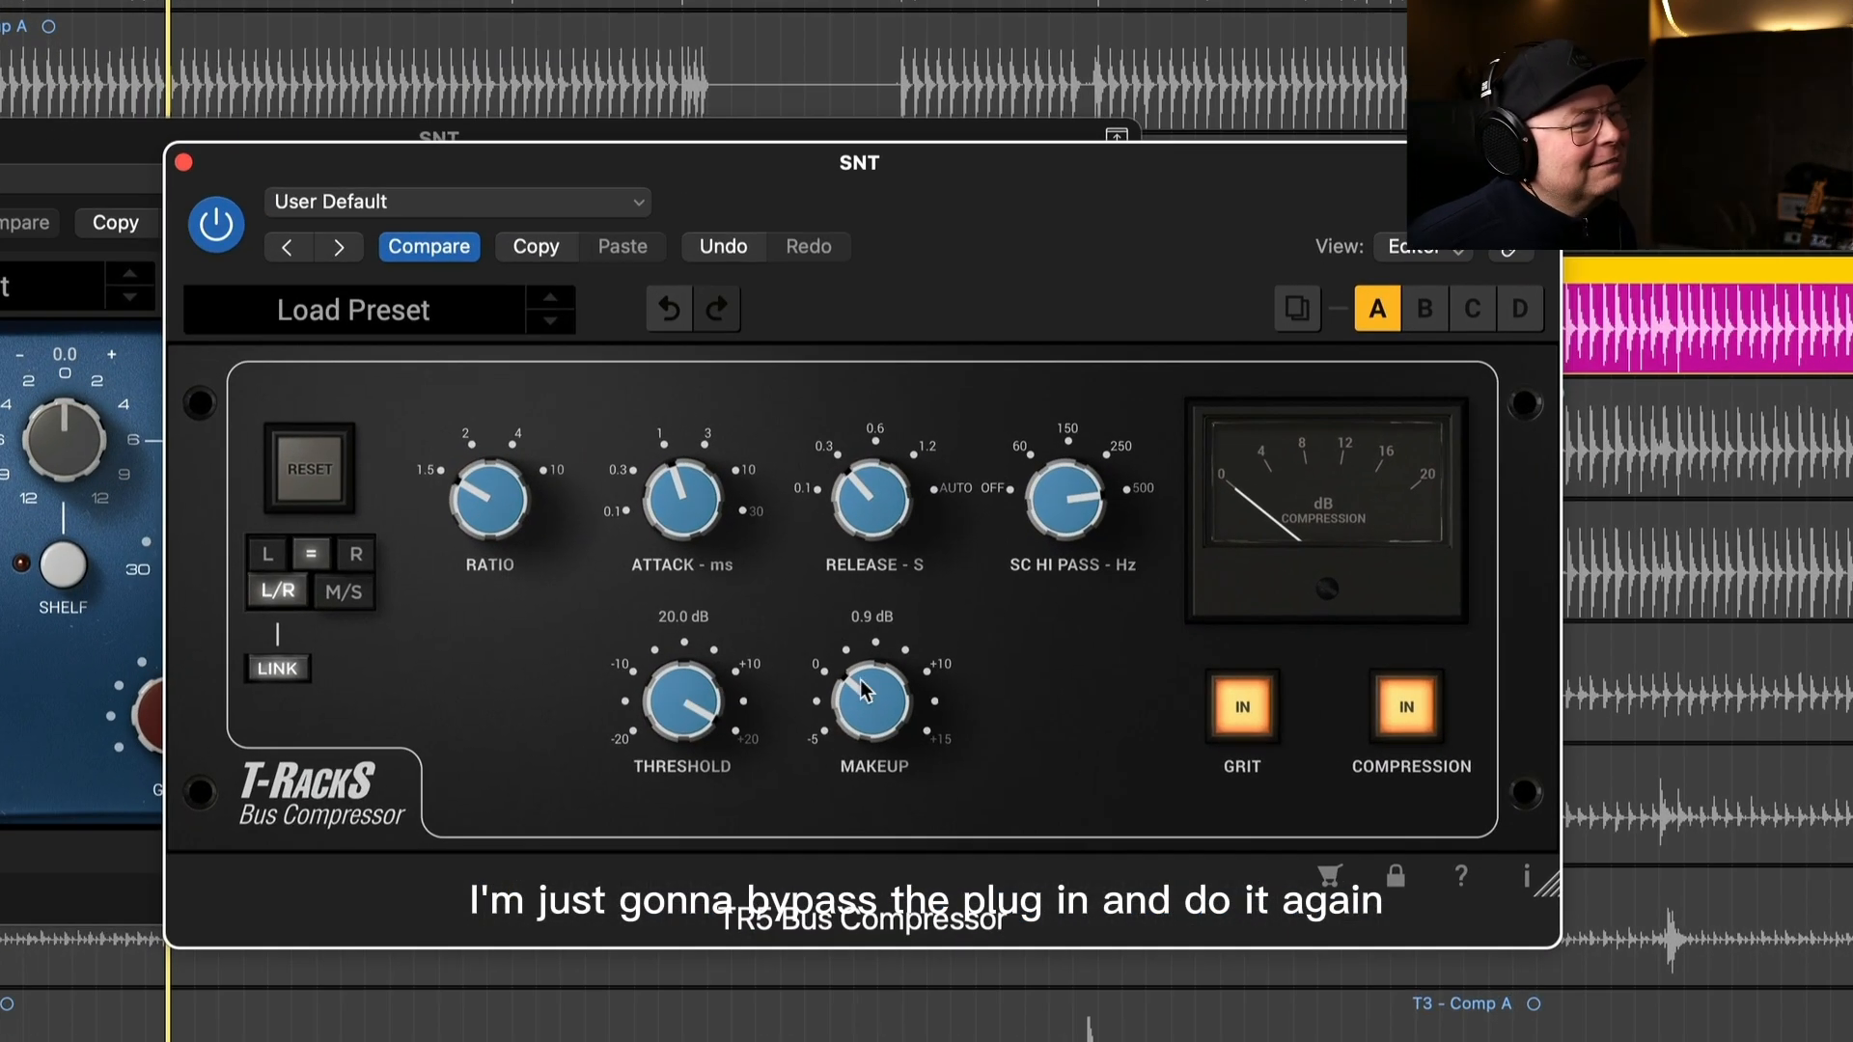
# Pull the bus compressor threshold much lower and raise its makeup gain
pyautogui.moveTo(680, 704); pyautogui.dragTo(661, 744)
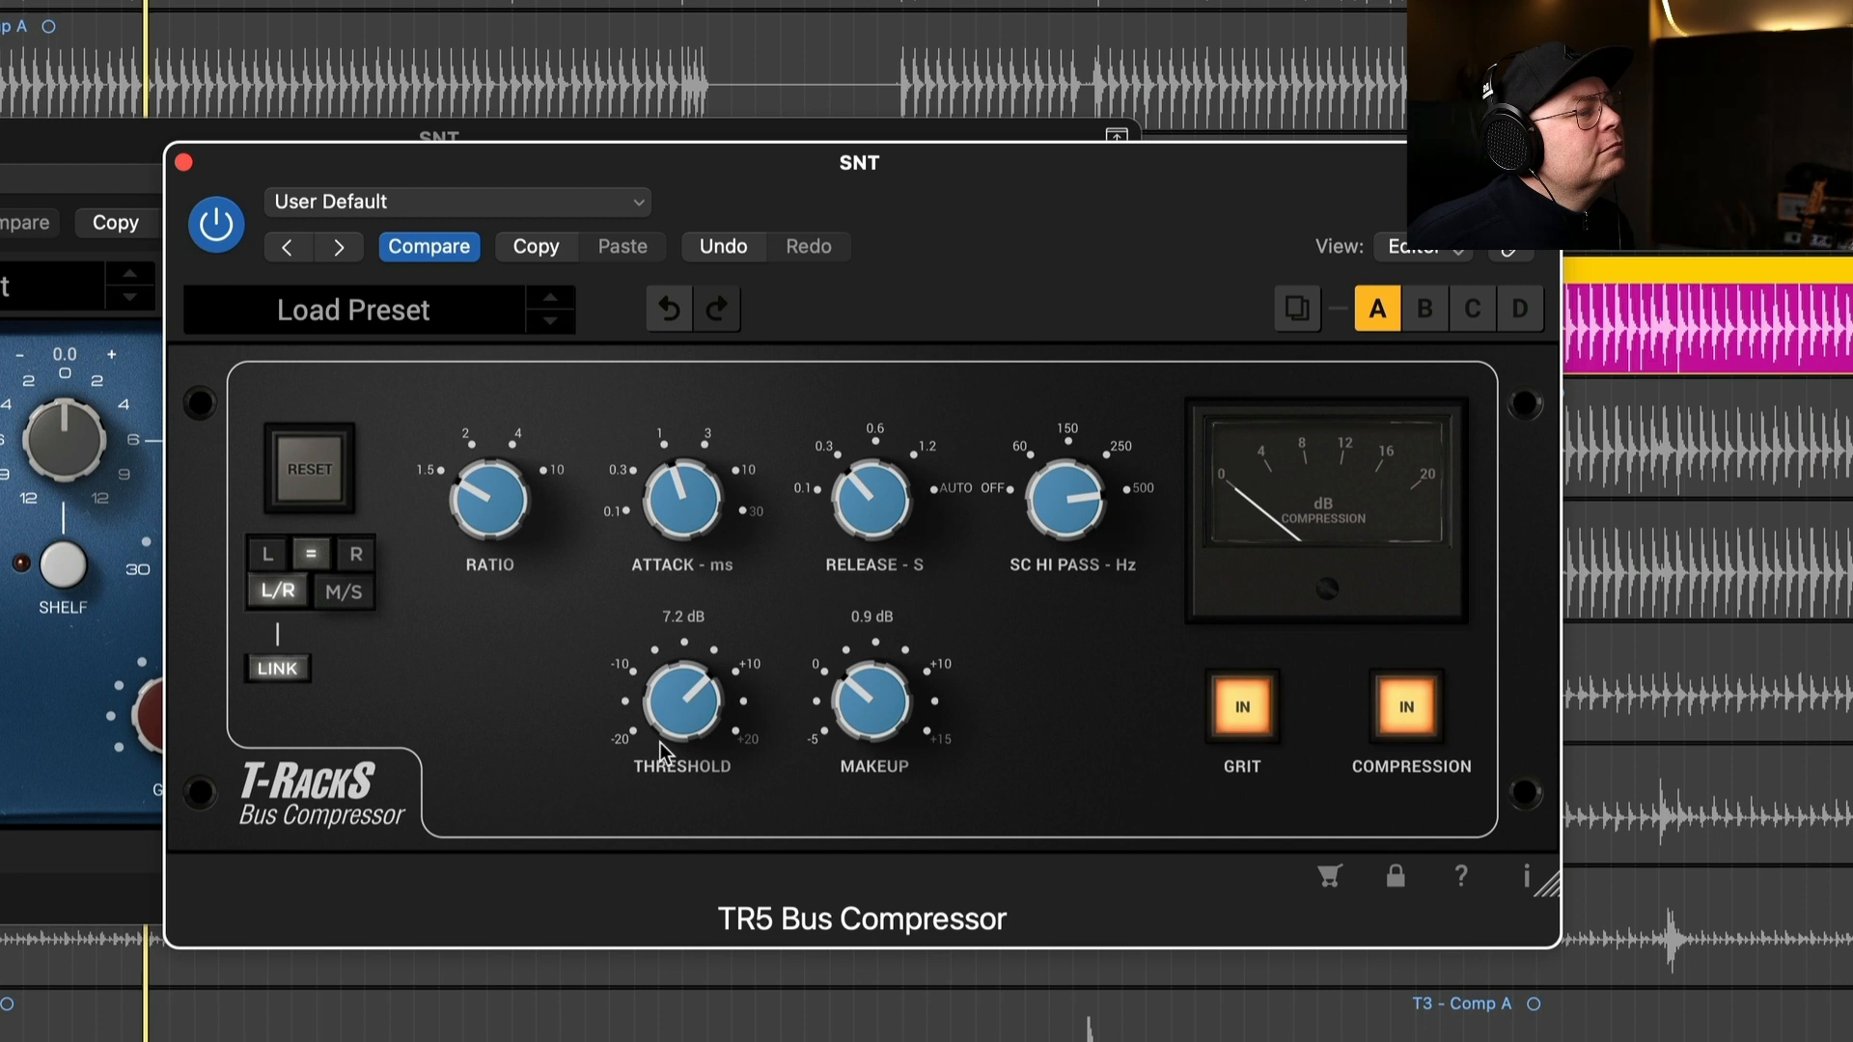
pyautogui.moveTo(680, 703); pyautogui.dragTo(673, 768)
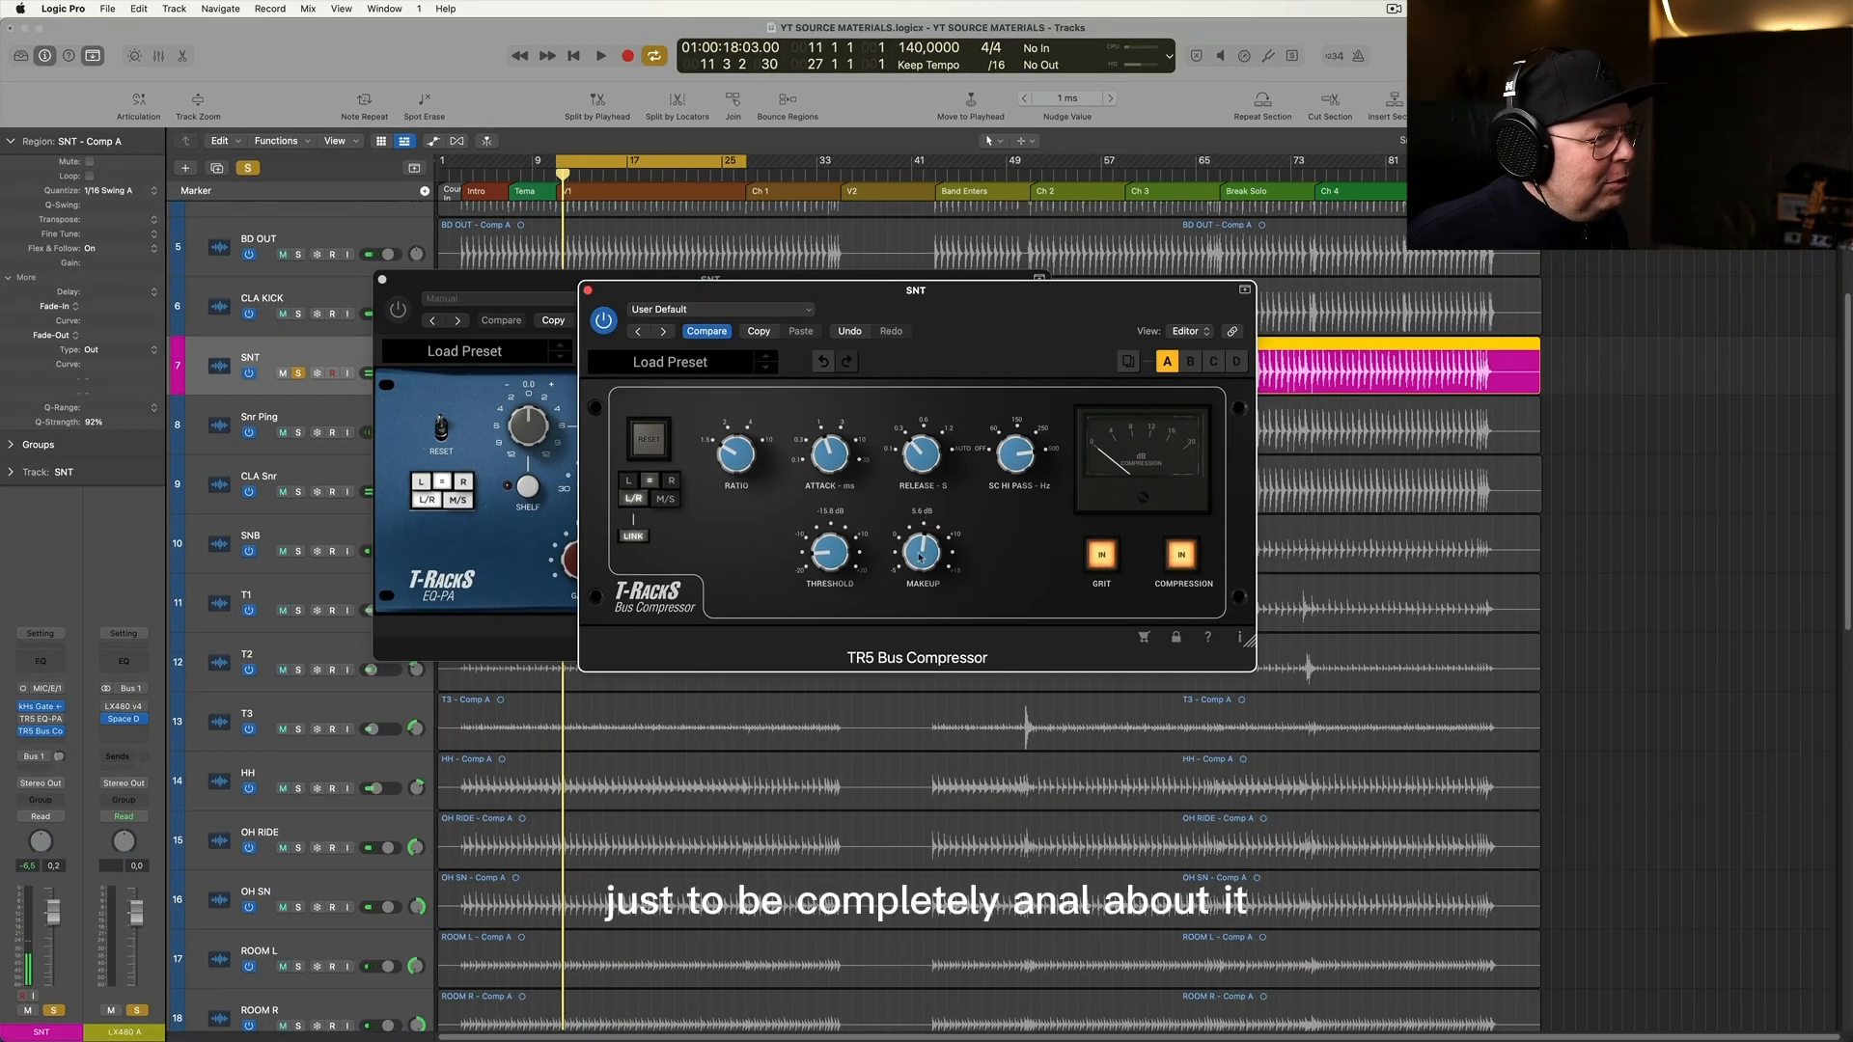
# Set makeup to 5.2 dB, then A/B the compressor bypass and GRIT on/off
pyautogui.moveTo(921, 552); pyautogui.dragTo(922, 562)
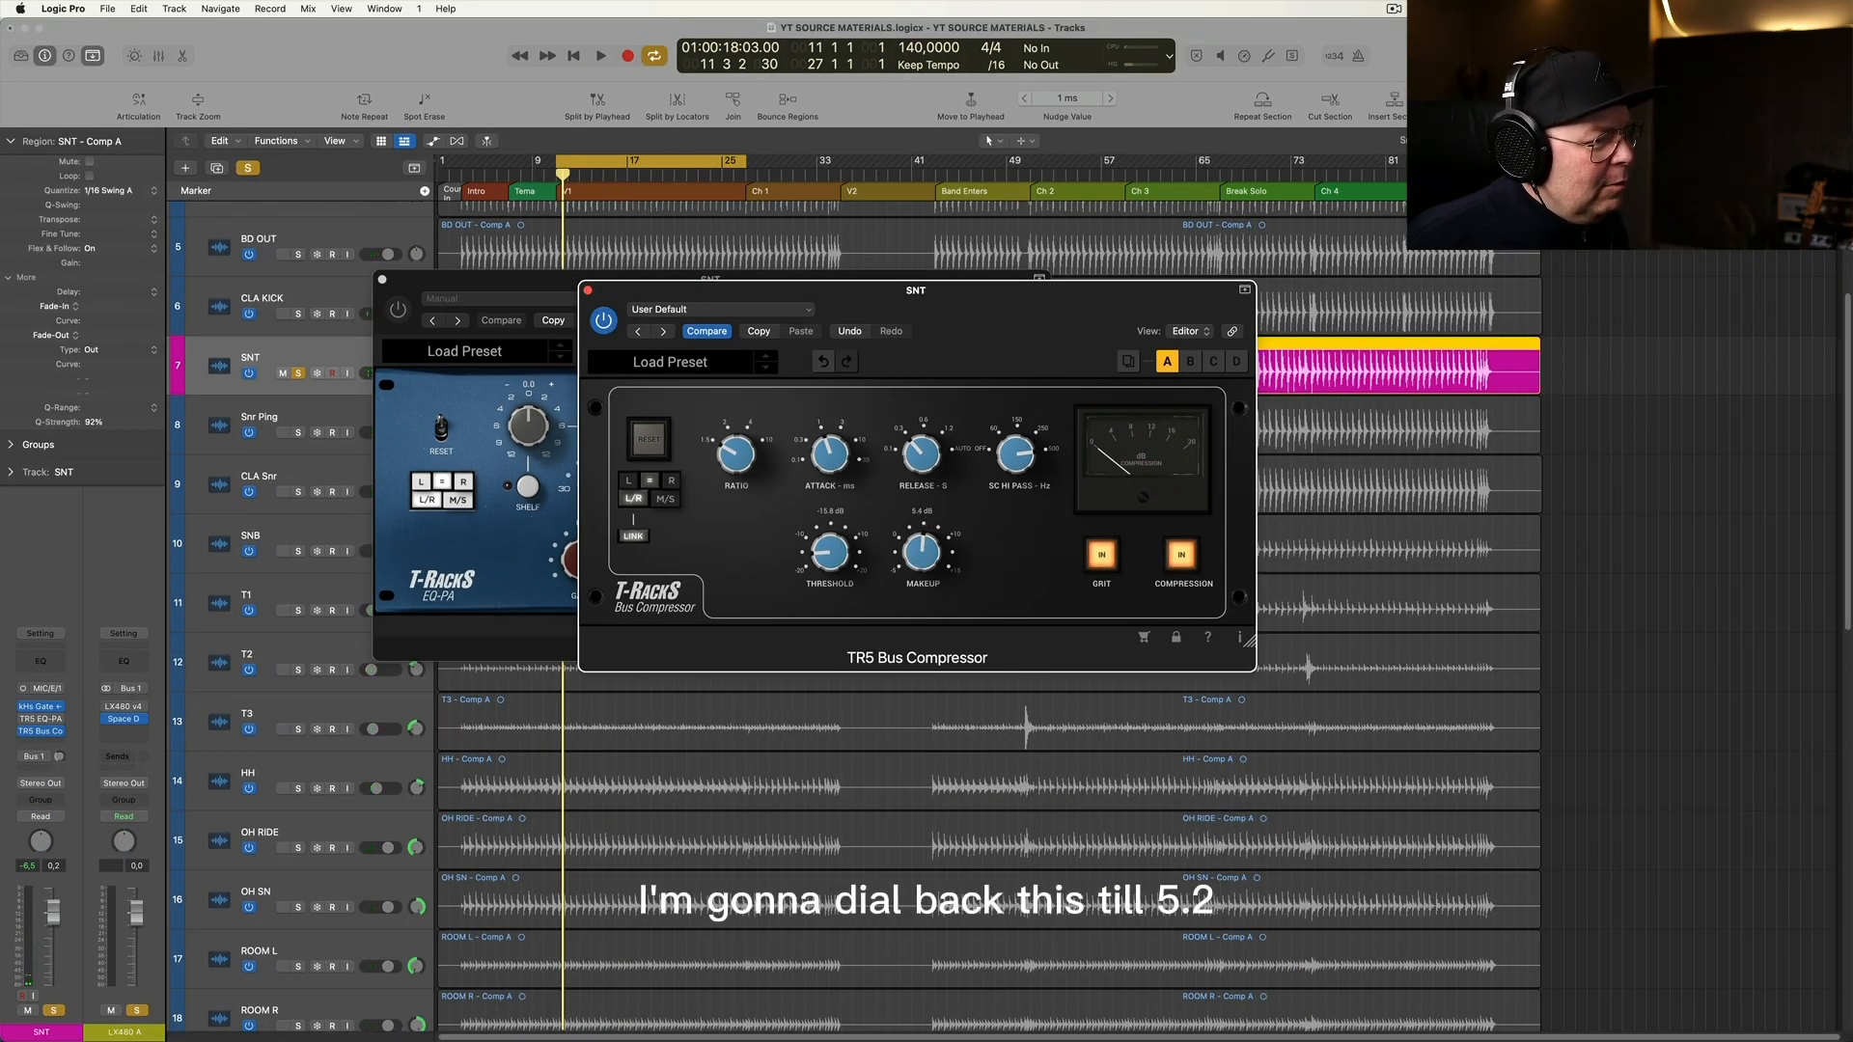
pyautogui.moveTo(920, 552); pyautogui.dragTo(920, 562)
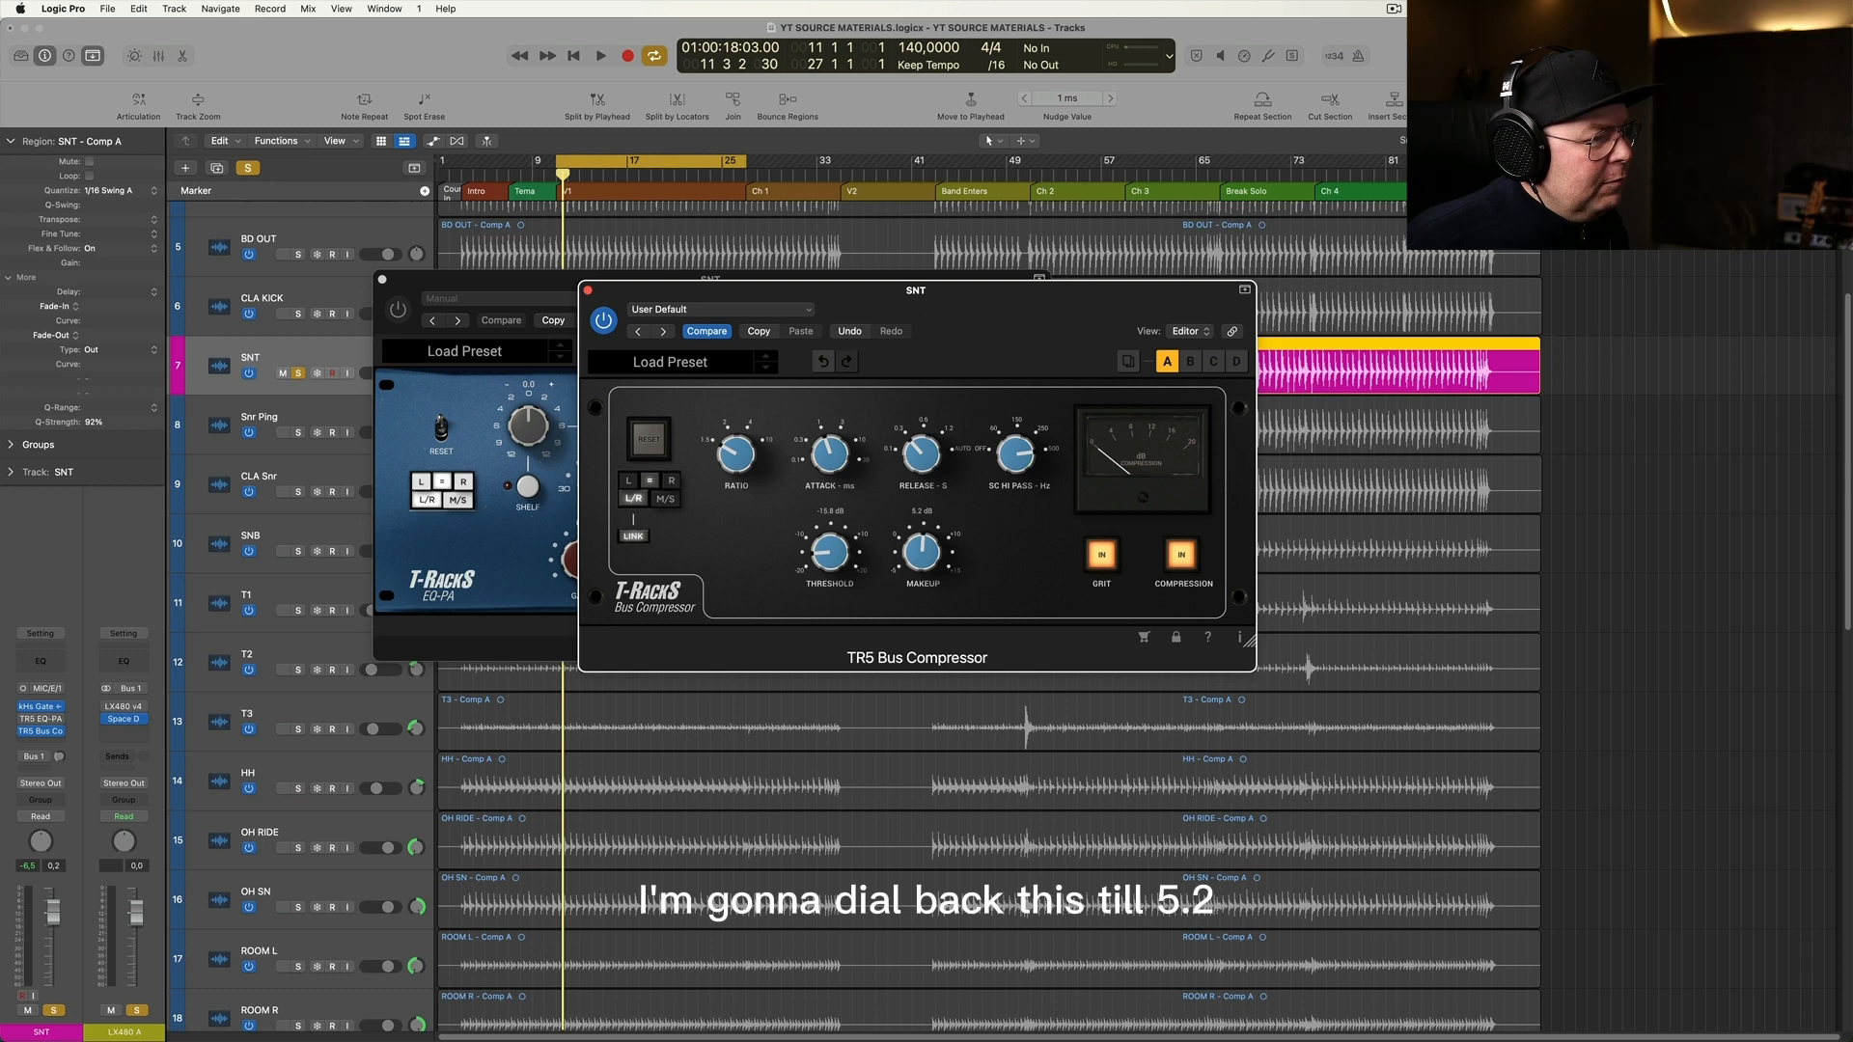
pyautogui.click(600, 56)
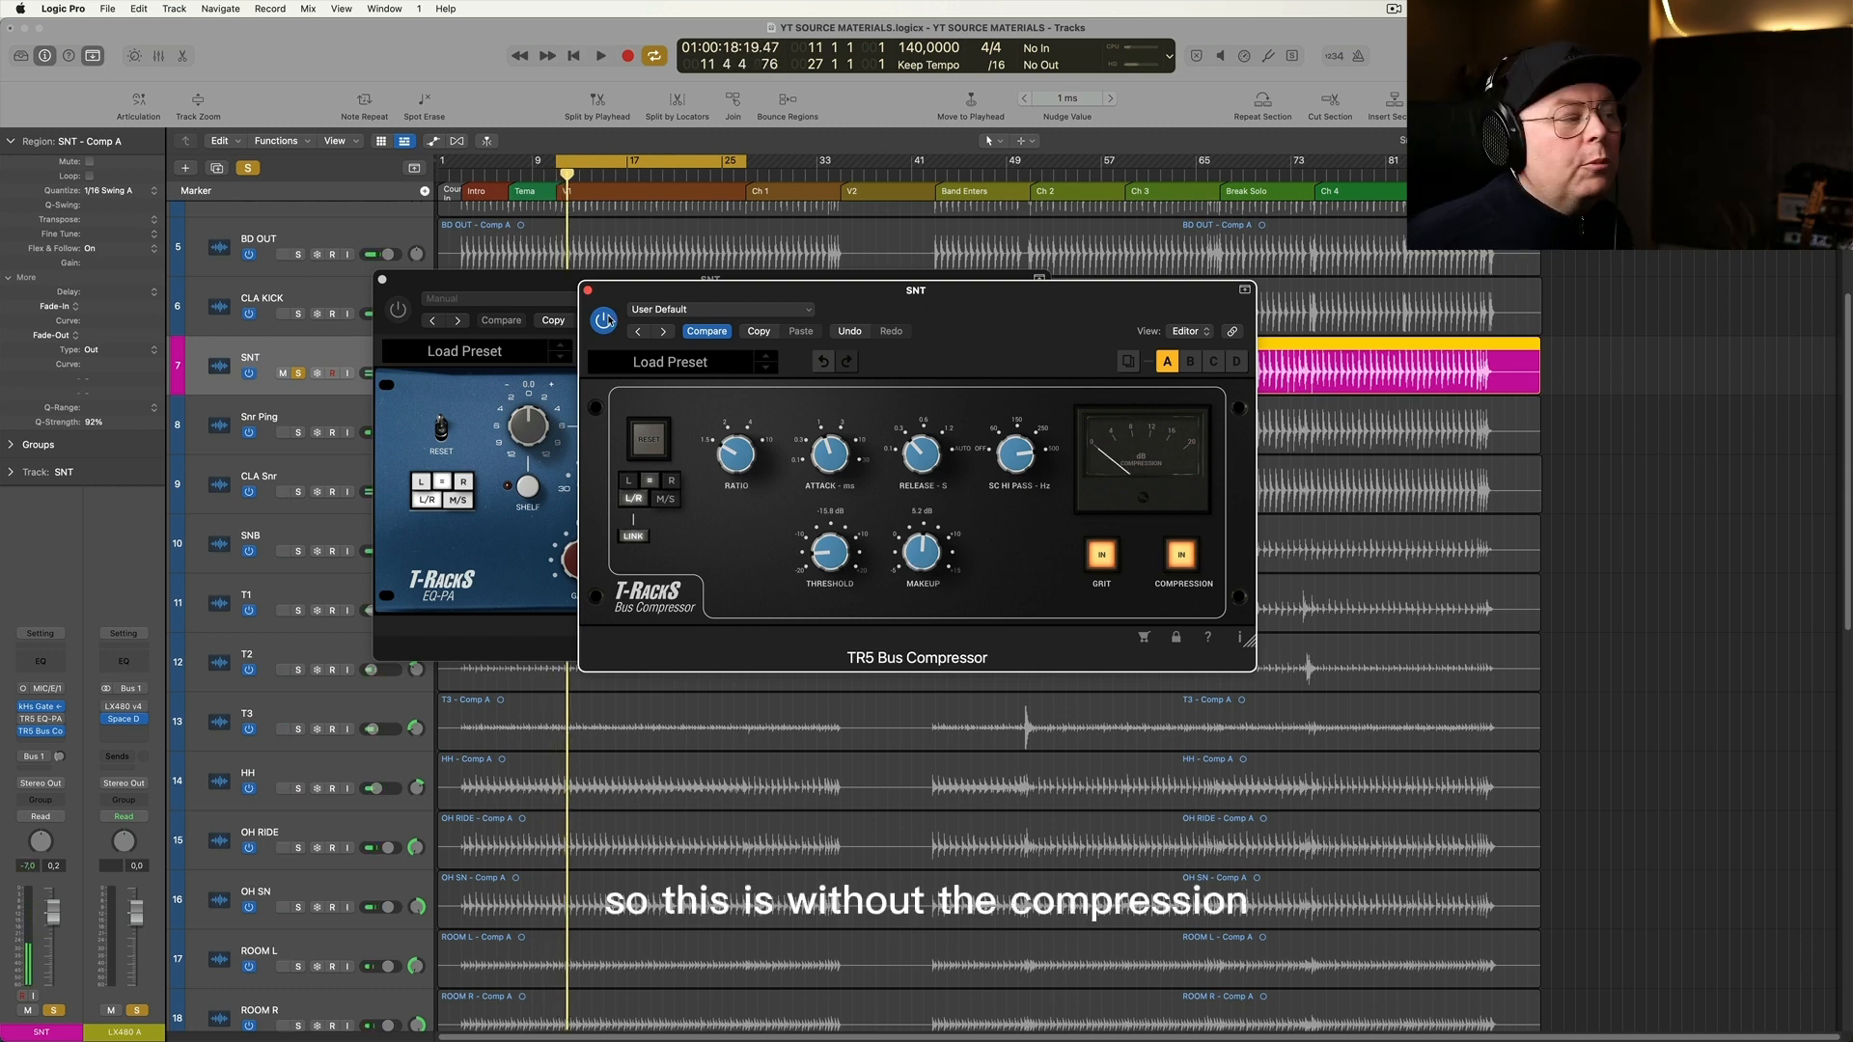
pyautogui.click(600, 56)
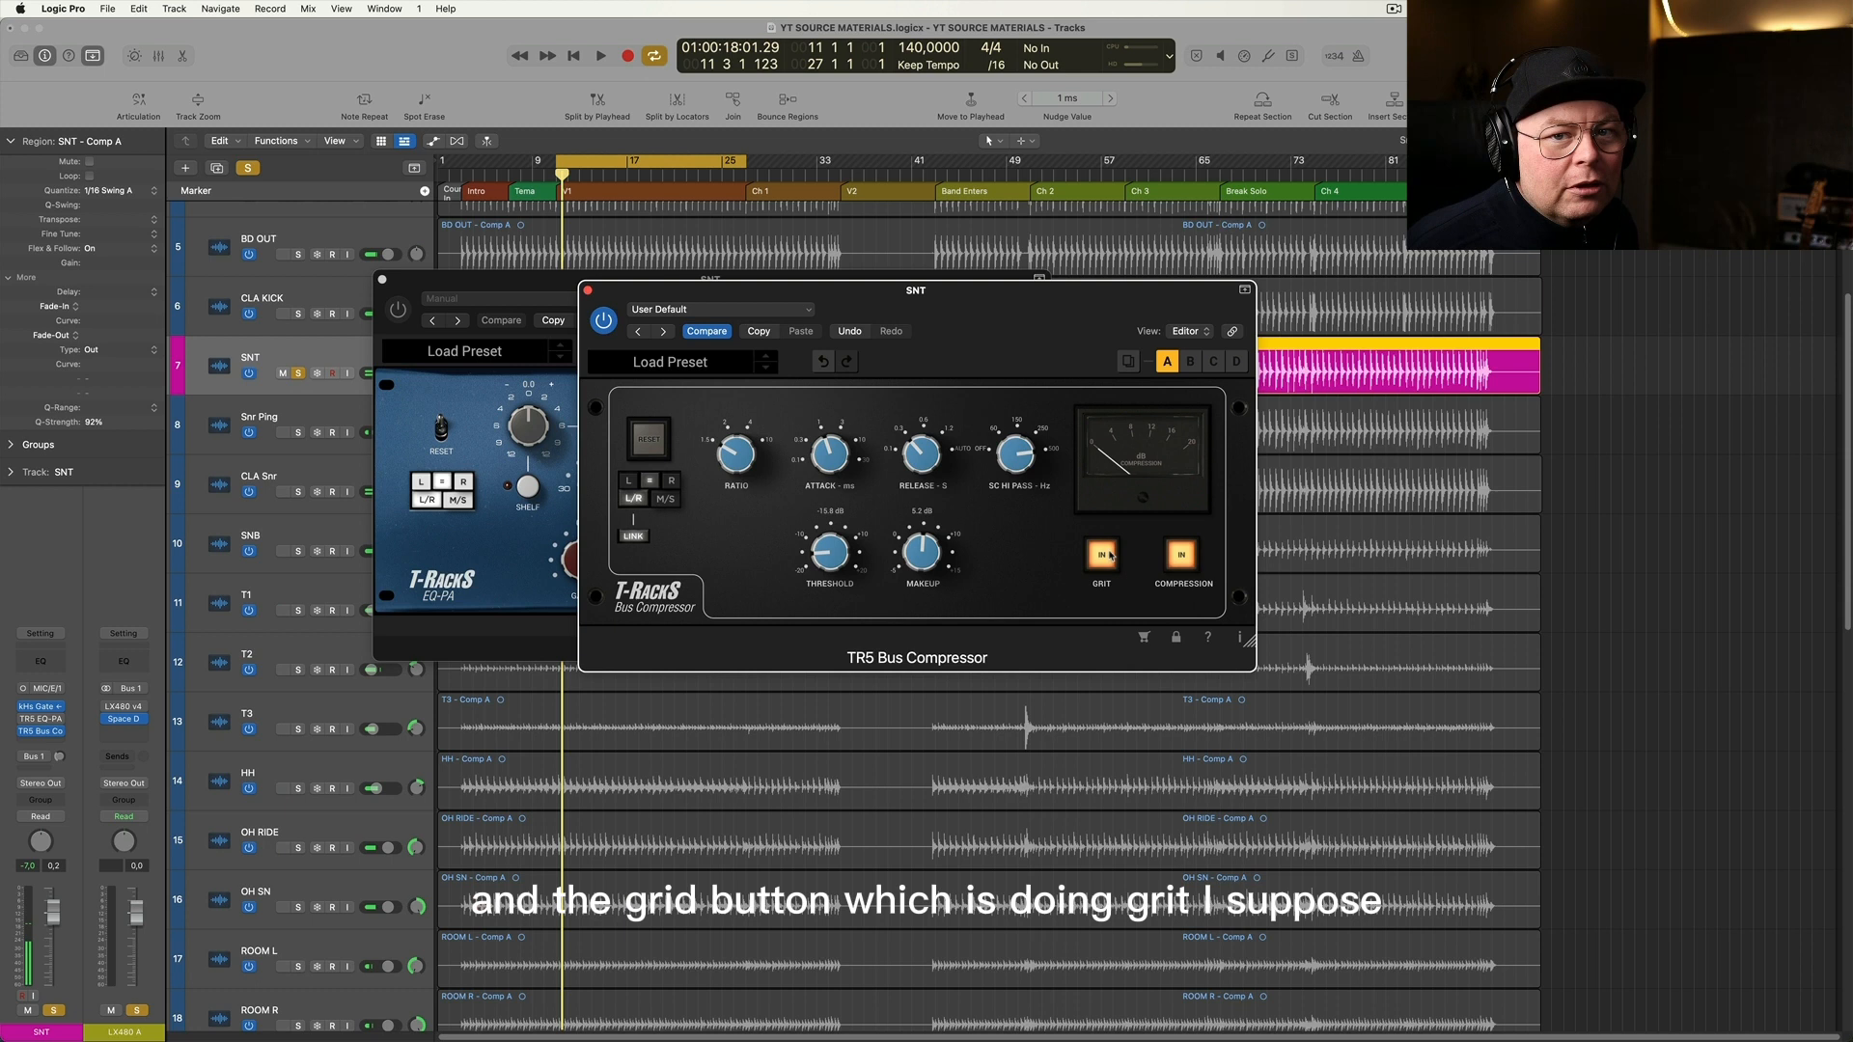
pyautogui.click(1100, 553)
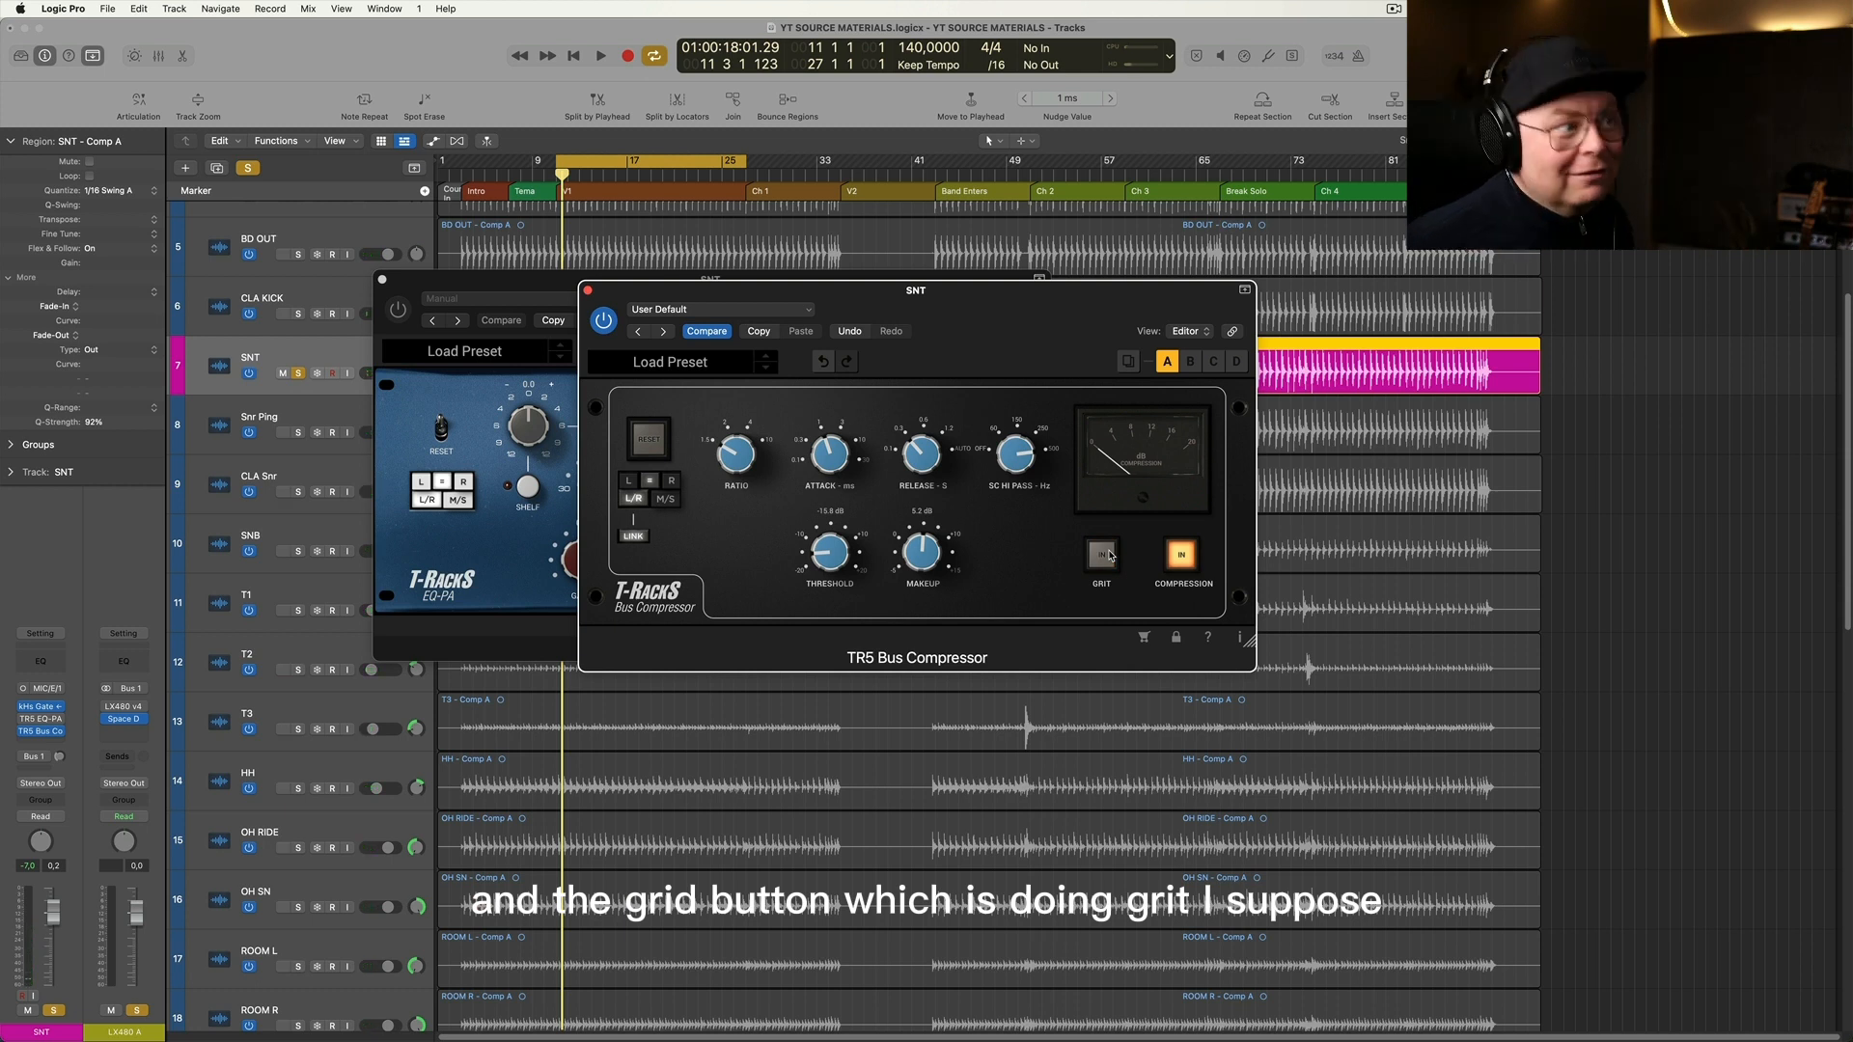
pyautogui.click(1101, 556)
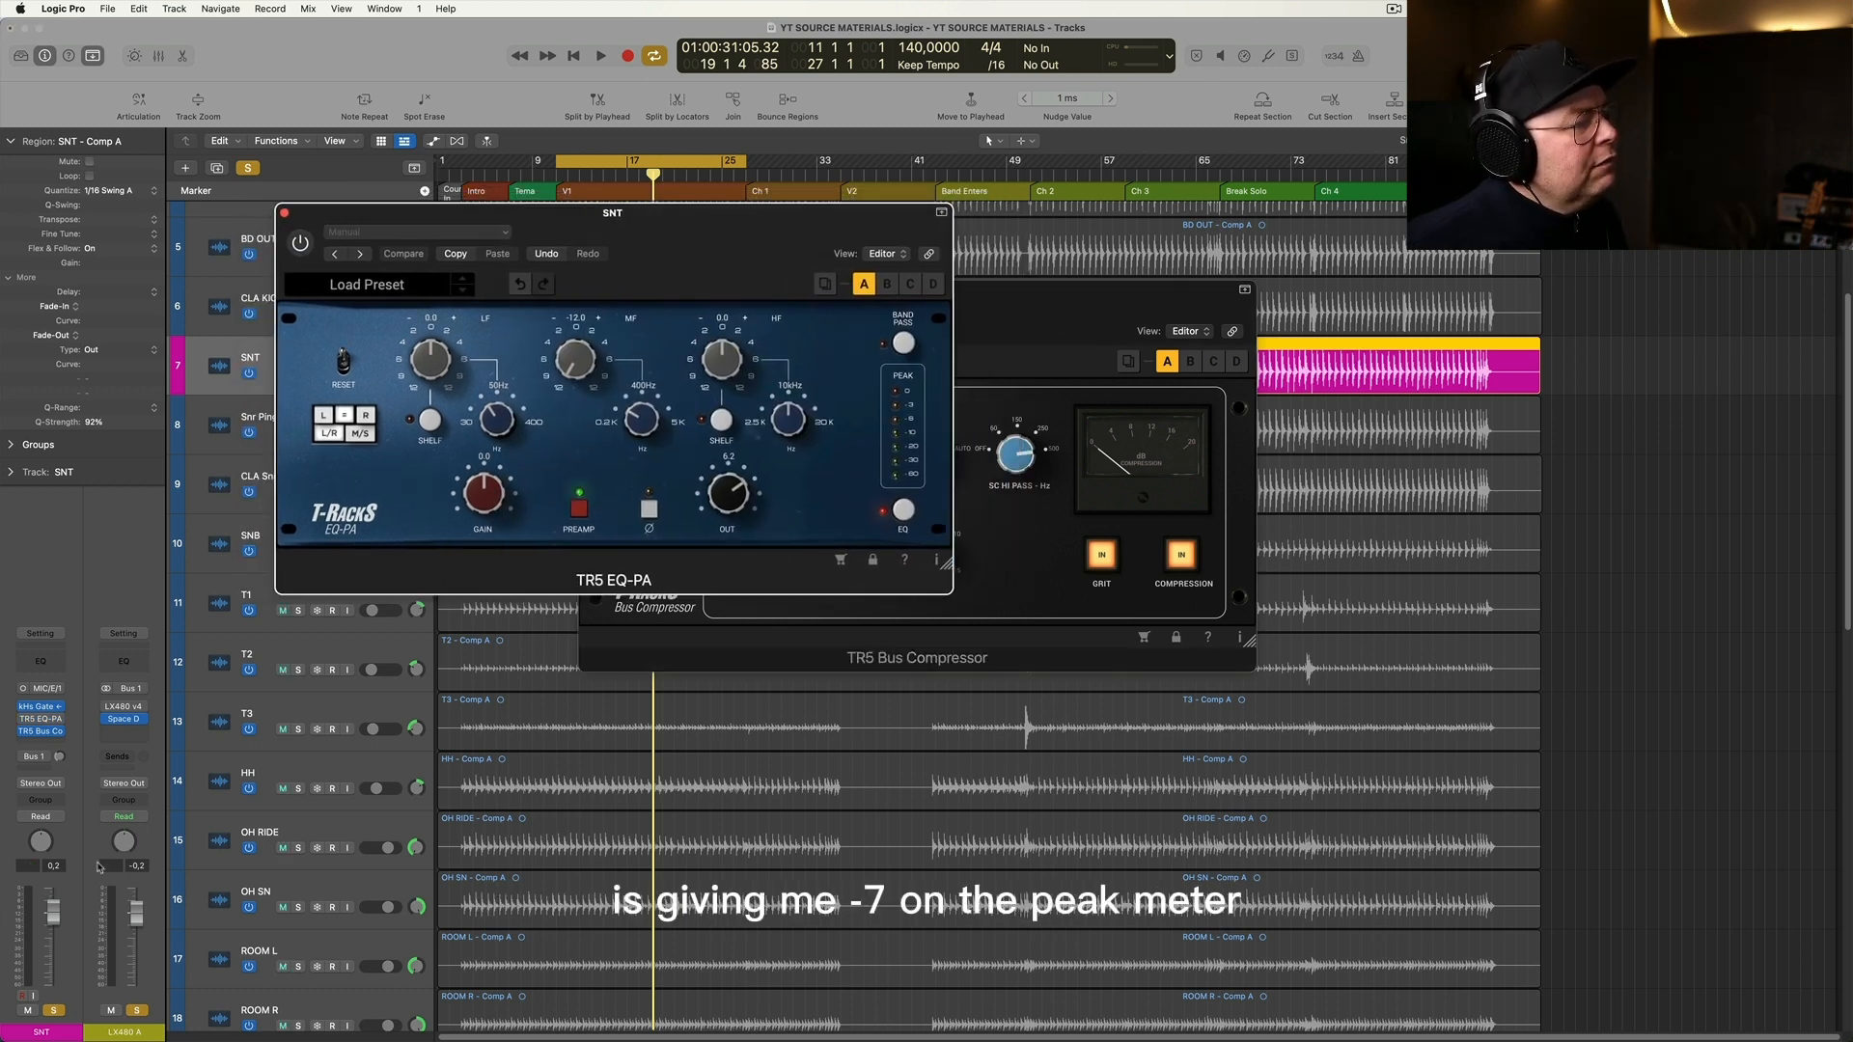
# Play the EQ'd, compressed snare, watch its SNT peak, and close both plugin windows
pyautogui.click(599, 56)
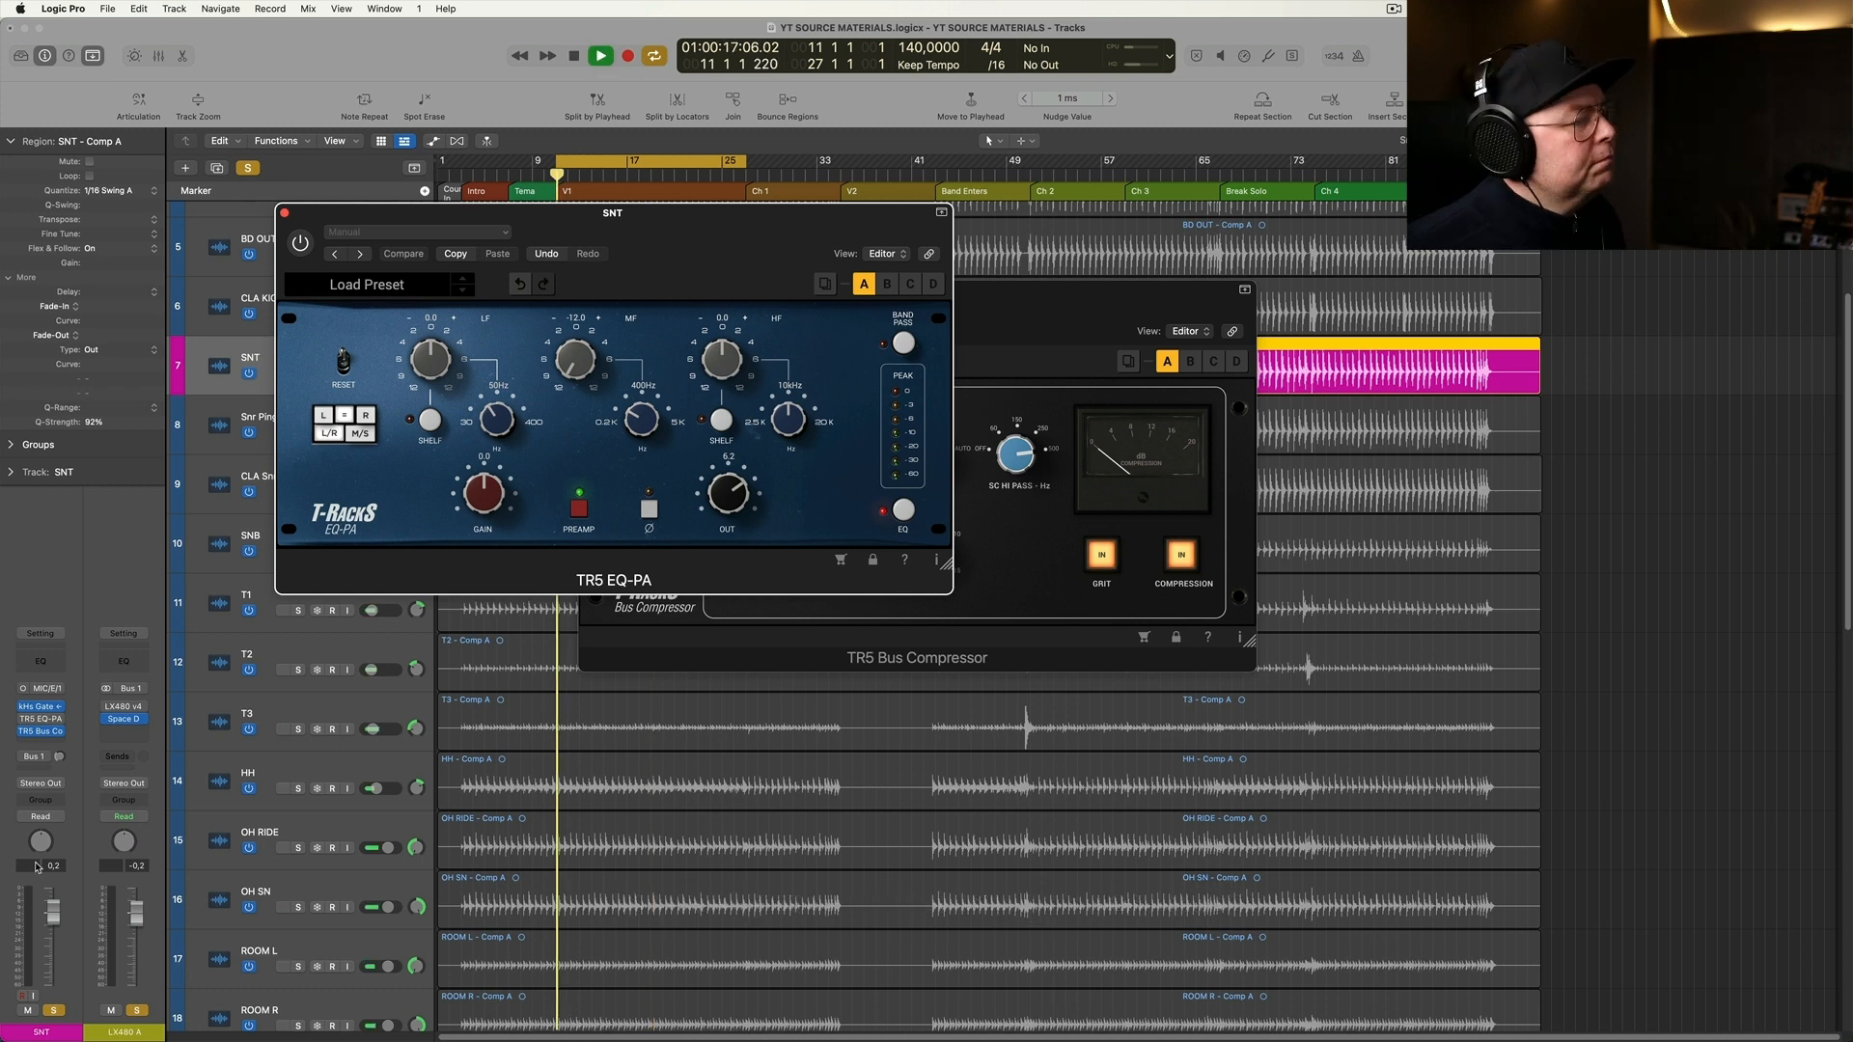
pyautogui.click(300, 242)
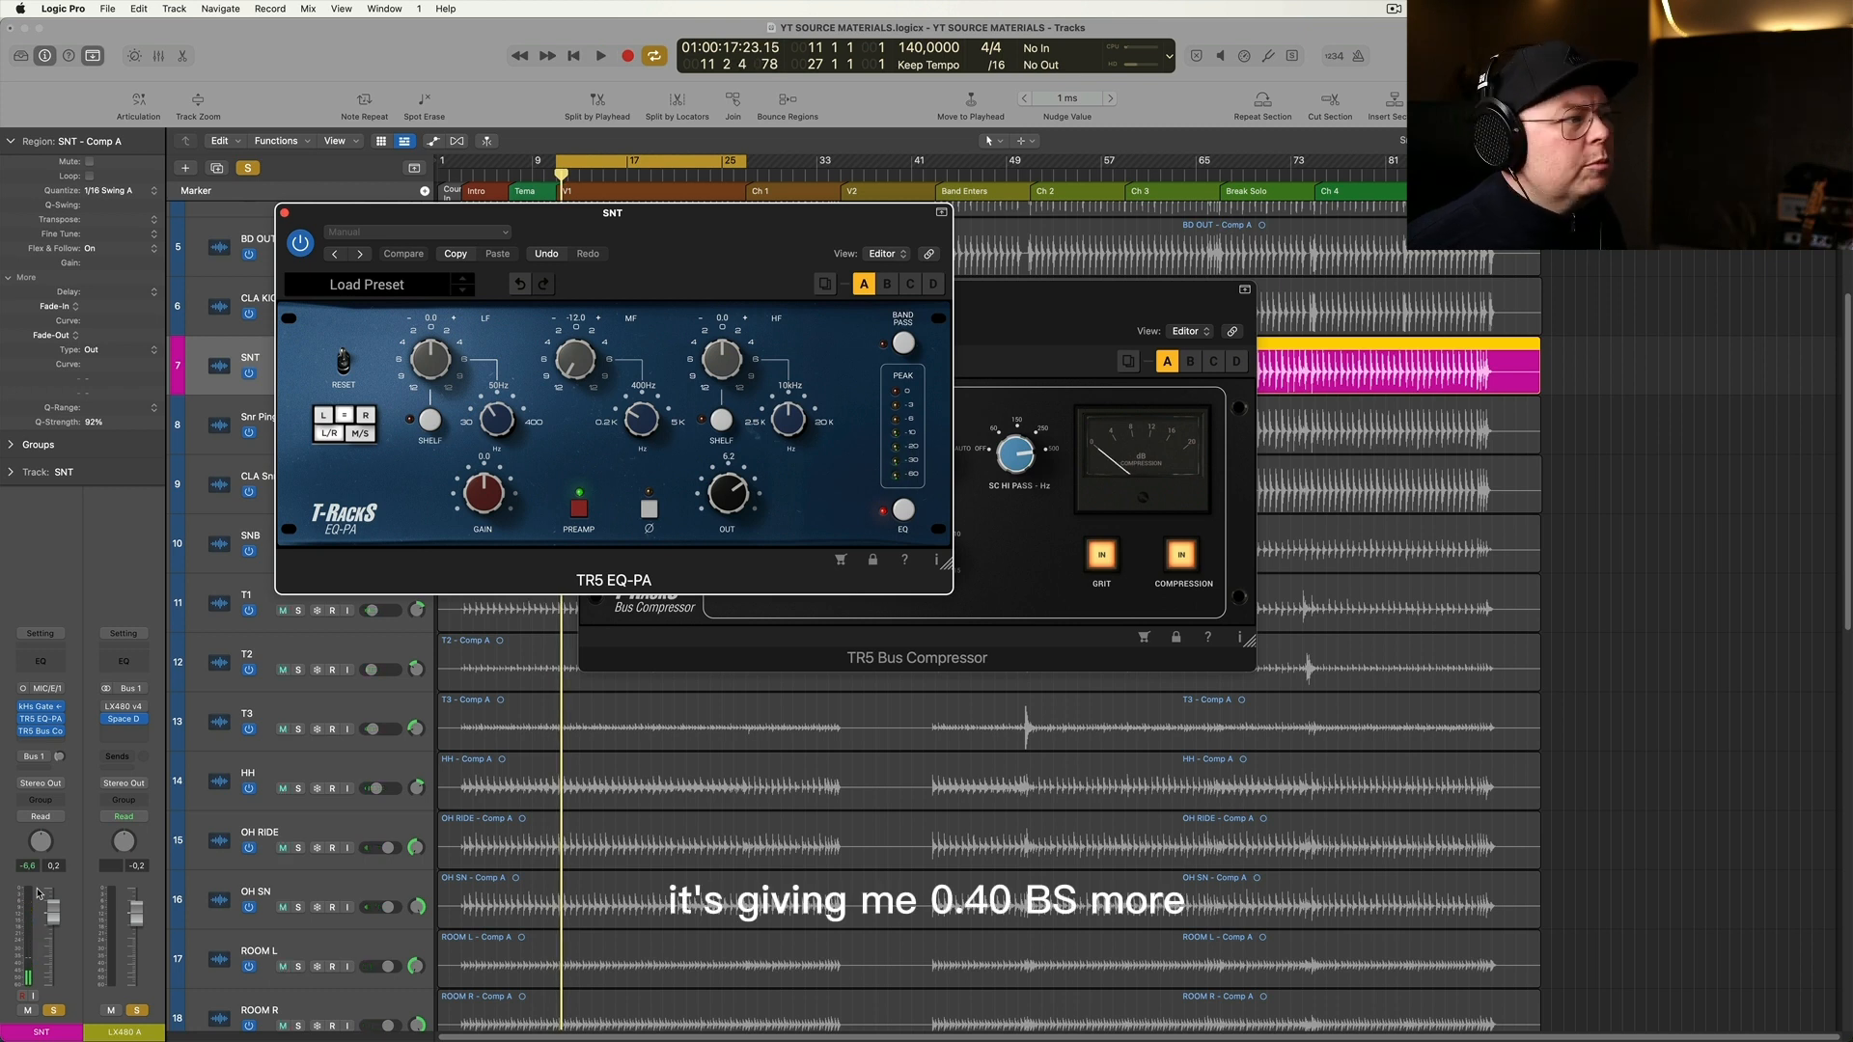
pyautogui.moveTo(612, 212); pyautogui.dragTo(579, 259)
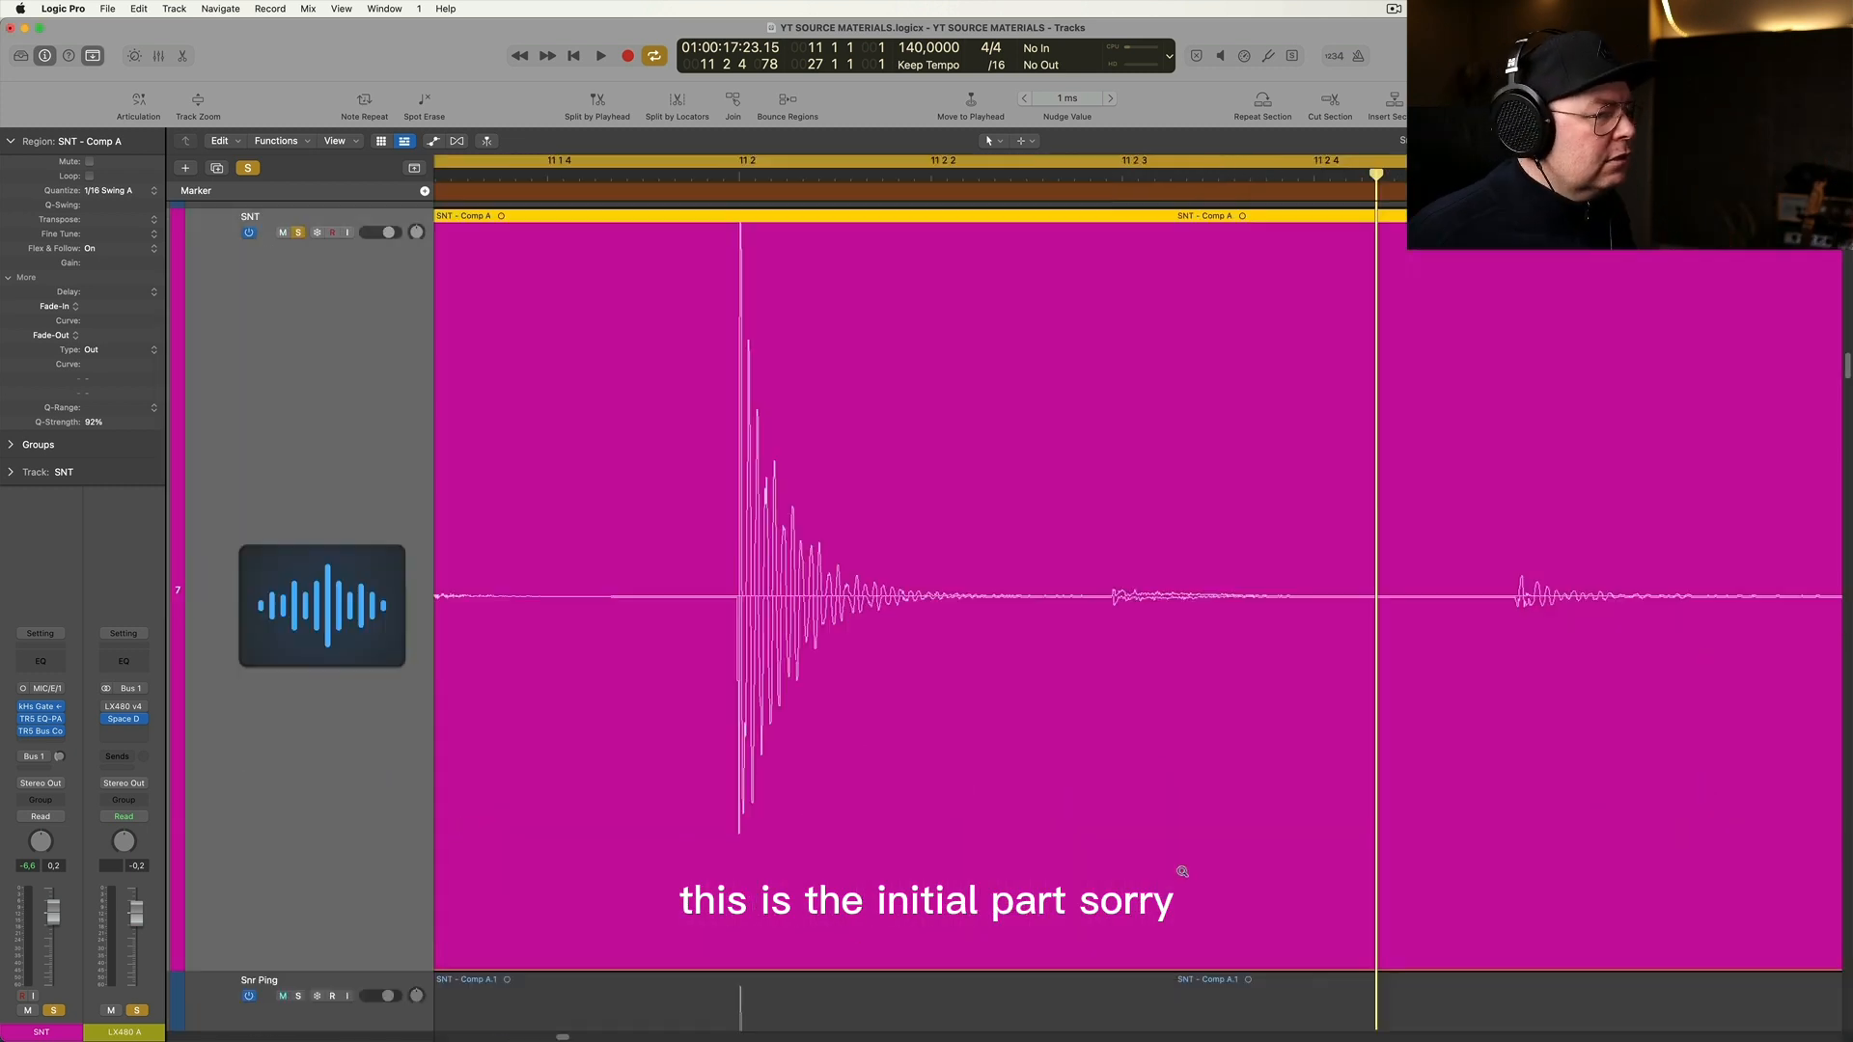
pyautogui.moveTo(703, 508); pyautogui.dragTo(778, 509)
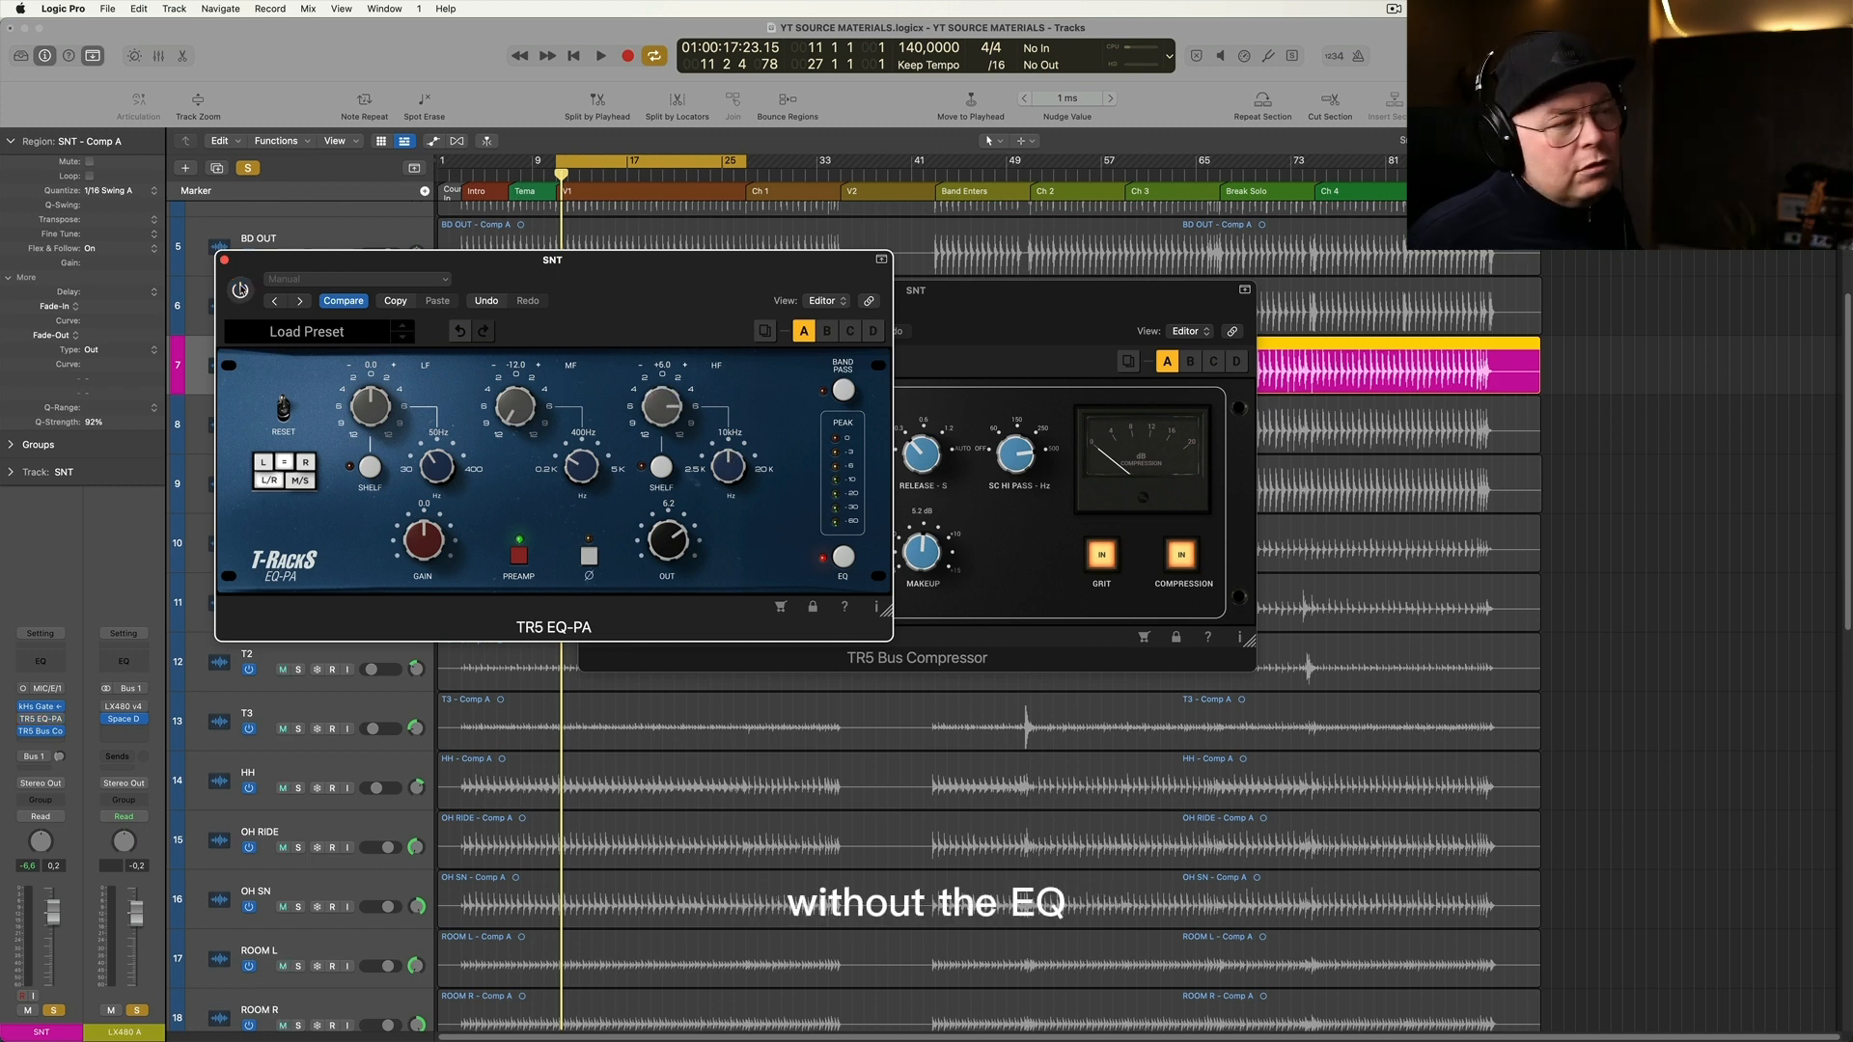
# Play the snare with TR5 EQ-PA bypassed, then engage the EQ mid-playback
pyautogui.click(601, 56)
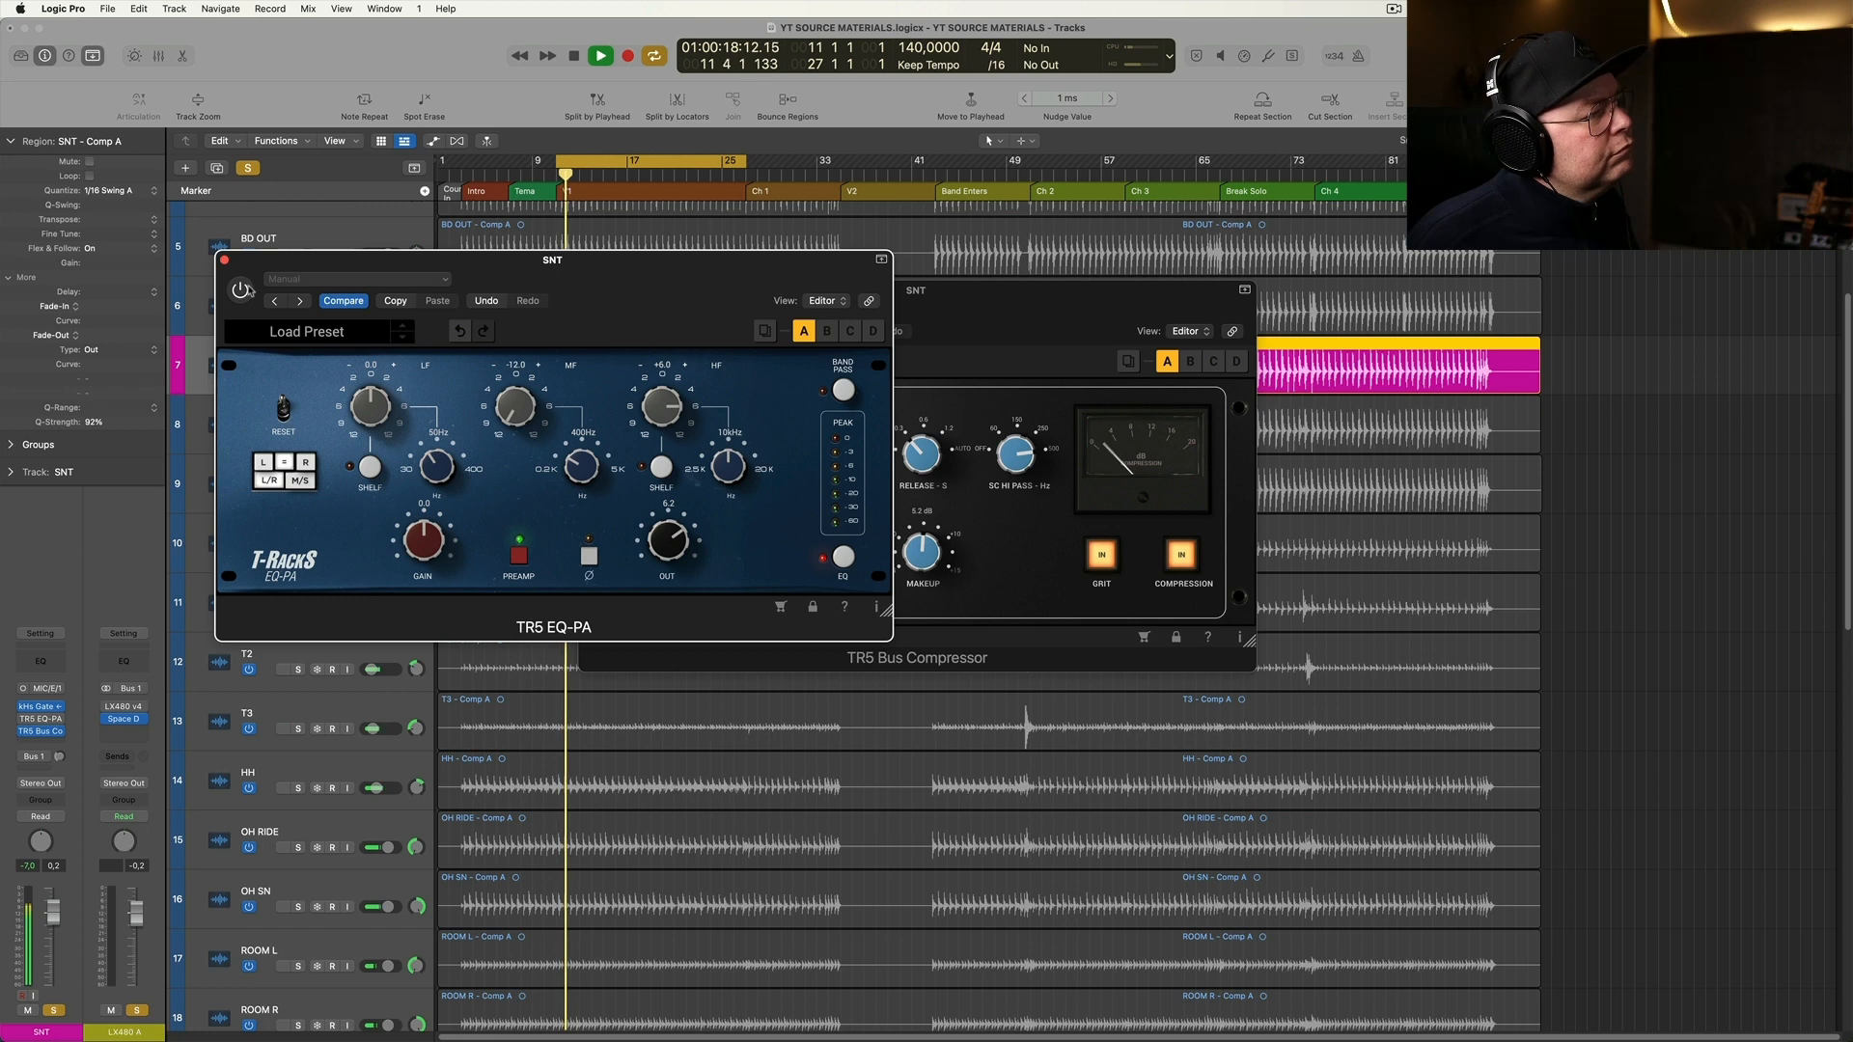
pyautogui.click(599, 54)
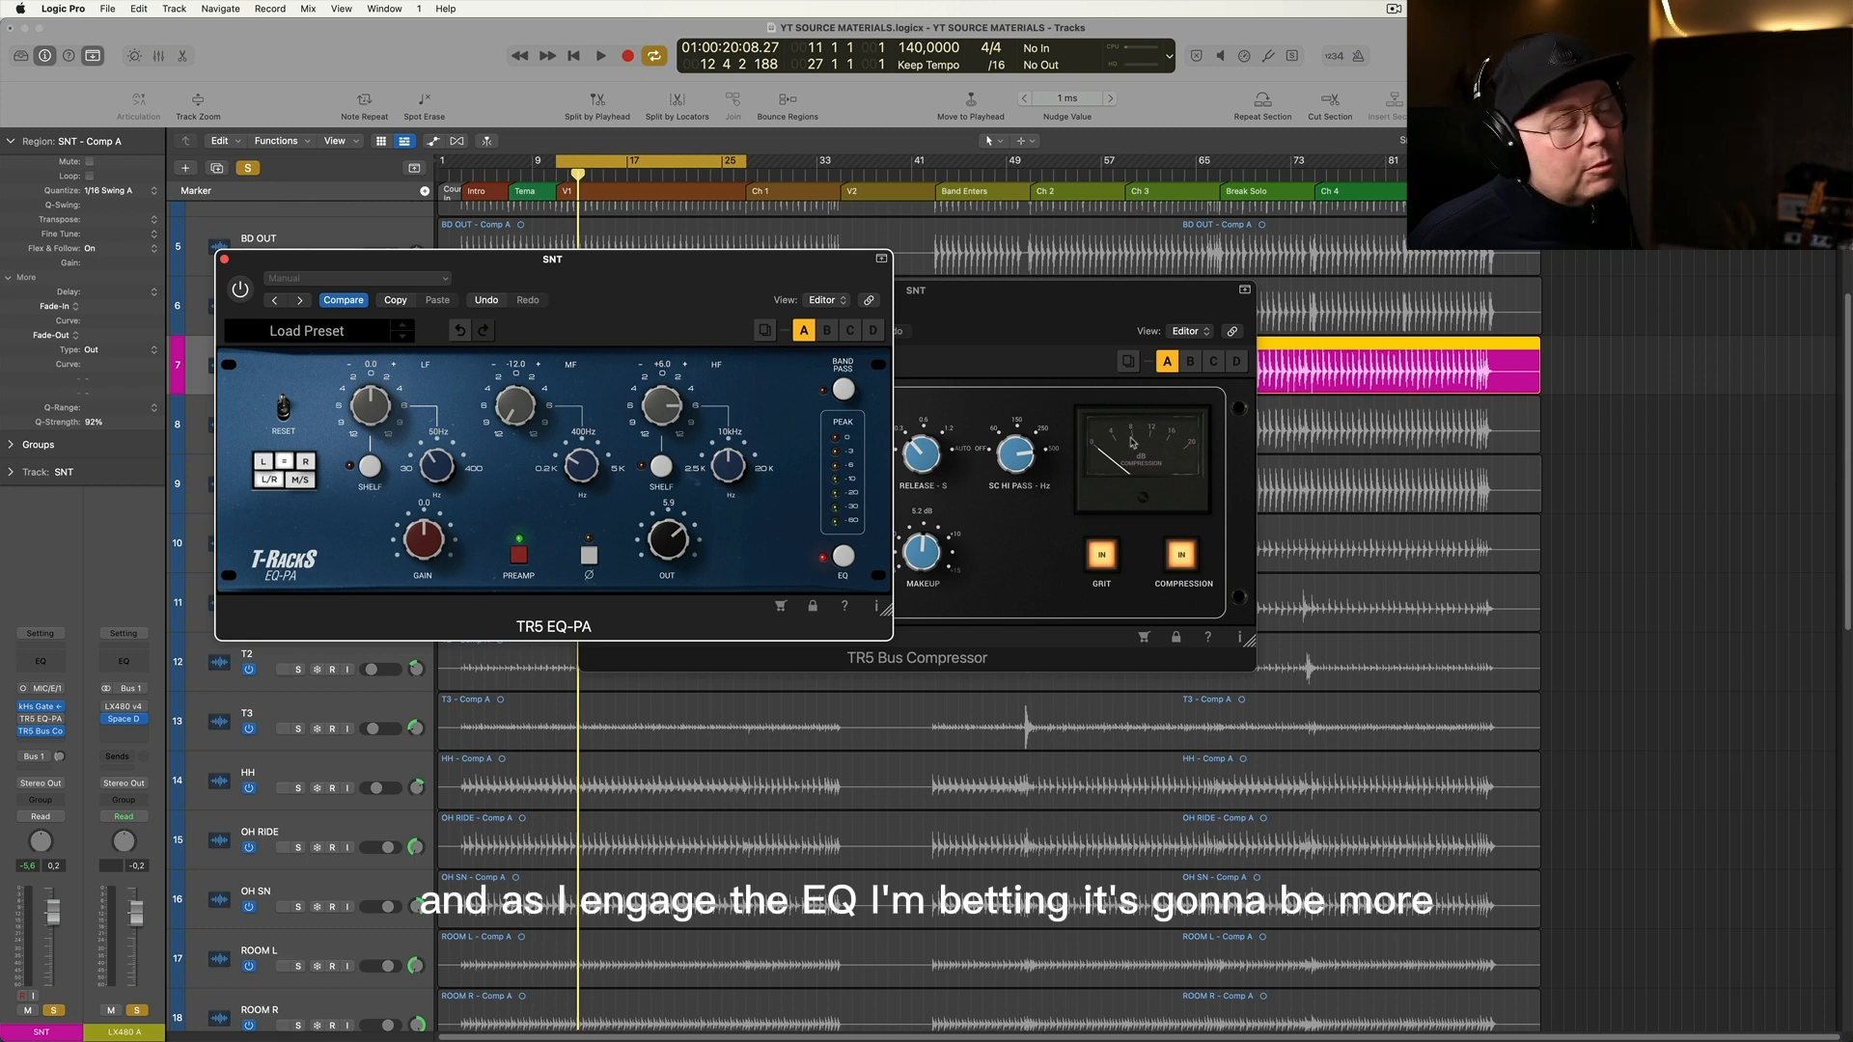
pyautogui.click(240, 288)
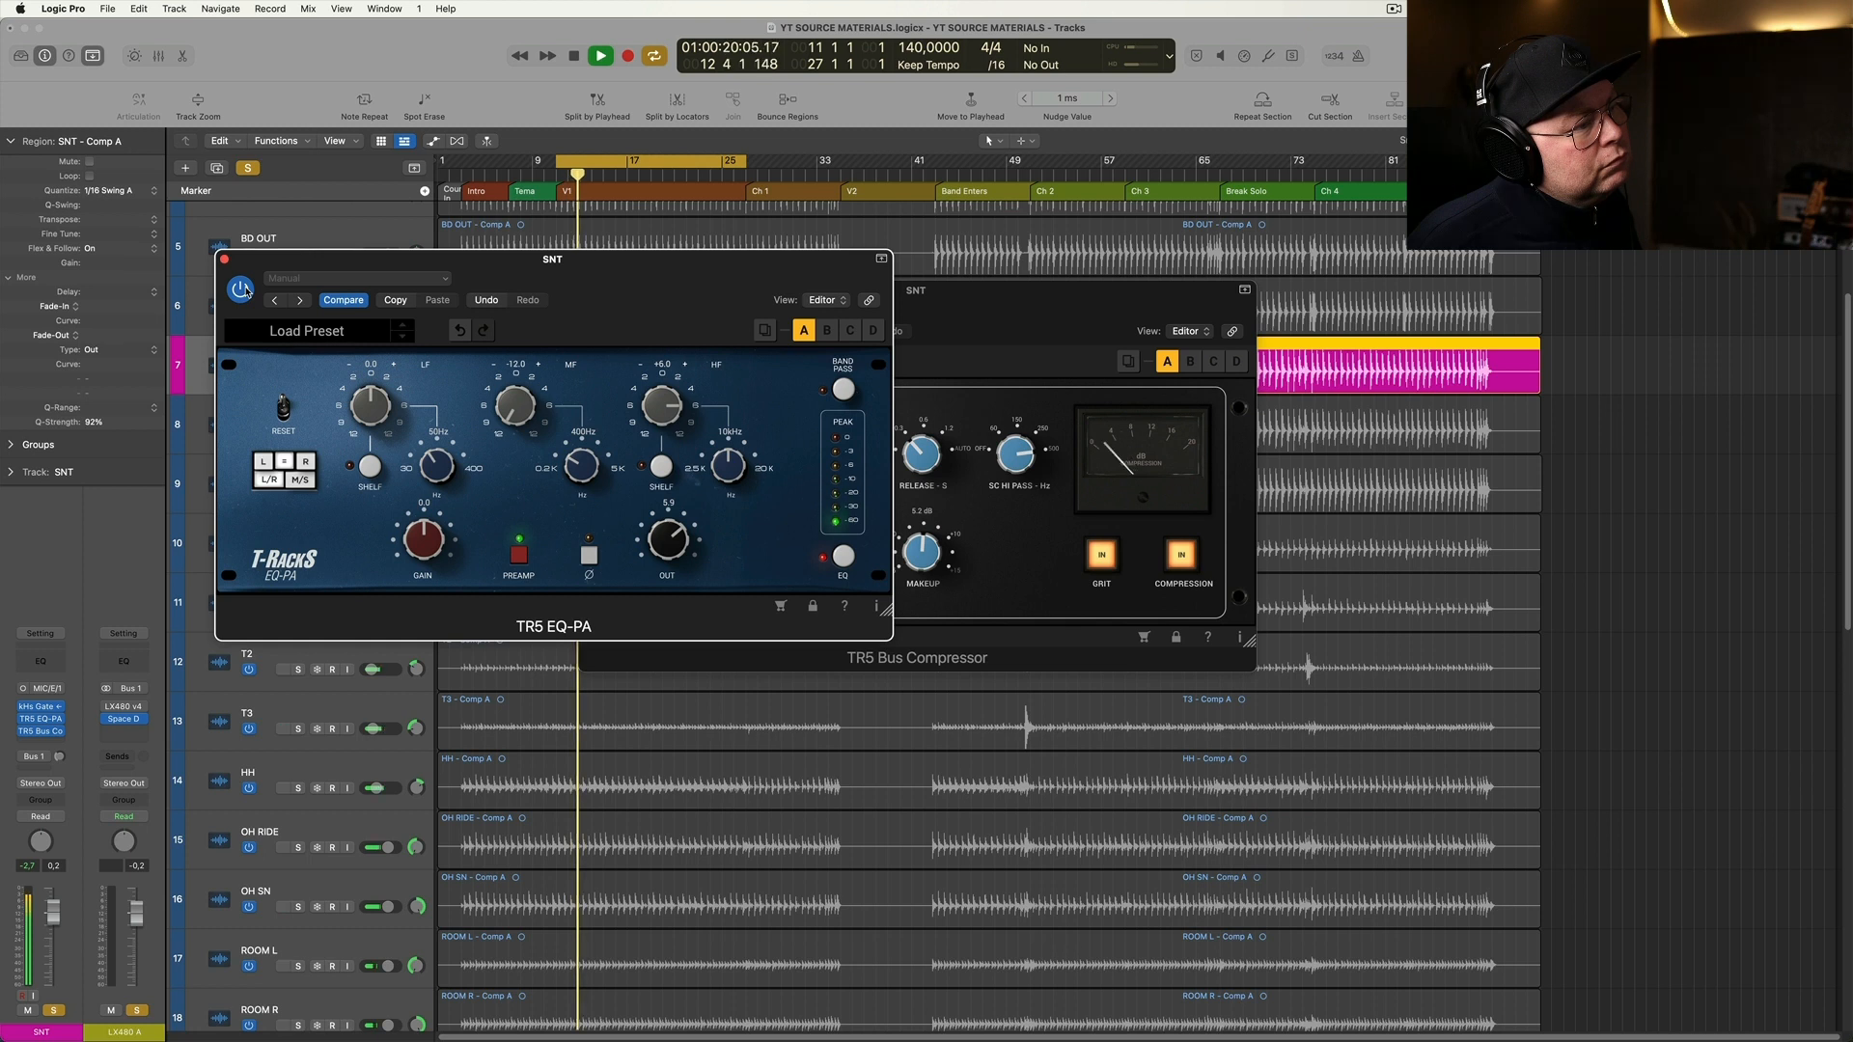
pyautogui.click(599, 56)
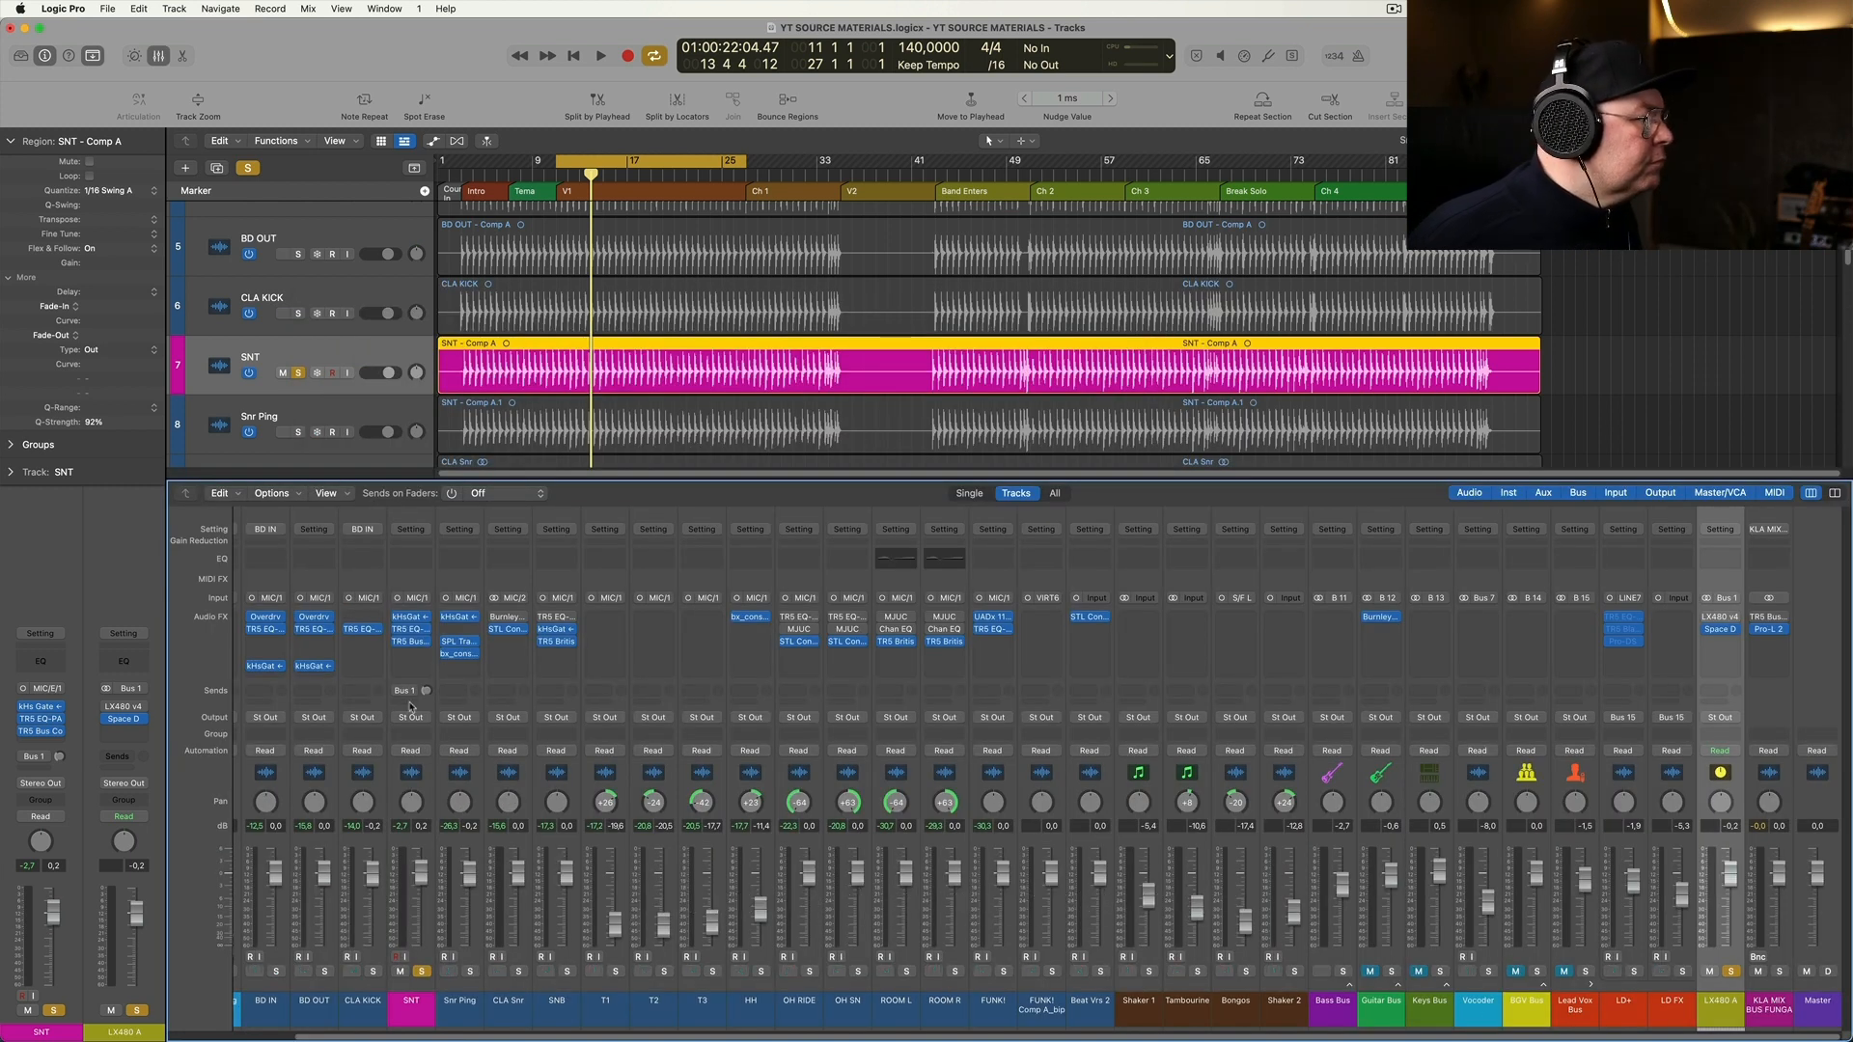
# Play and stop the full mix, then open the SNT TR5 EQ-PA window
pyautogui.click(599, 56)
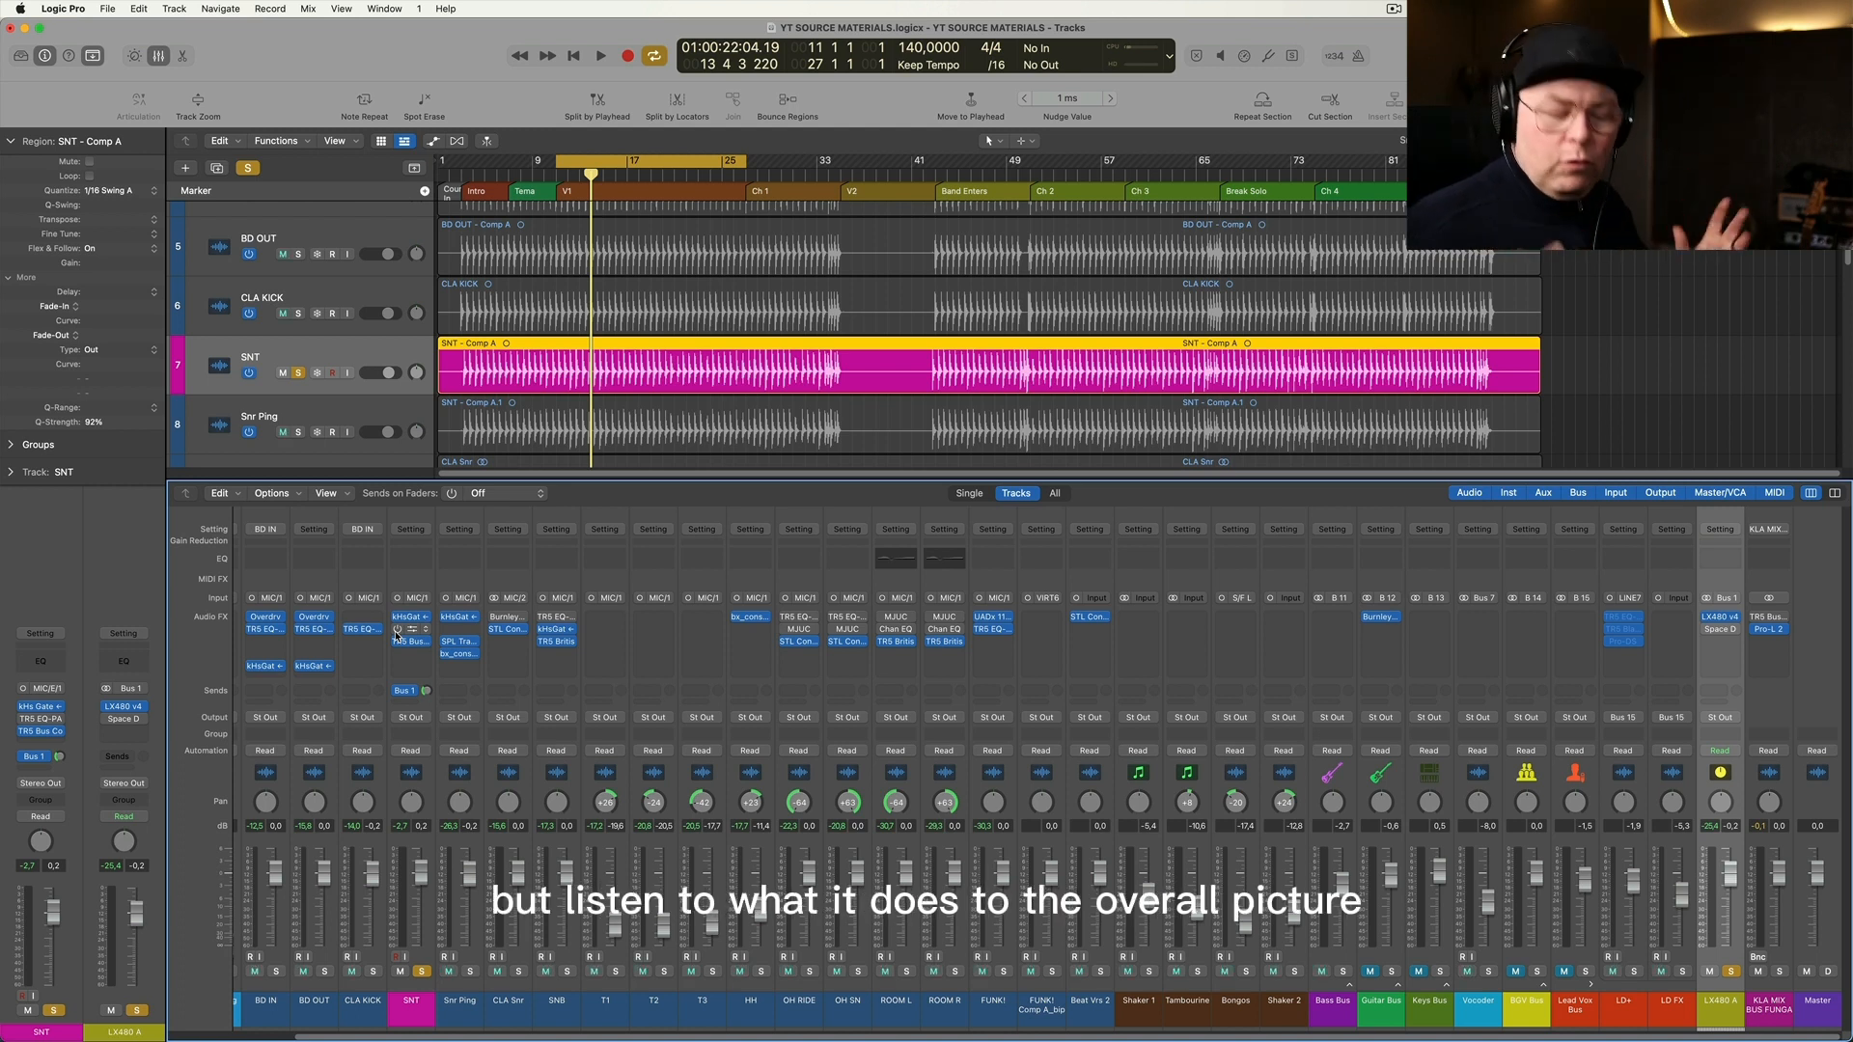
pyautogui.click(599, 56)
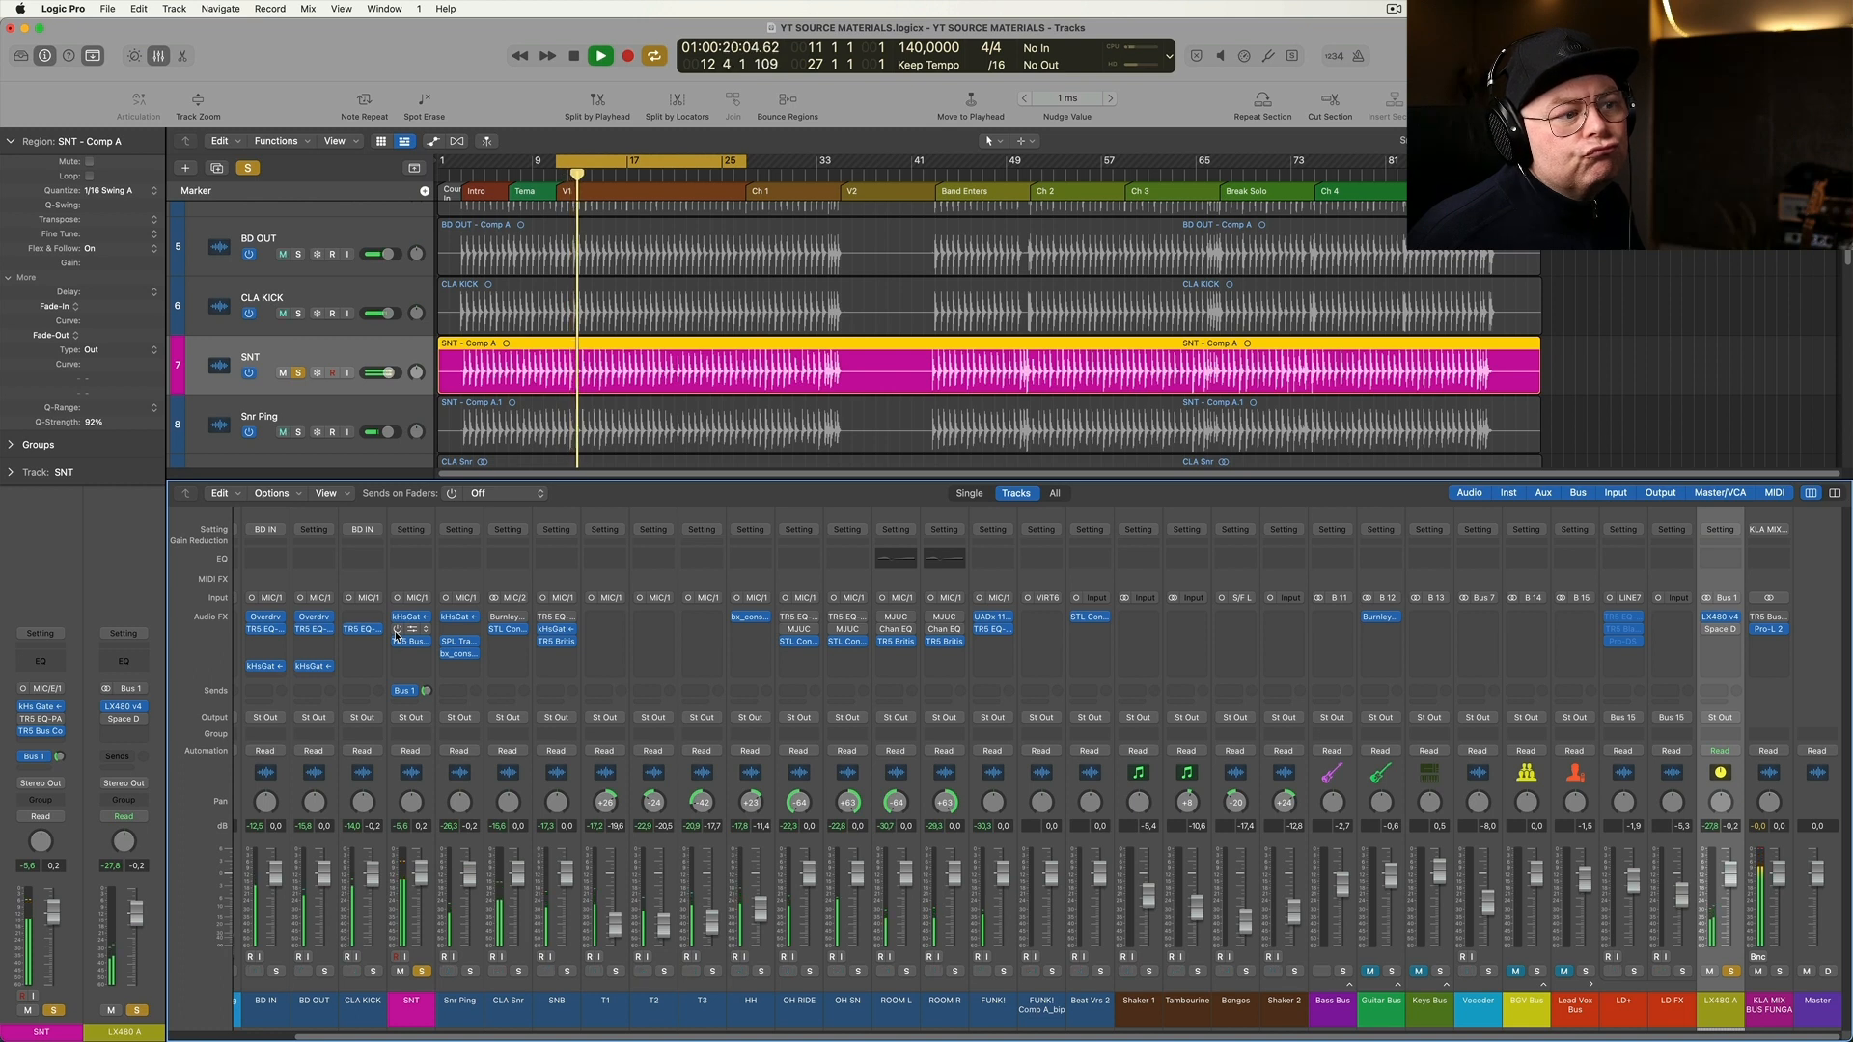
pyautogui.click(599, 56)
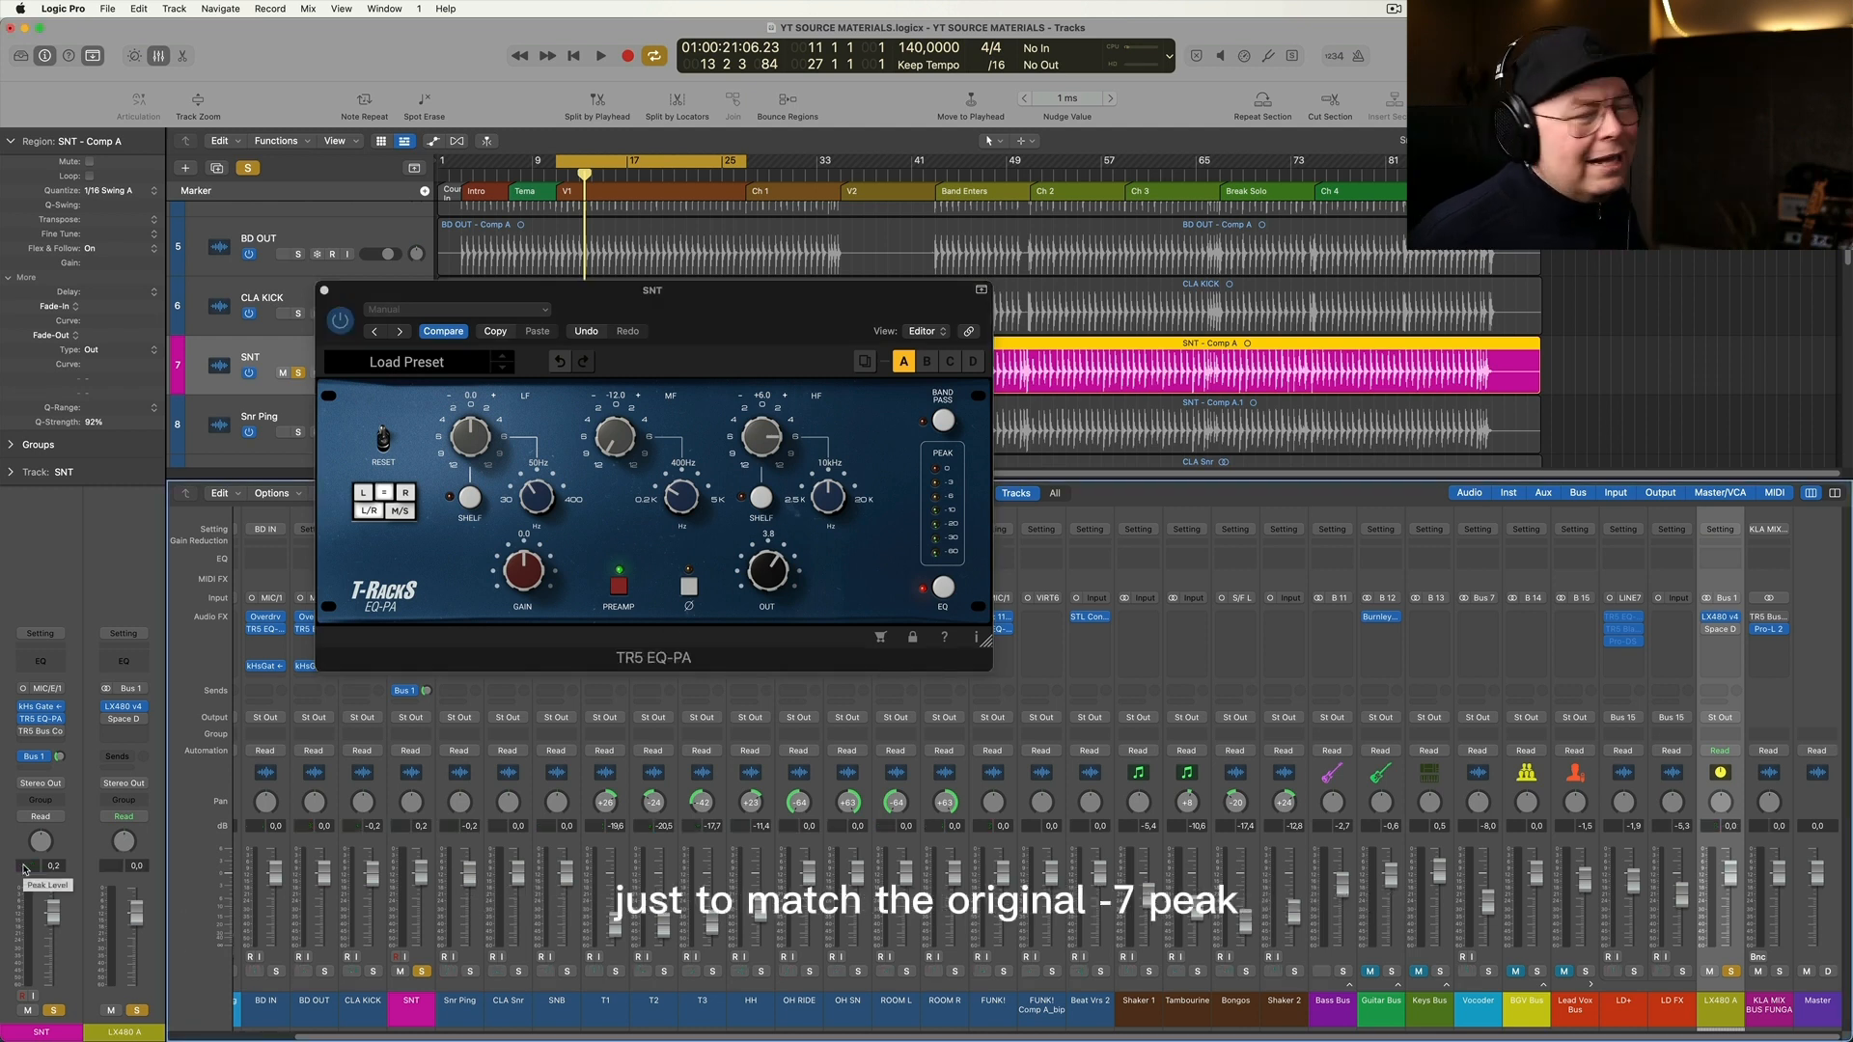
# Play and stop the EQ'd snare, then bypass the TR5 EQ-PA
pyautogui.click(599, 56)
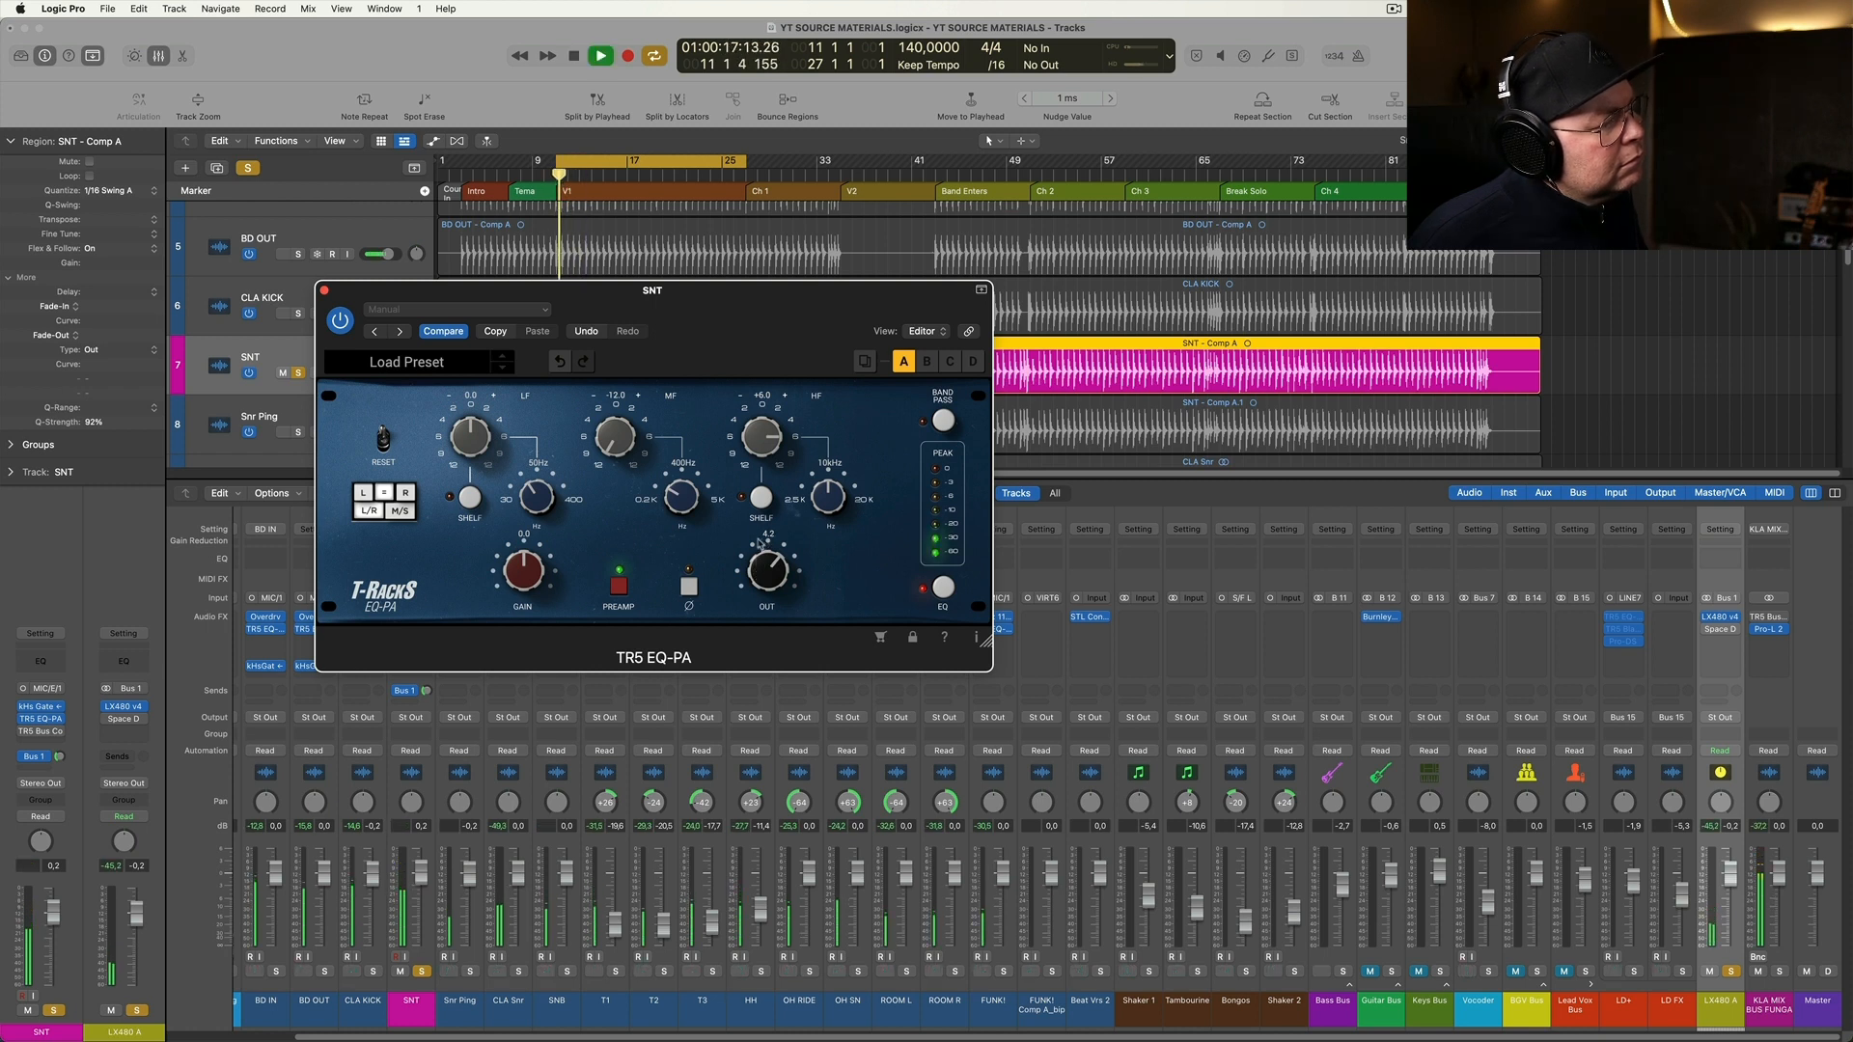
pyautogui.click(599, 56)
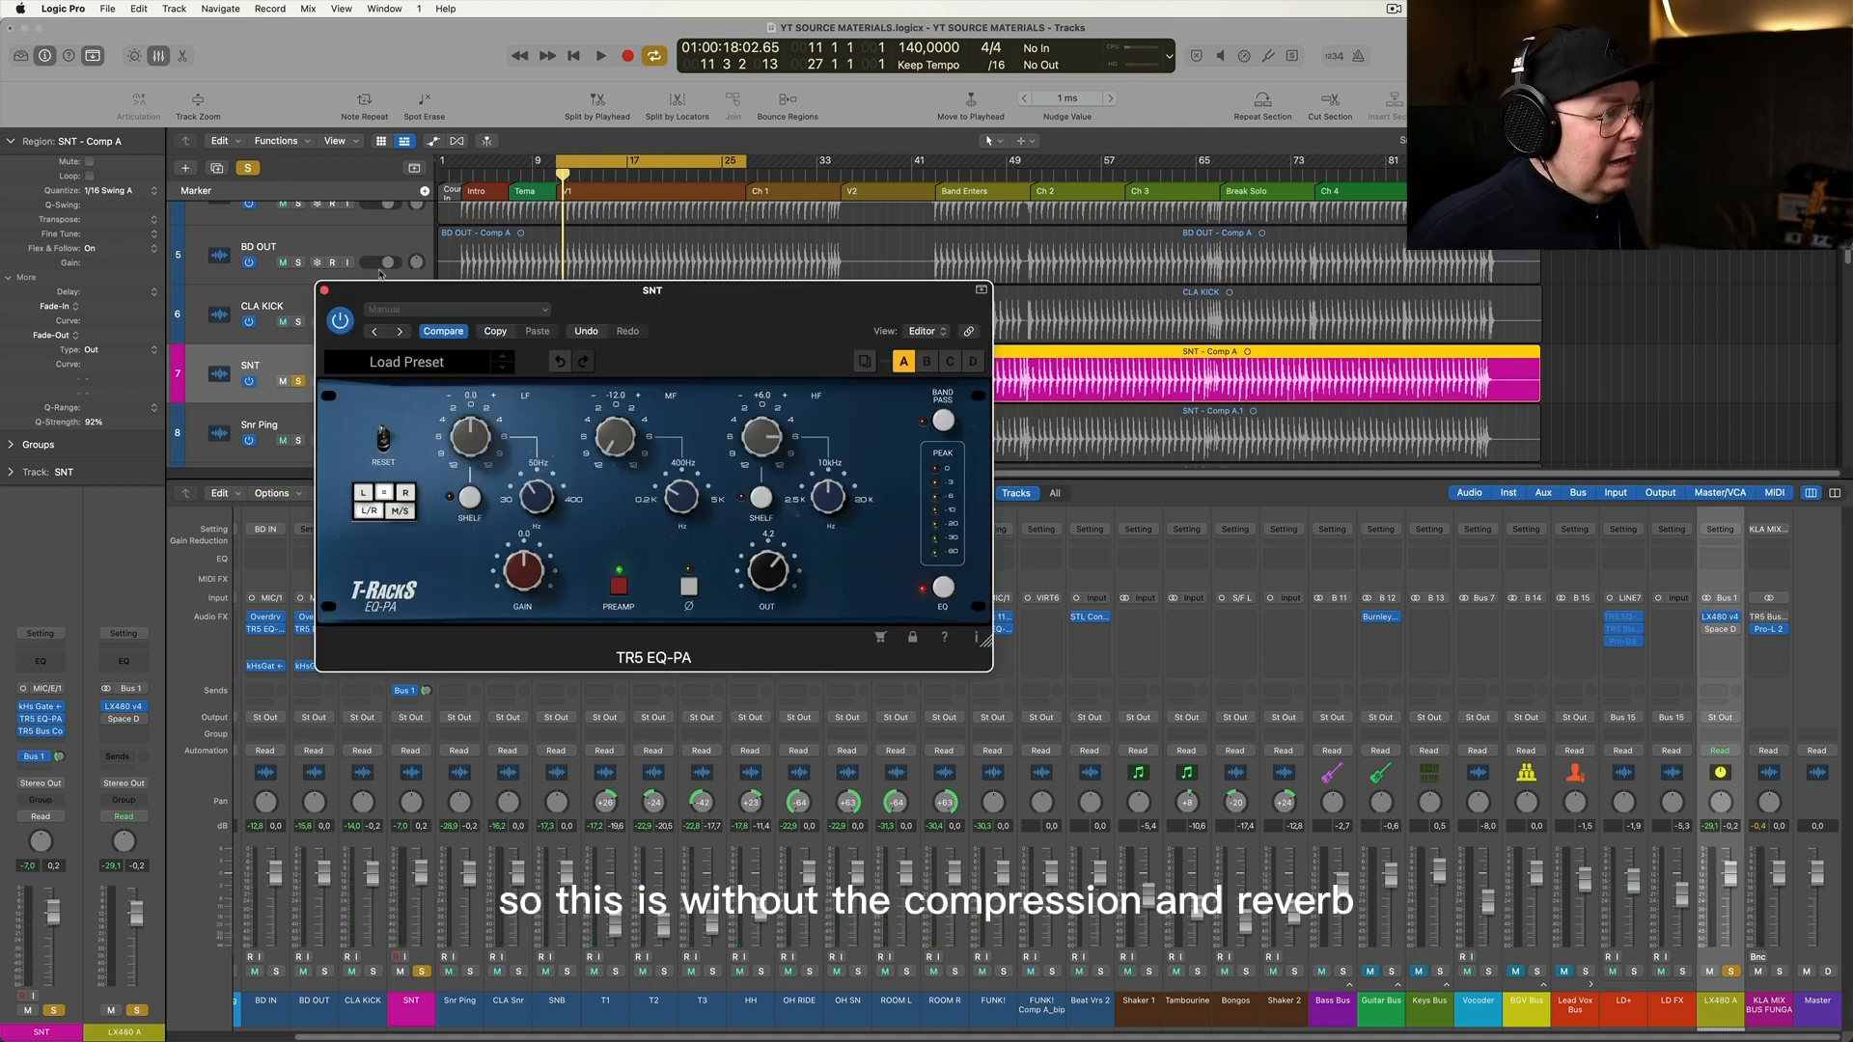
pyautogui.click(341, 321)
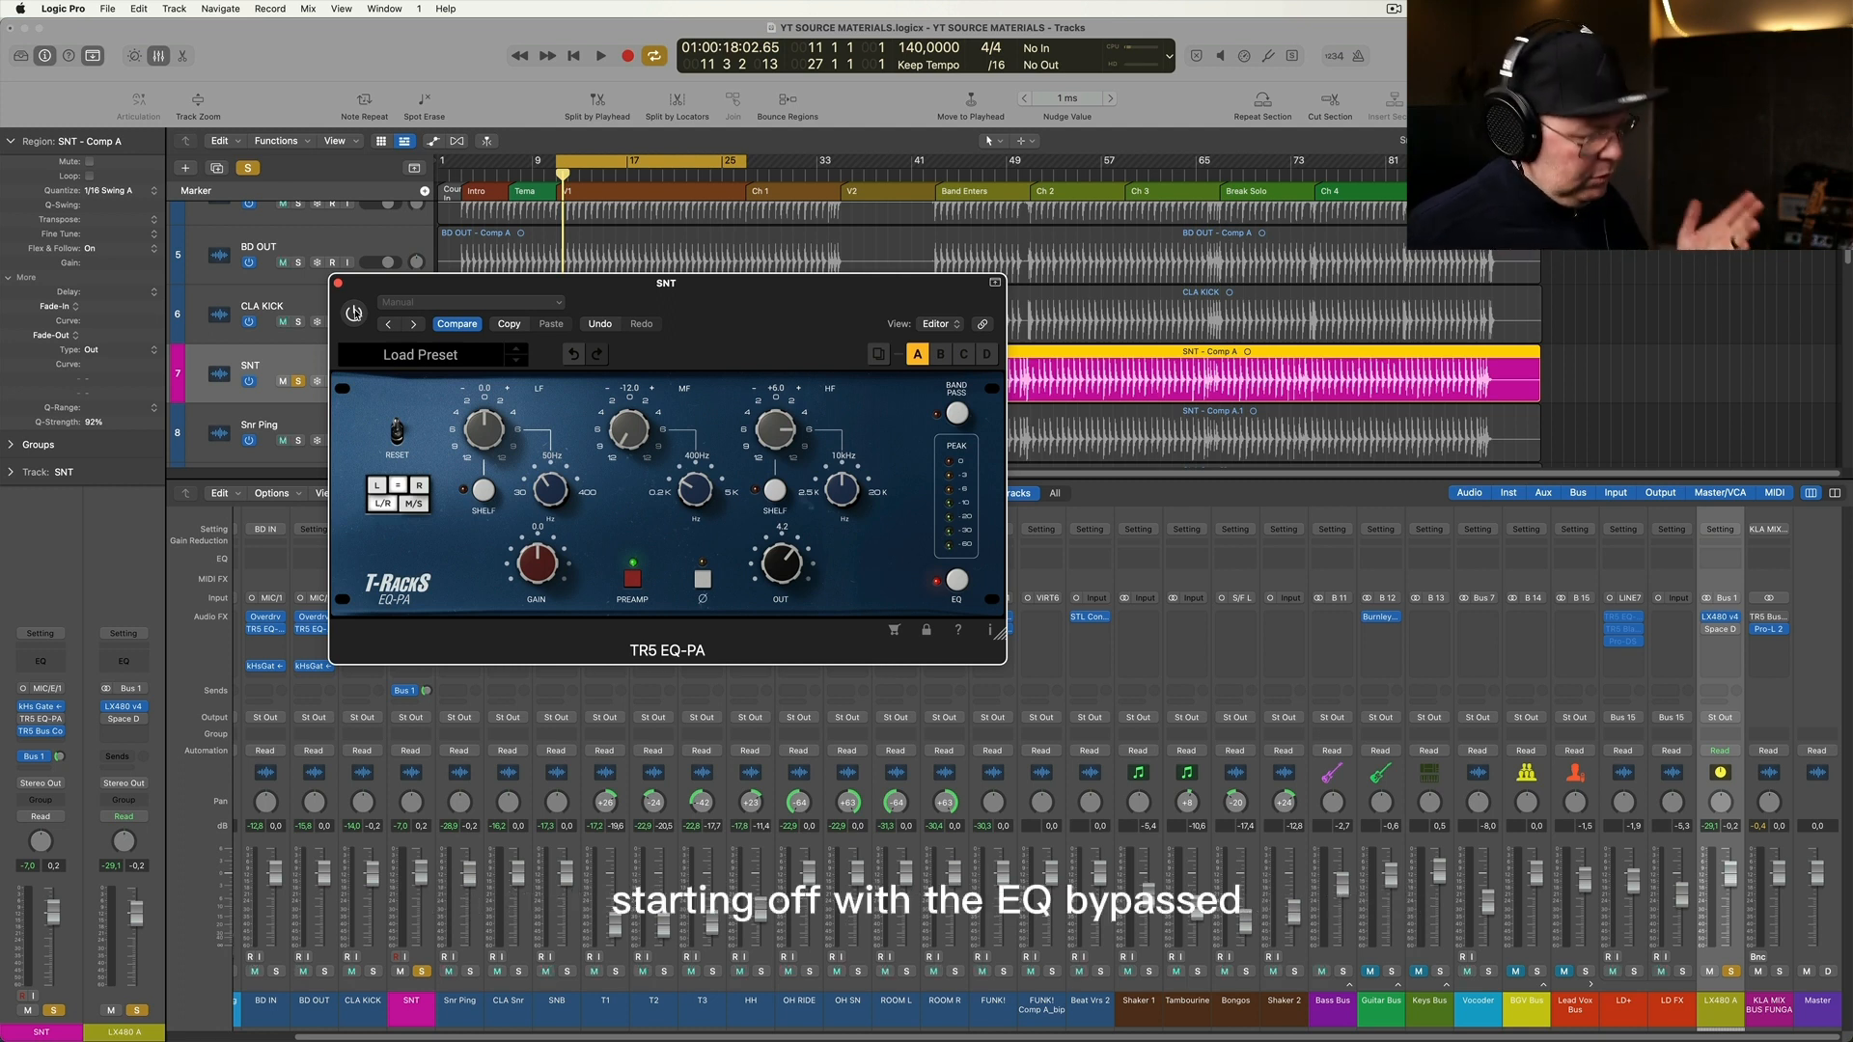
pyautogui.click(600, 56)
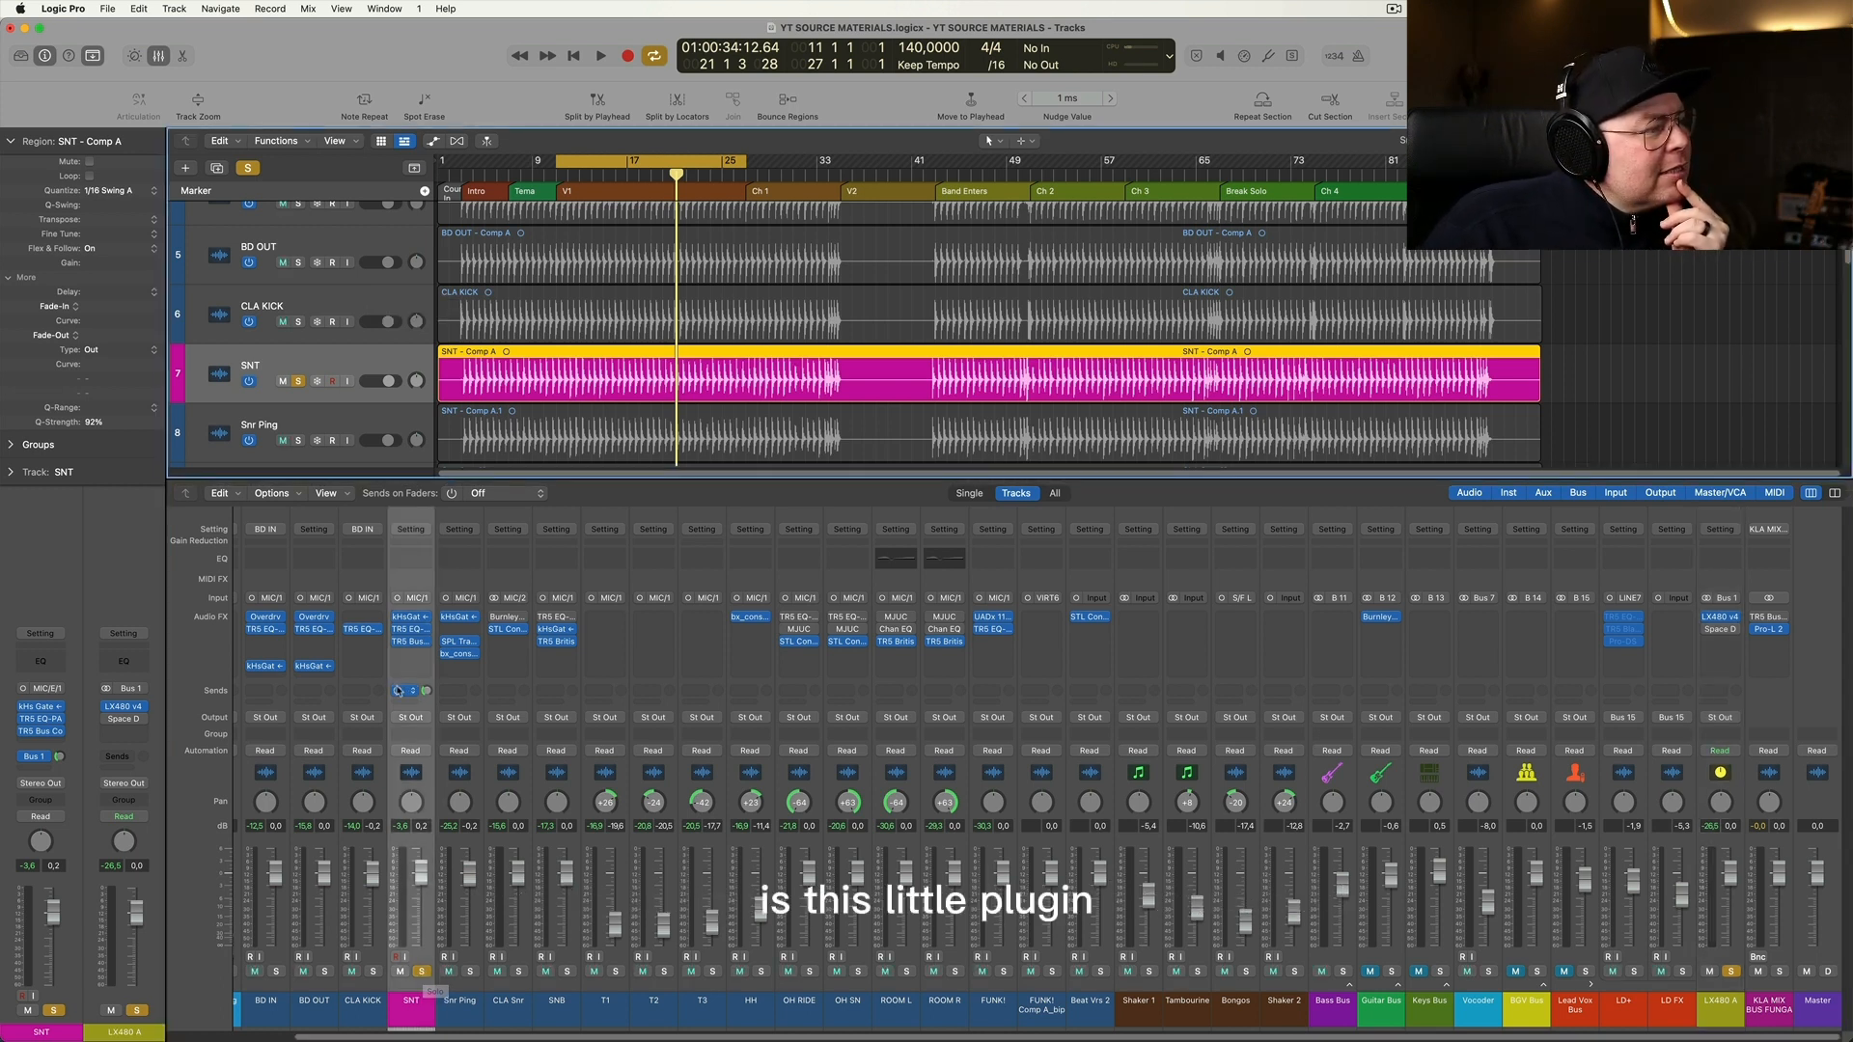
pyautogui.moveTo(410, 616)
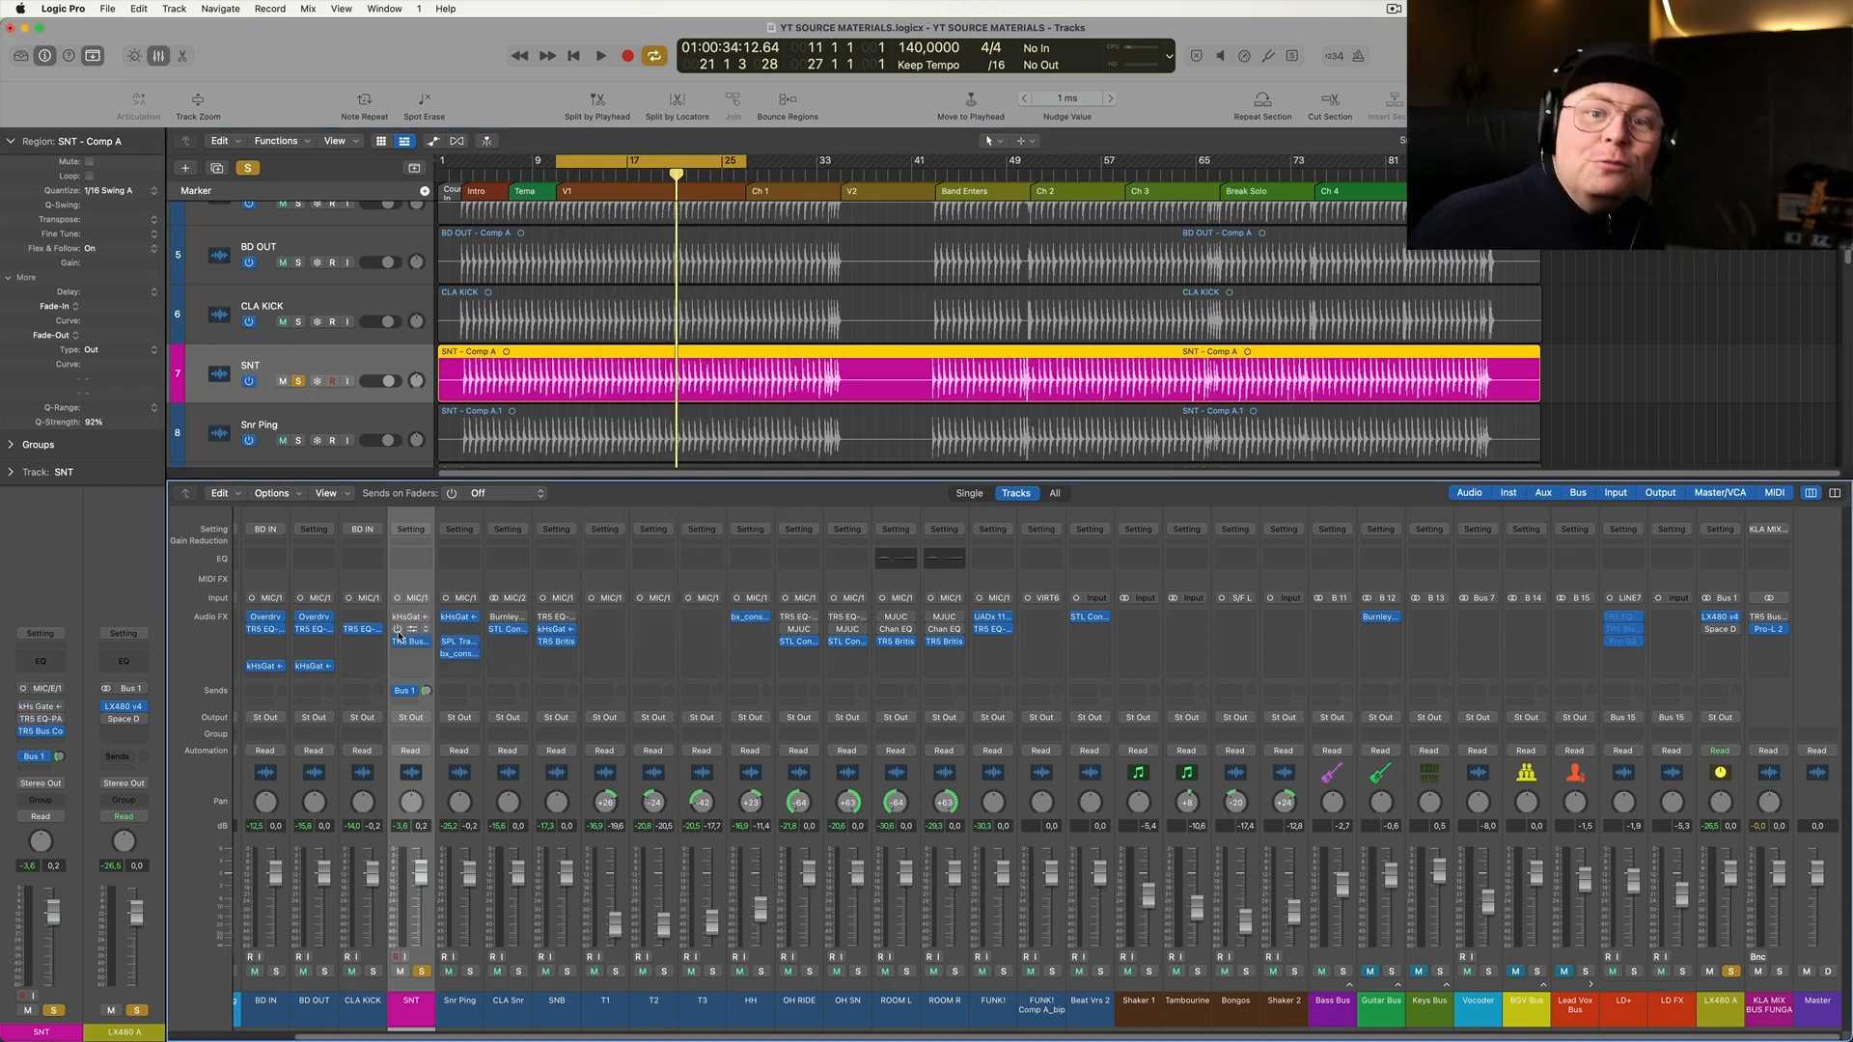
# Play and stop the mix to hear the kHs Gate on the SNT snare
pyautogui.click(600, 56)
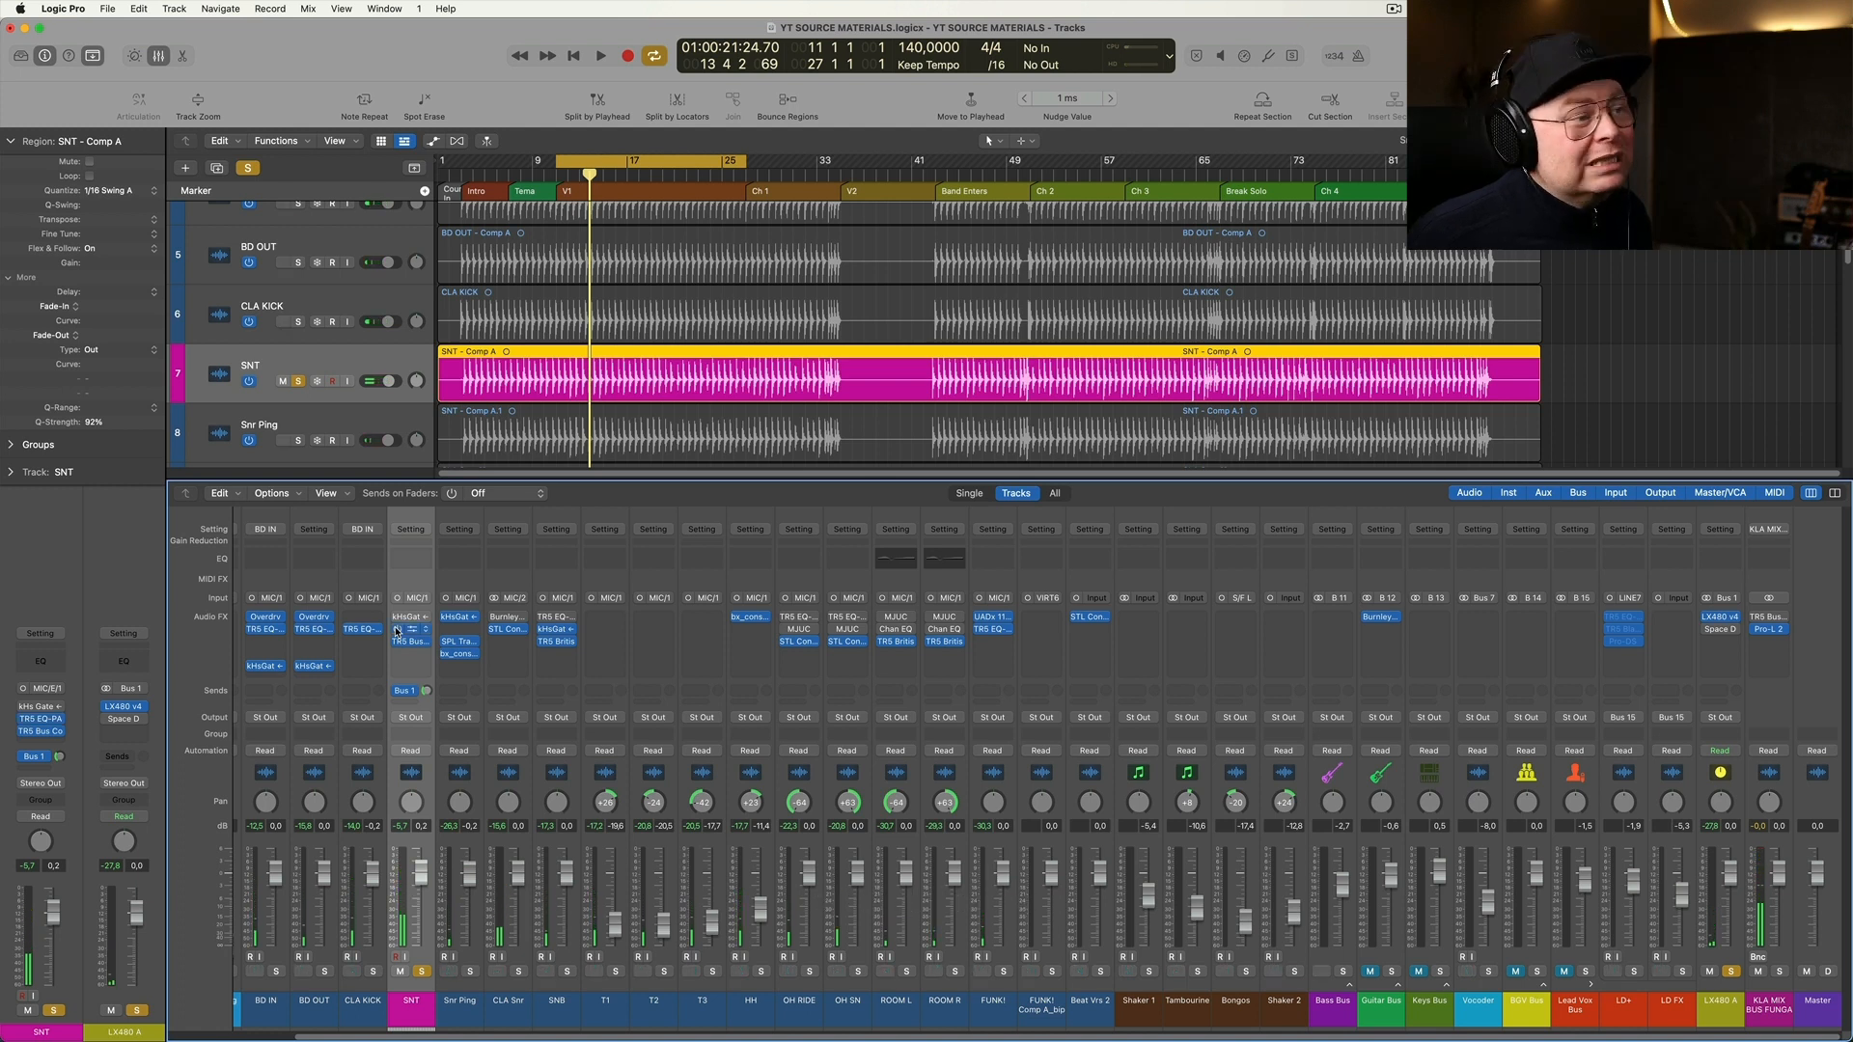
pyautogui.click(599, 56)
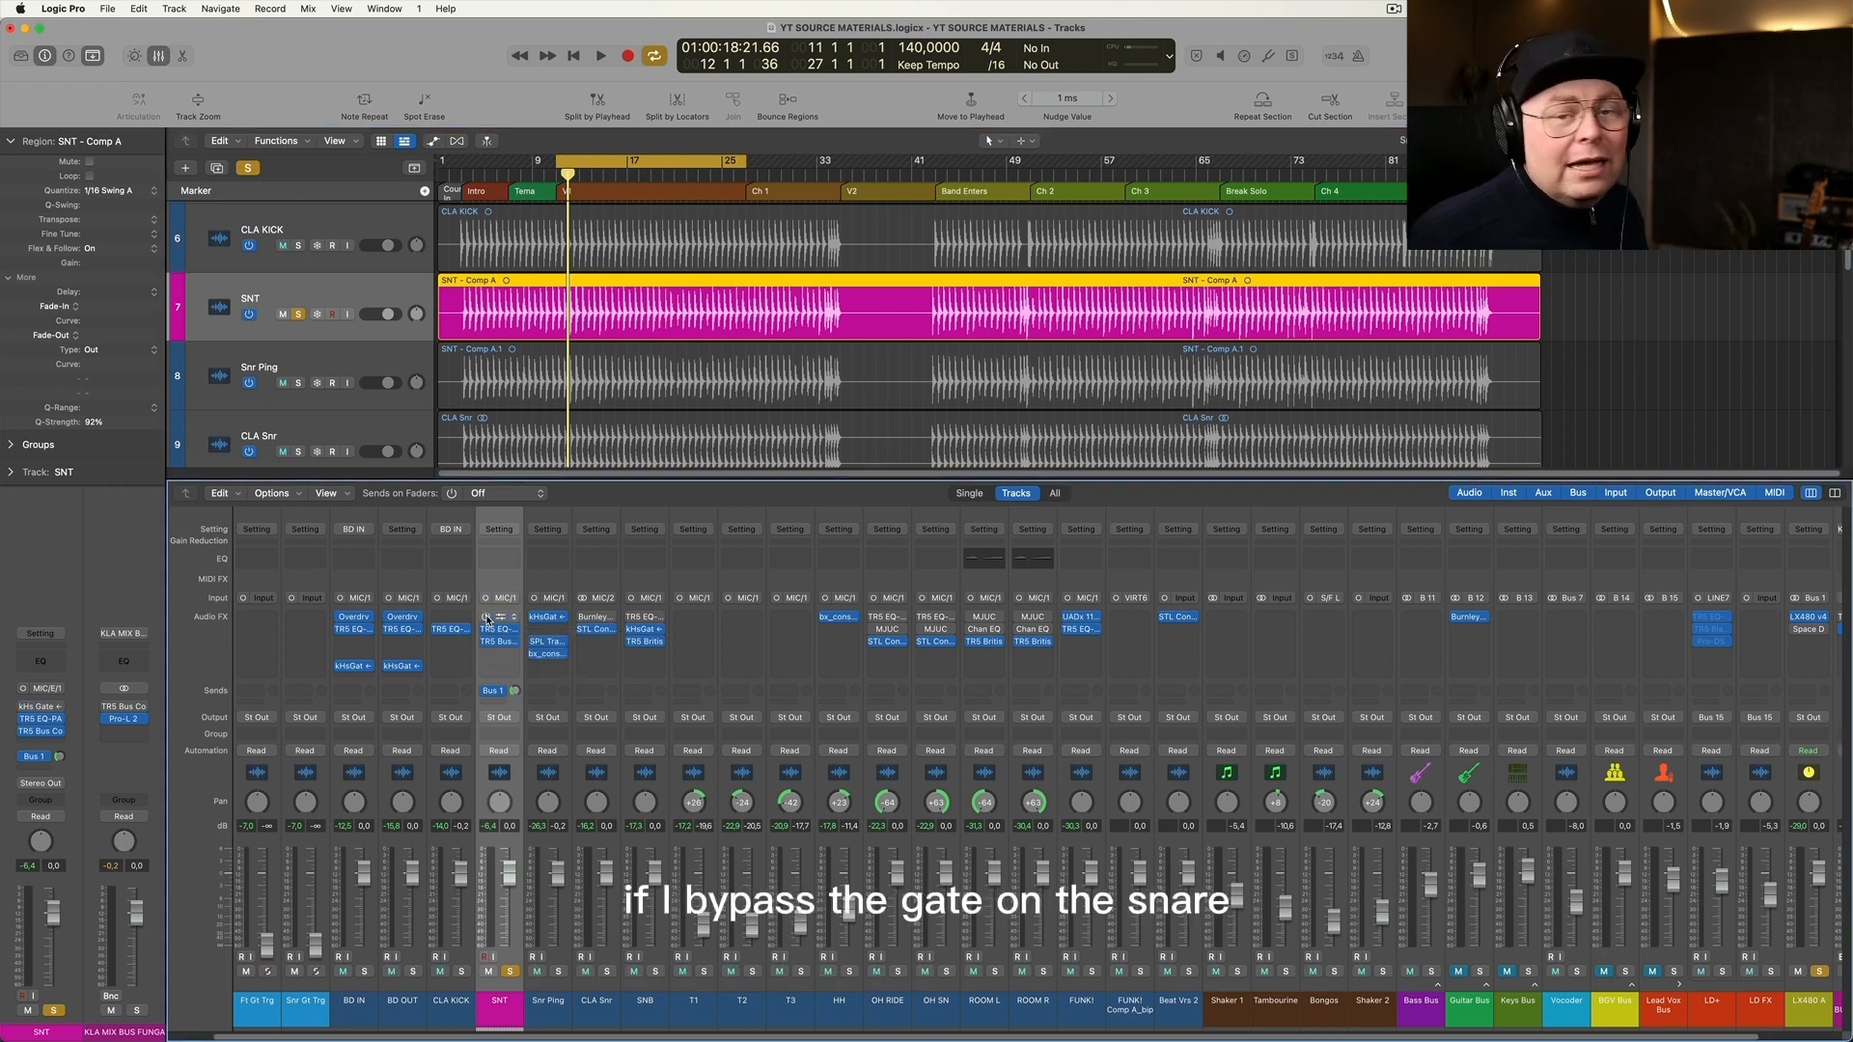
# Play the snare with kHs Gate bypassed, re-engage it, stop, and open TR5 EQ-PA
pyautogui.click(601, 56)
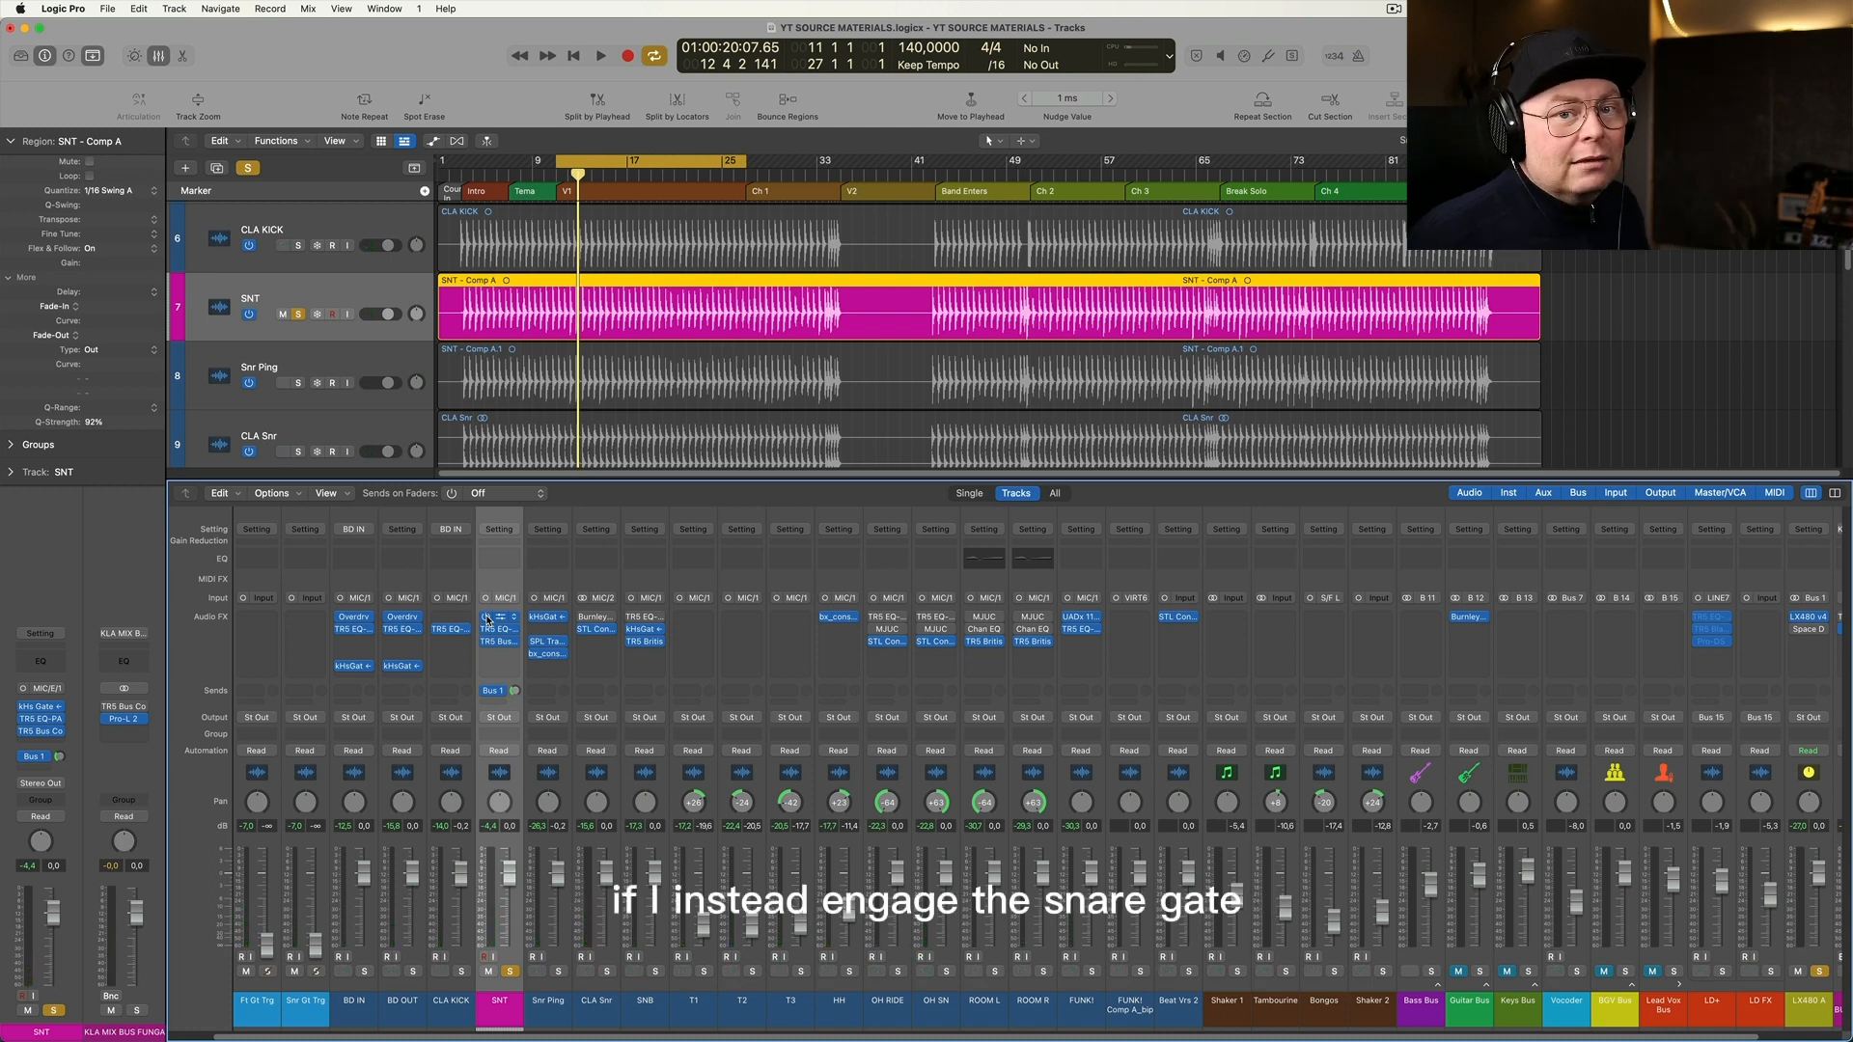
pyautogui.click(600, 56)
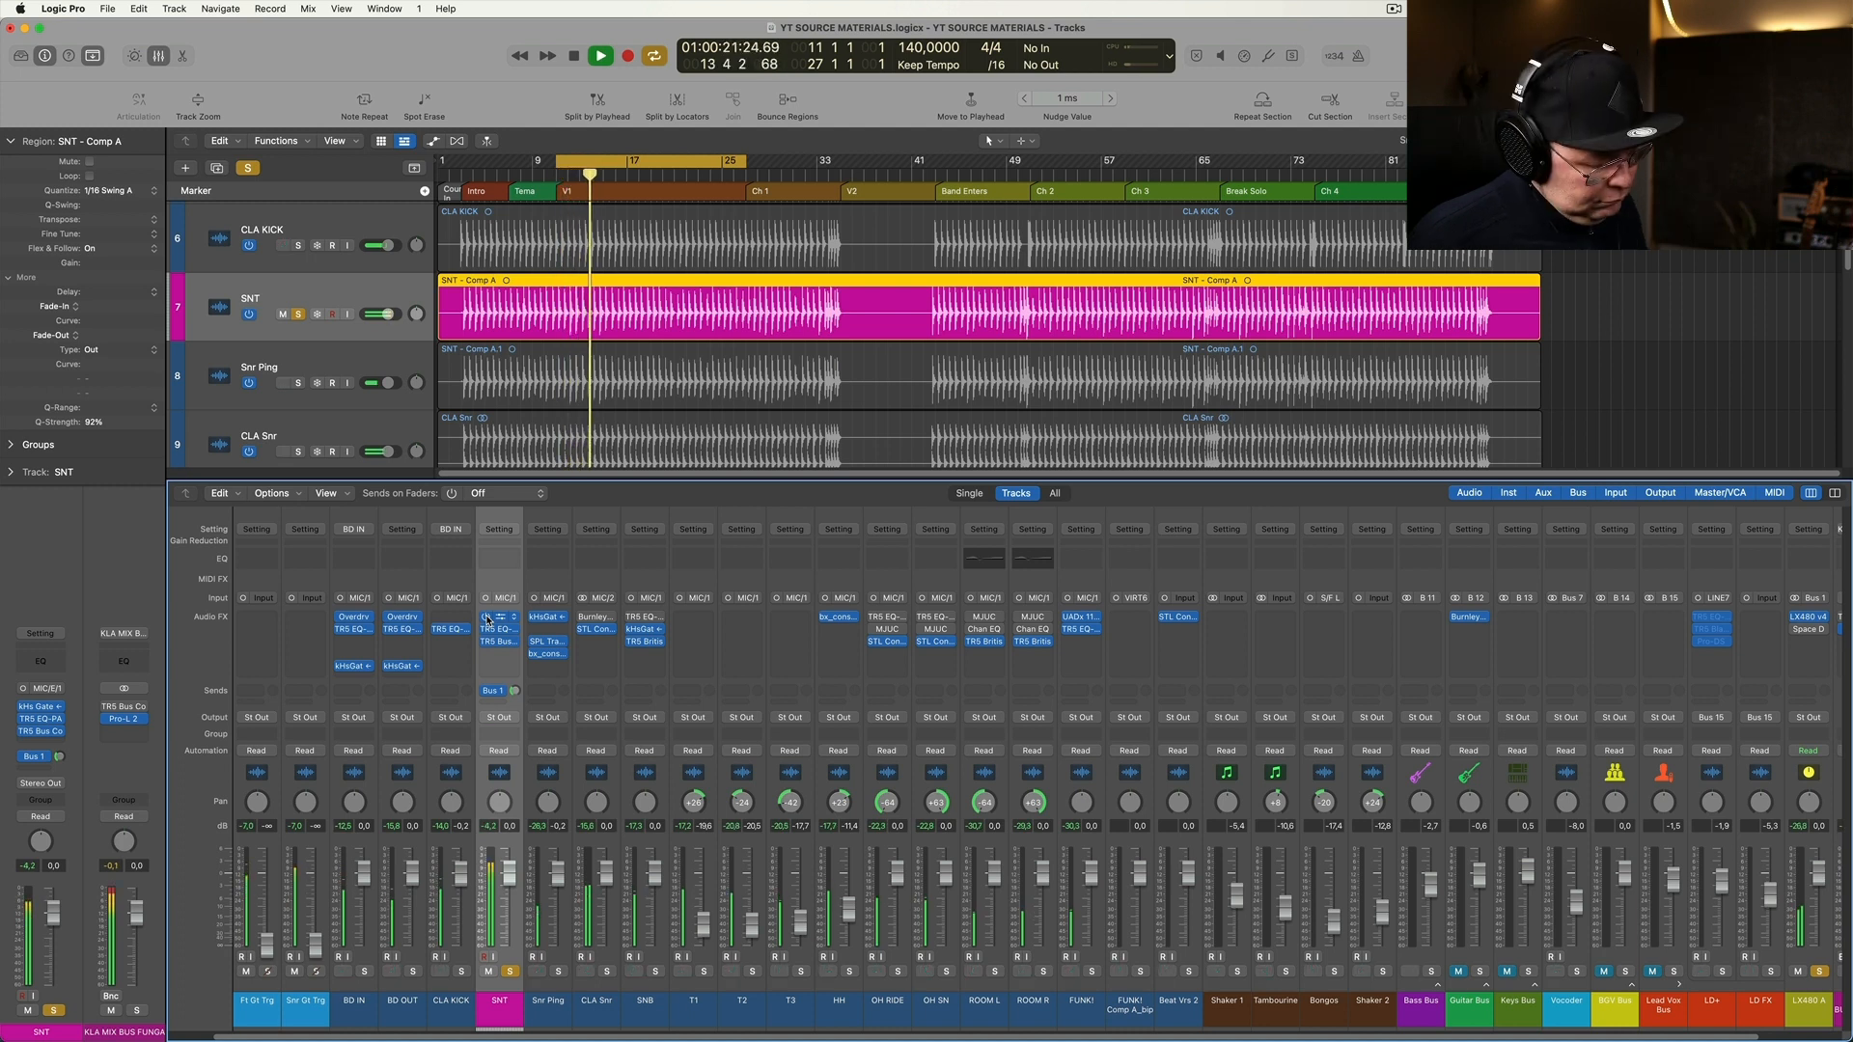
pyautogui.click(573, 56)
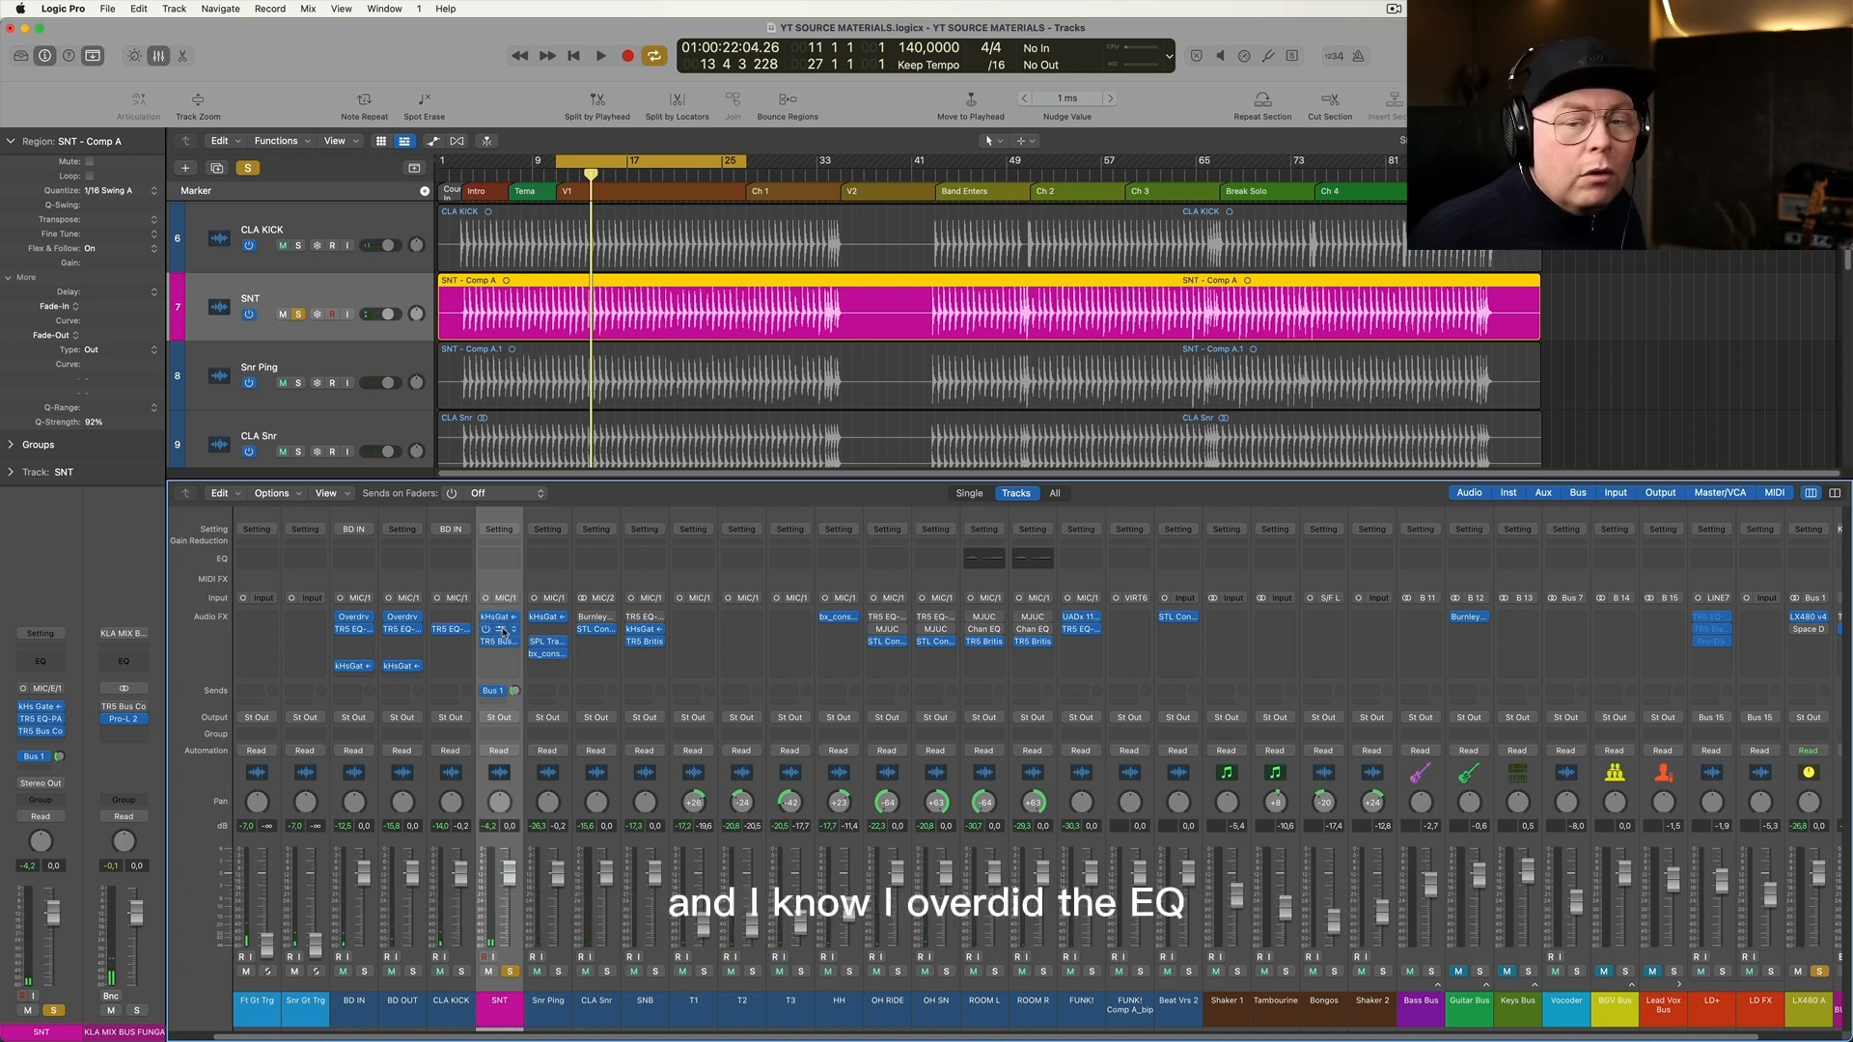
pyautogui.click(499, 615)
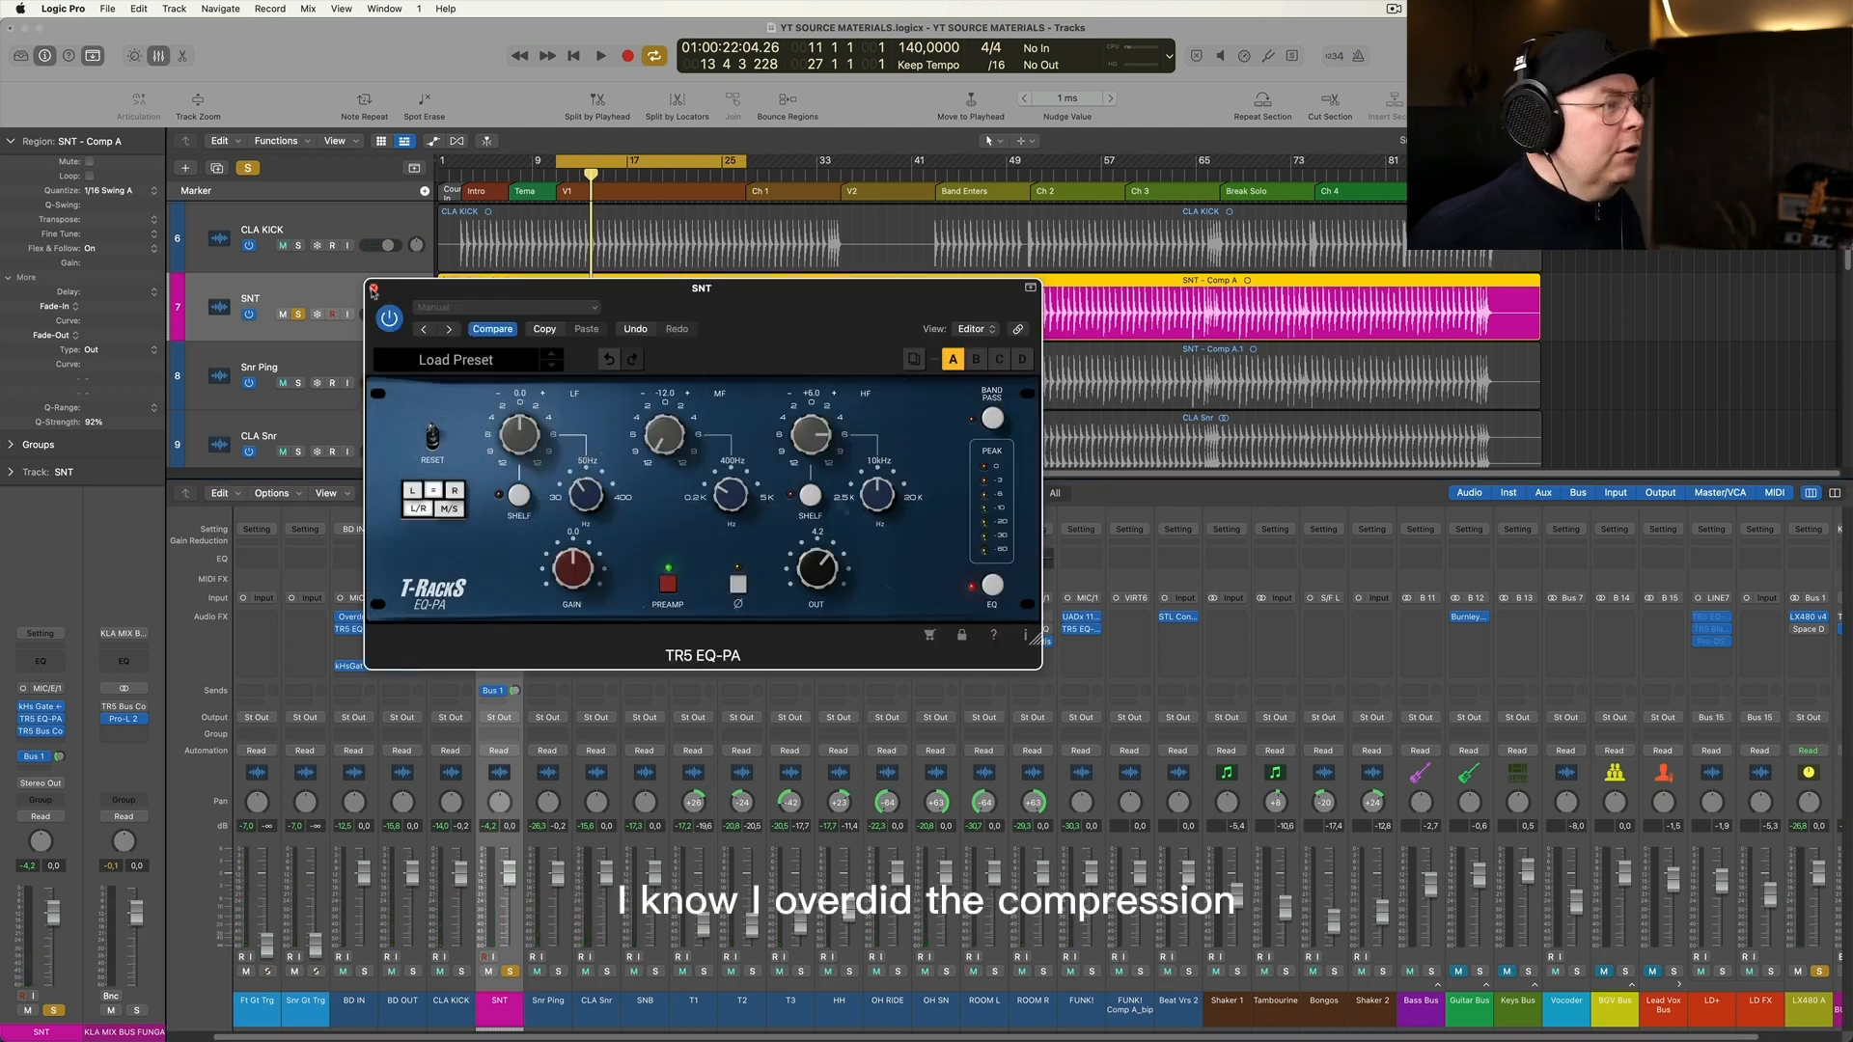